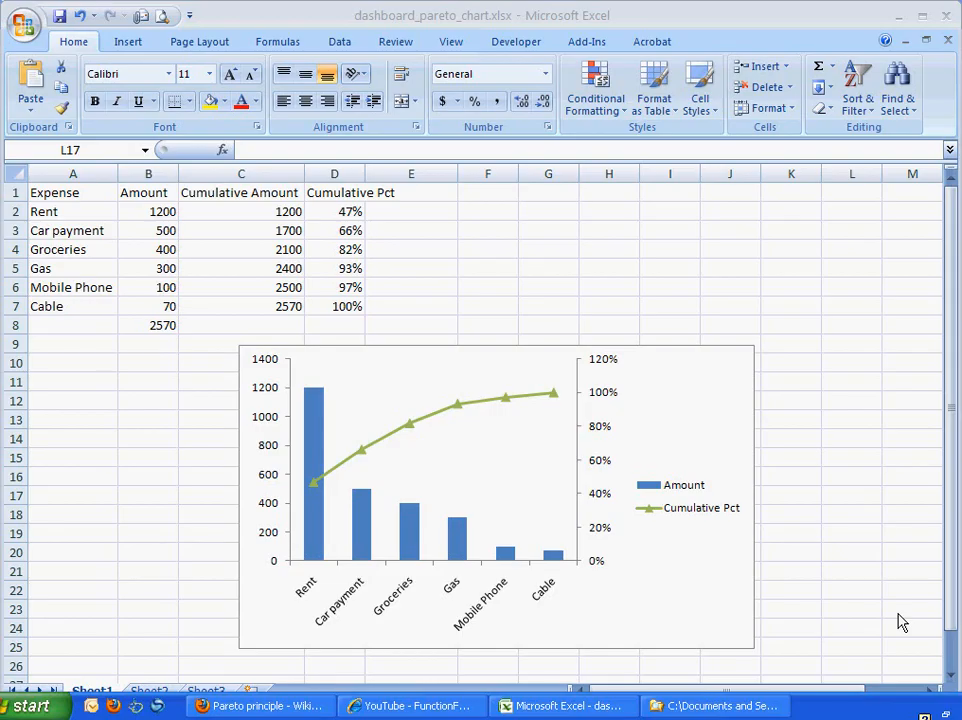
mouse_move(897, 616)
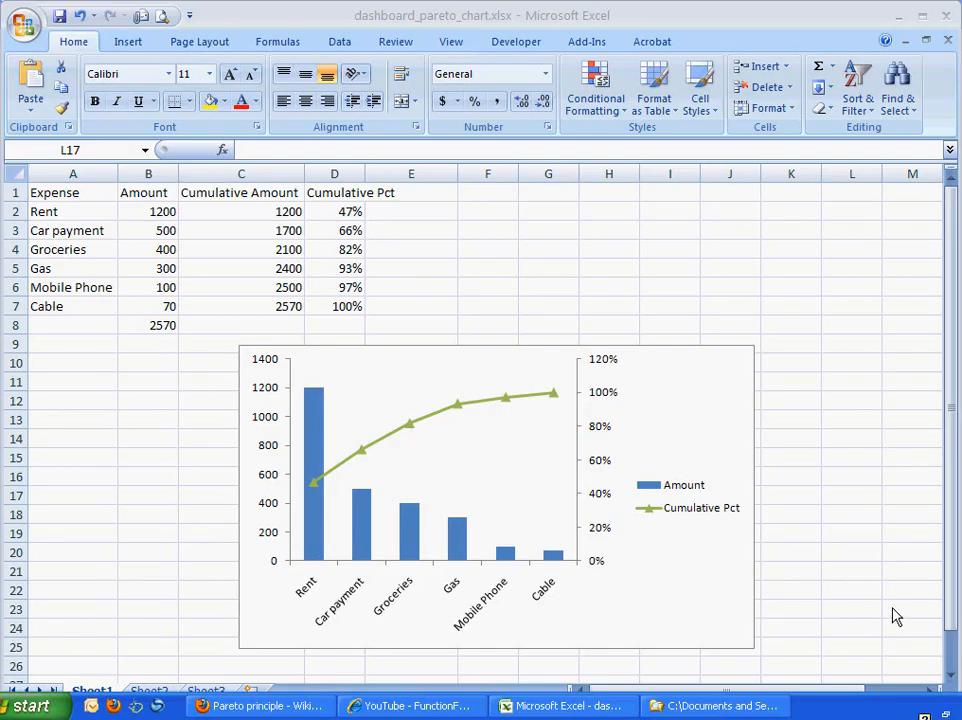
mouse_move(532, 464)
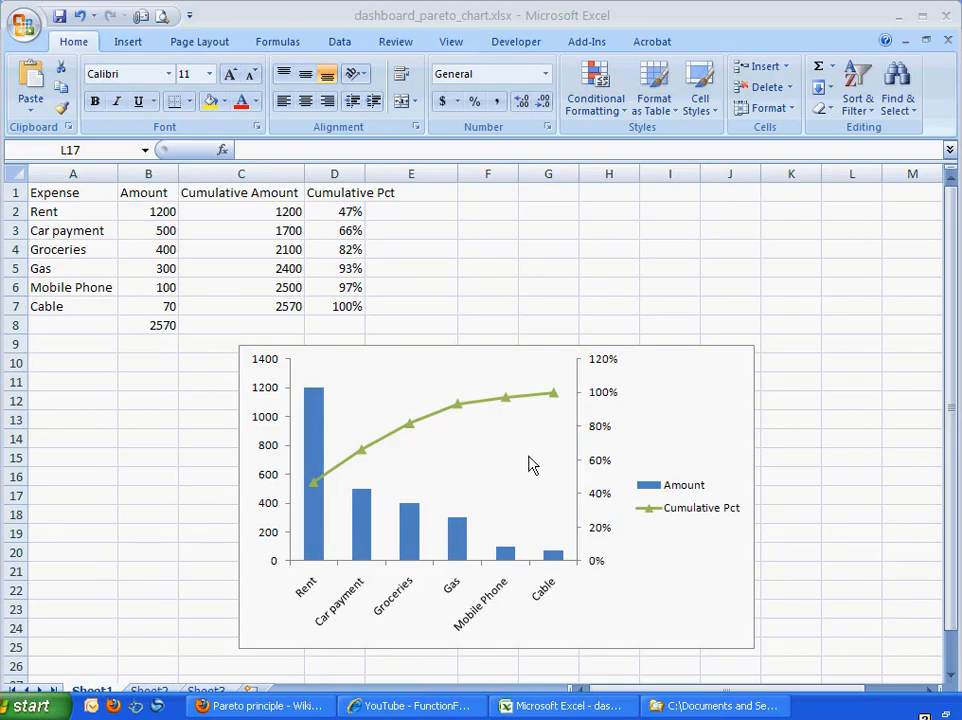
mouse_move(338, 478)
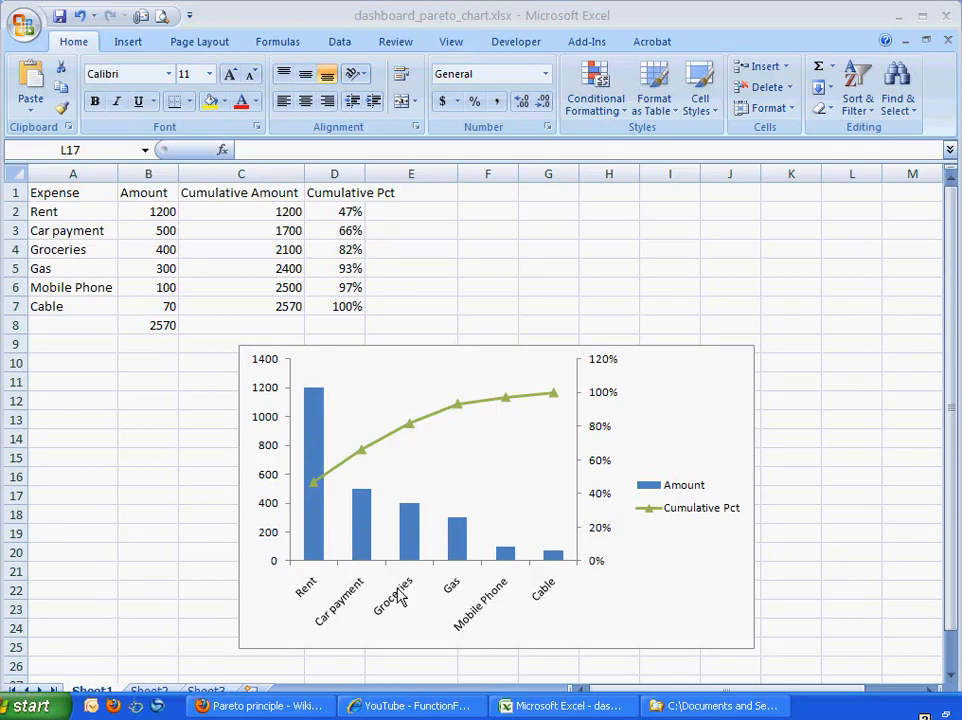
mouse_move(327, 491)
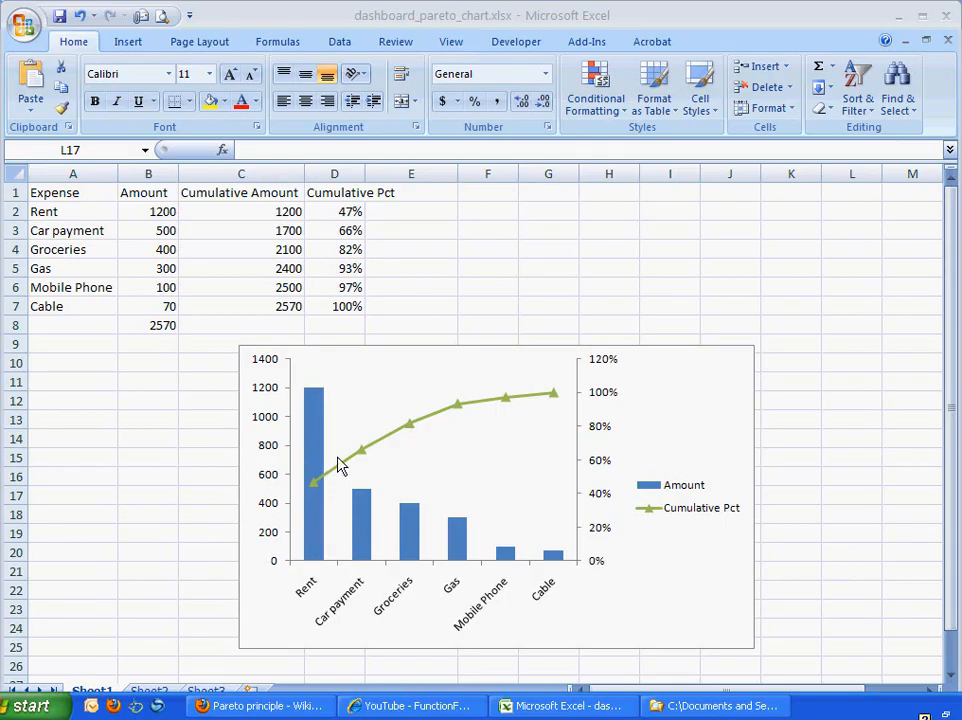
mouse_move(418, 425)
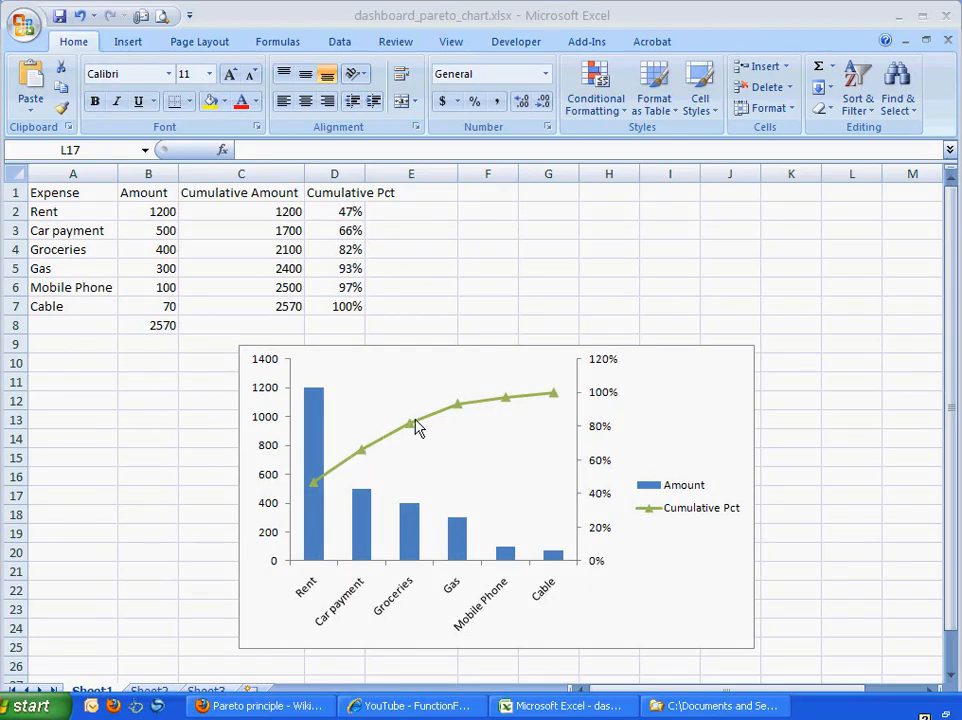
mouse_move(338, 518)
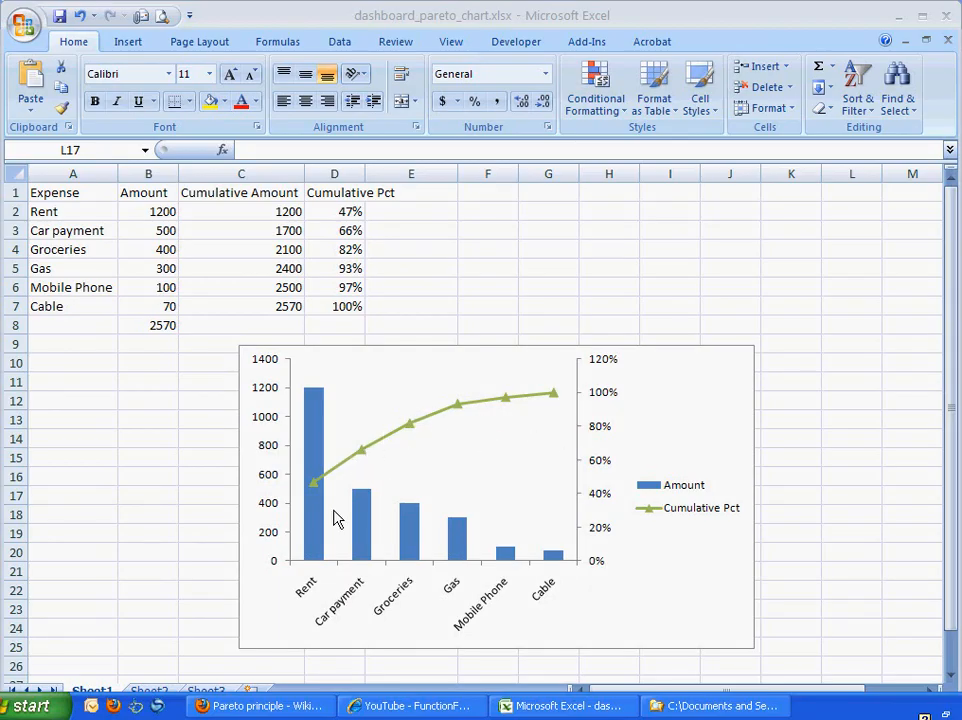
mouse_move(390, 533)
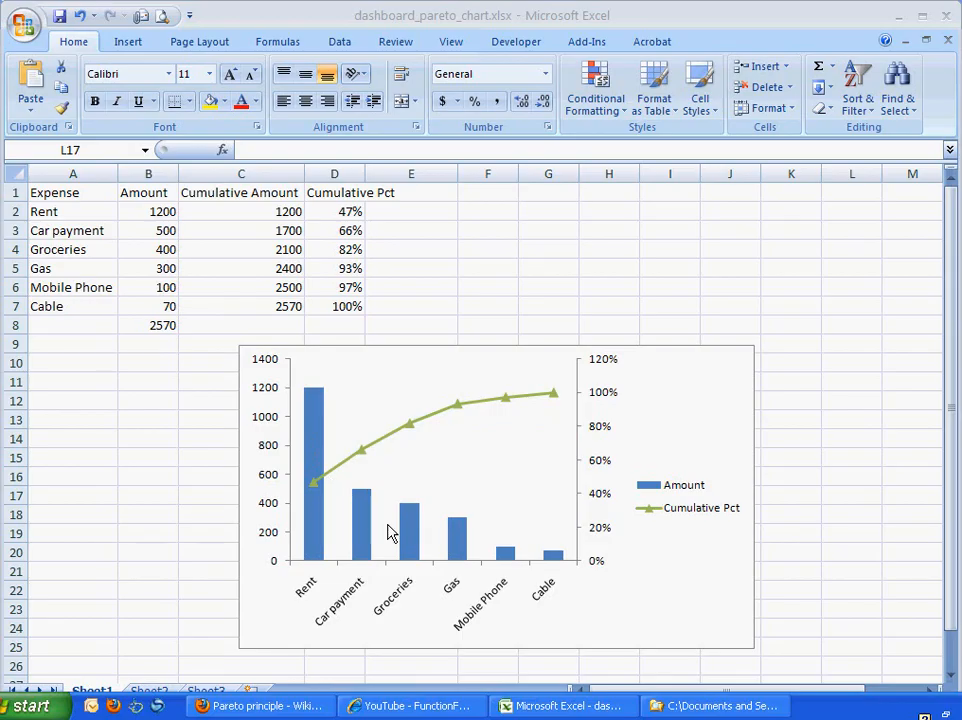
mouse_move(335, 463)
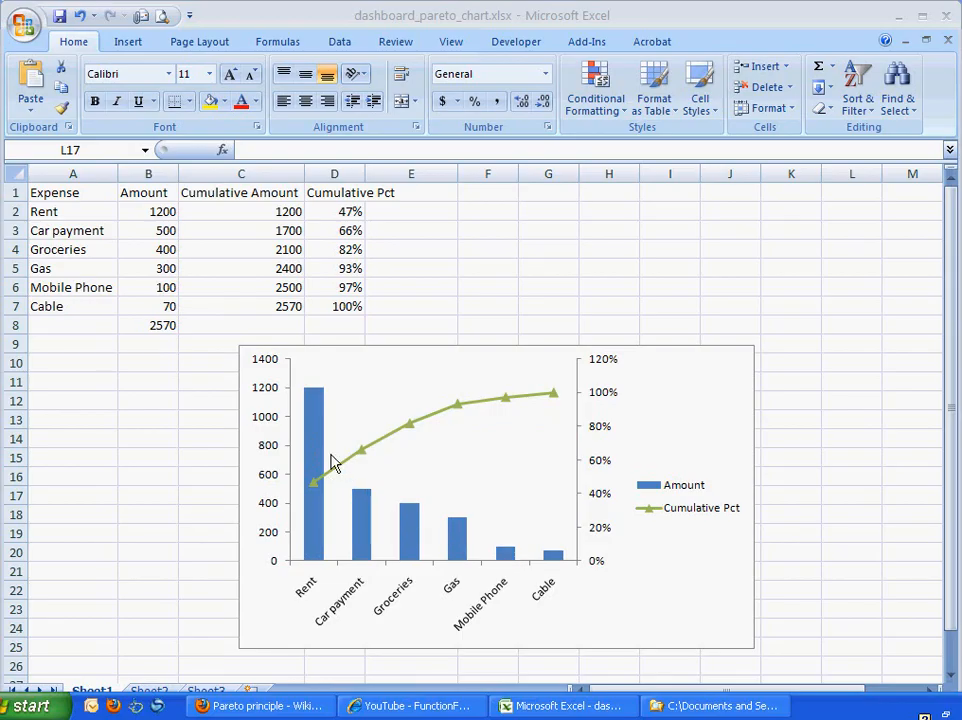
mouse_move(318, 443)
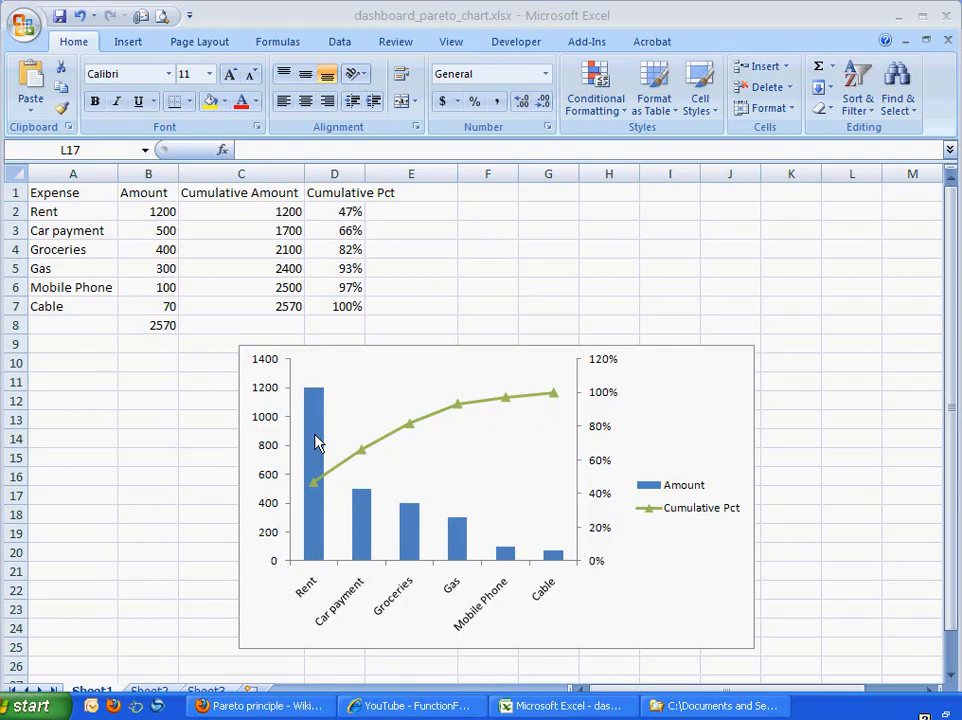
mouse_move(490, 430)
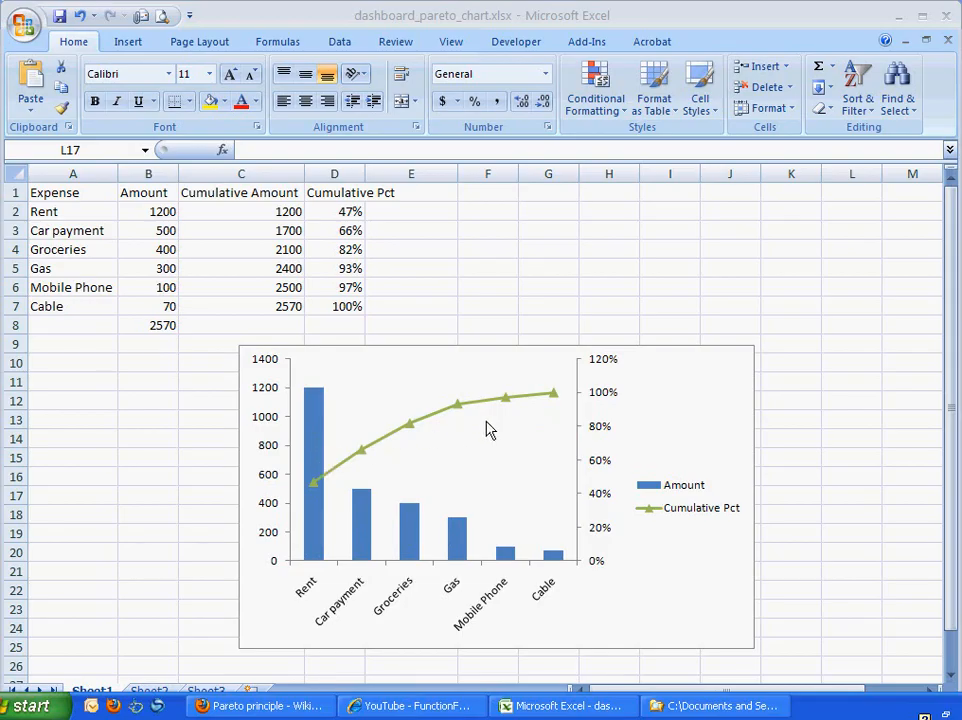
mouse_move(410, 432)
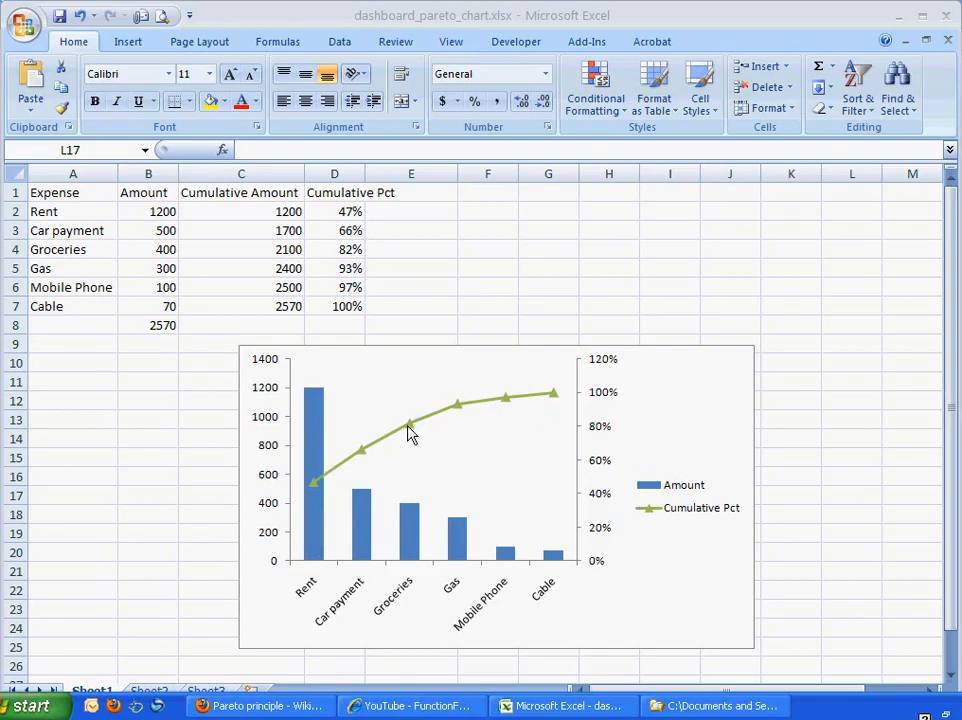
mouse_move(355, 558)
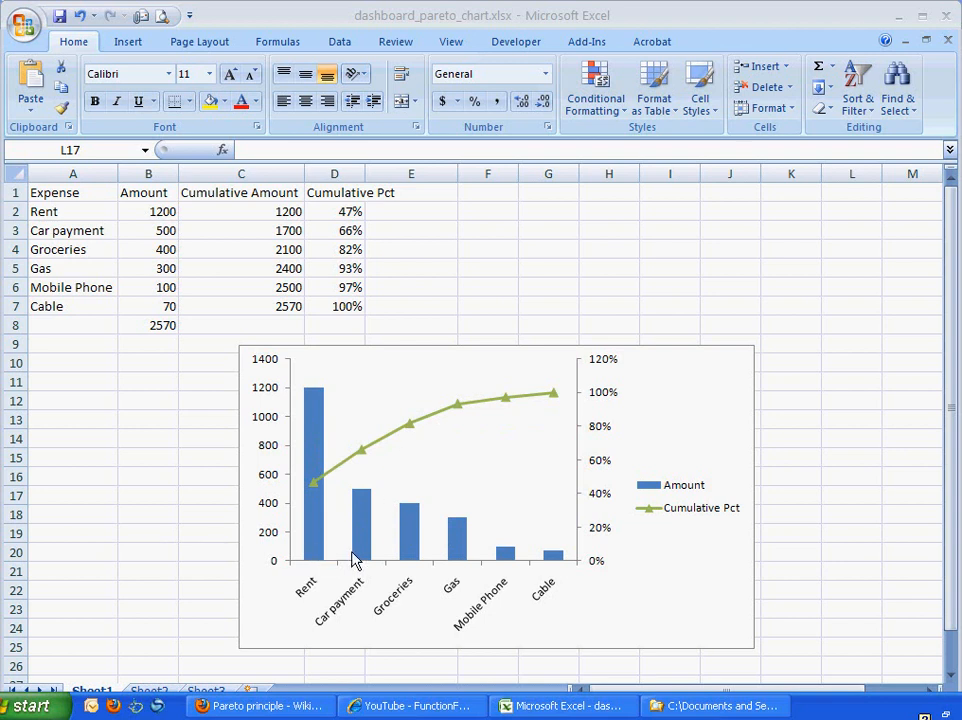
mouse_move(430, 557)
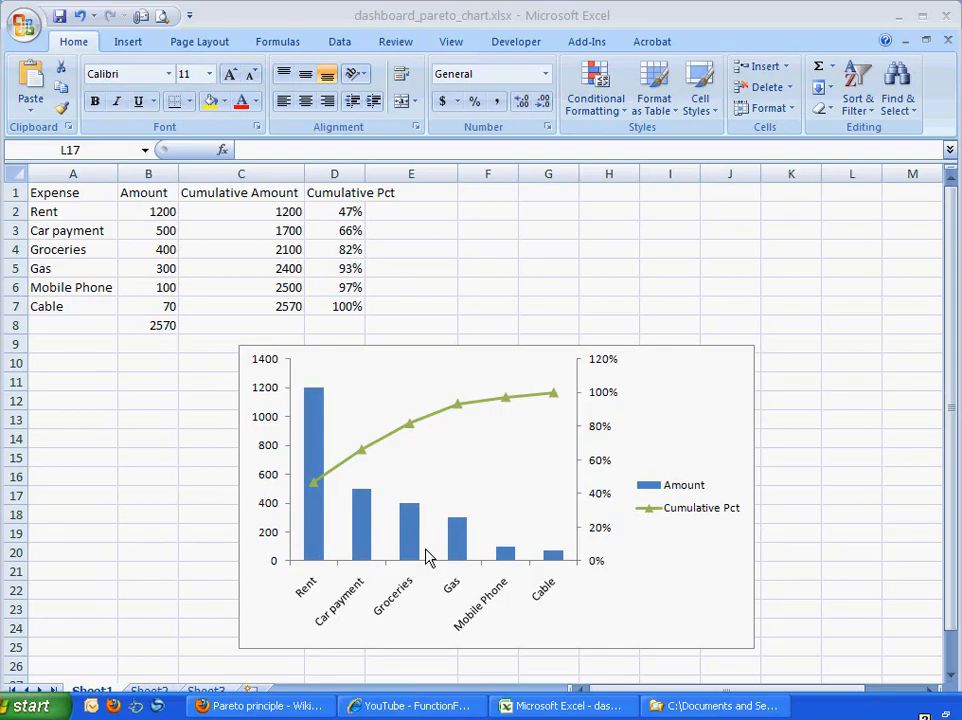
mouse_move(645, 363)
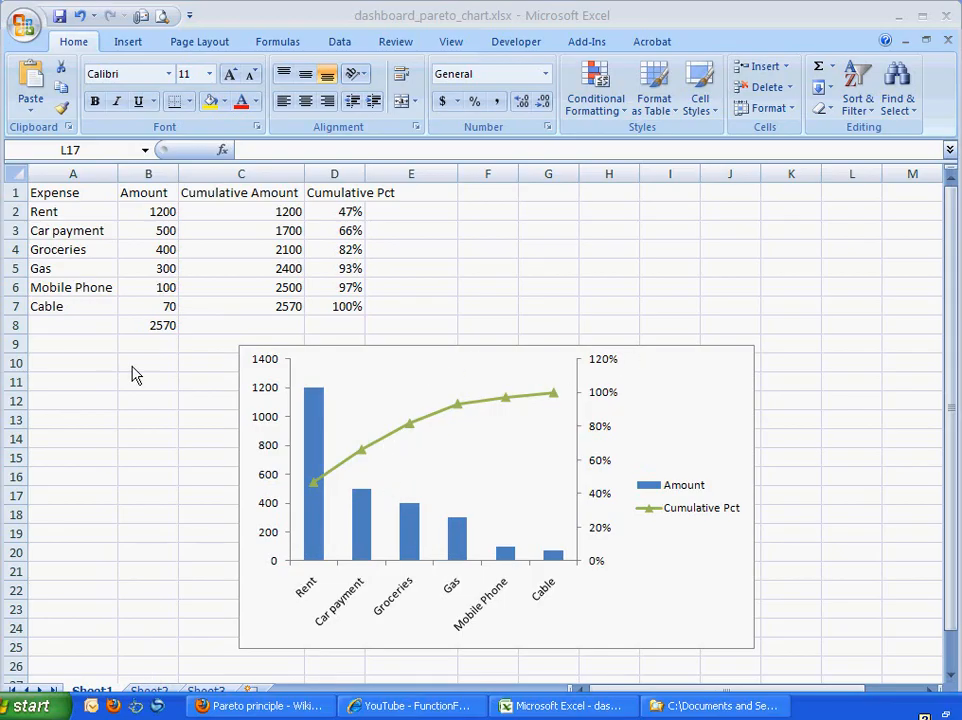
- Copy the expense names to Sheet2 and enter Amount values 1500, 500, 300, 400, 100, 60
left_click(852, 495)
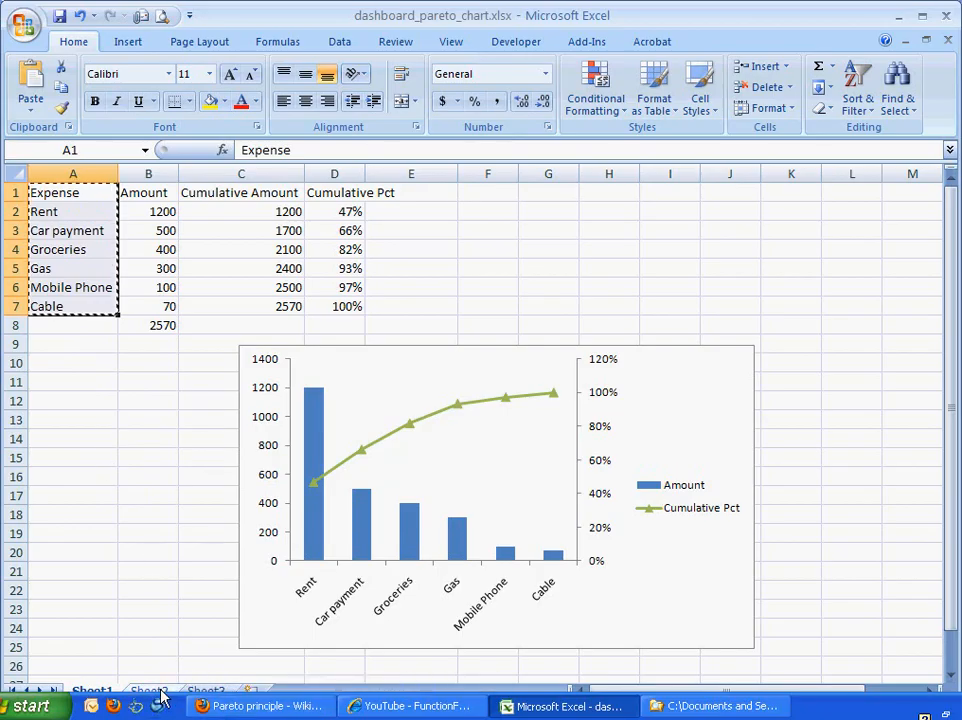
left_click(148, 689)
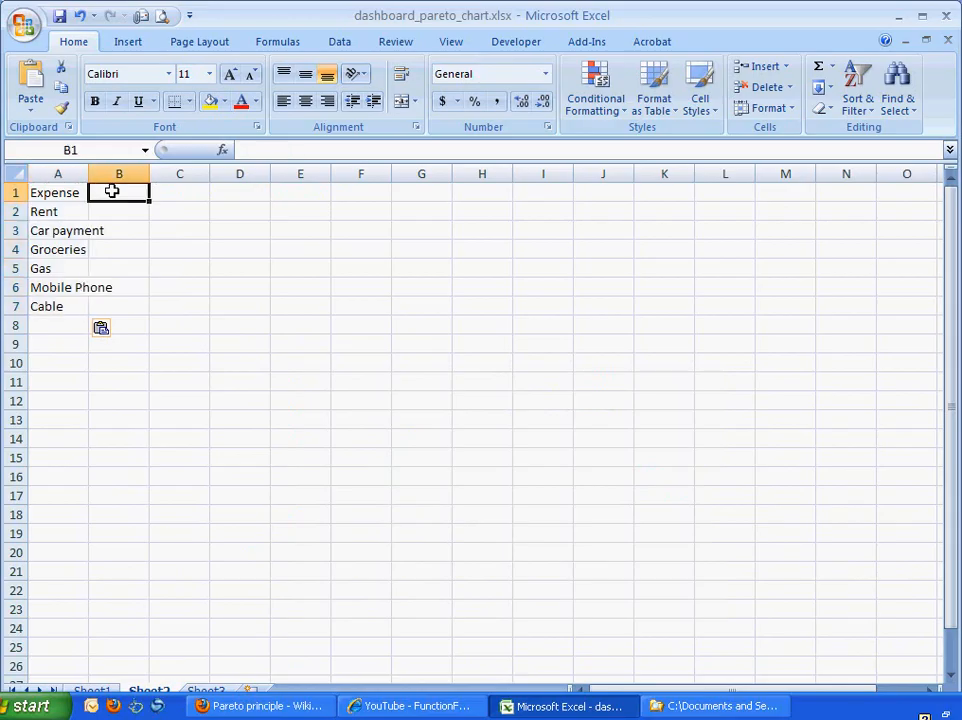
type("Amount")
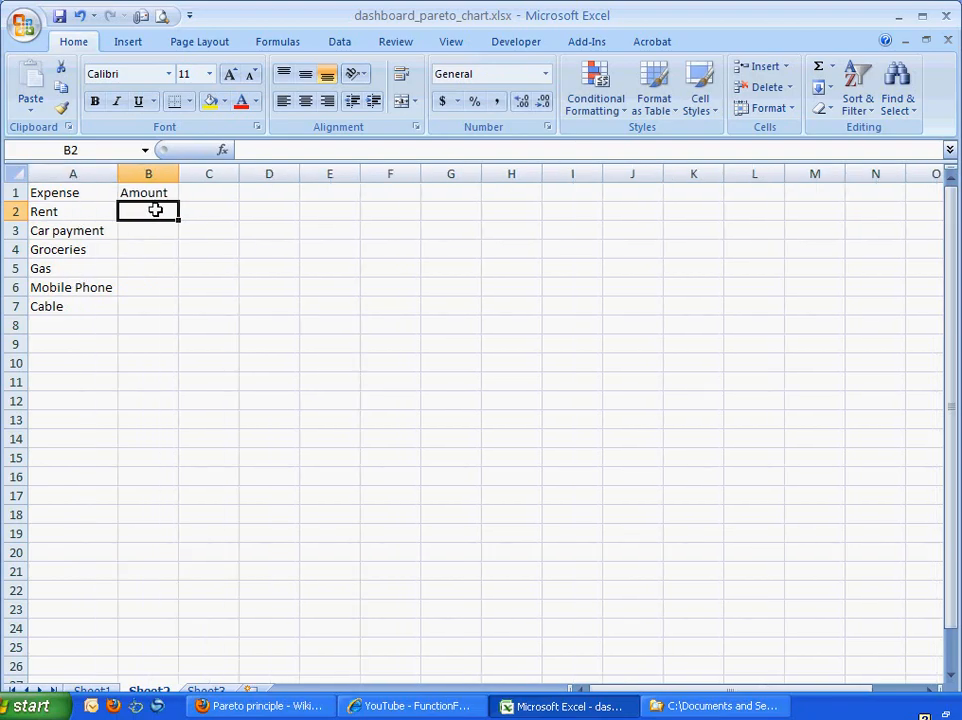
type("1500")
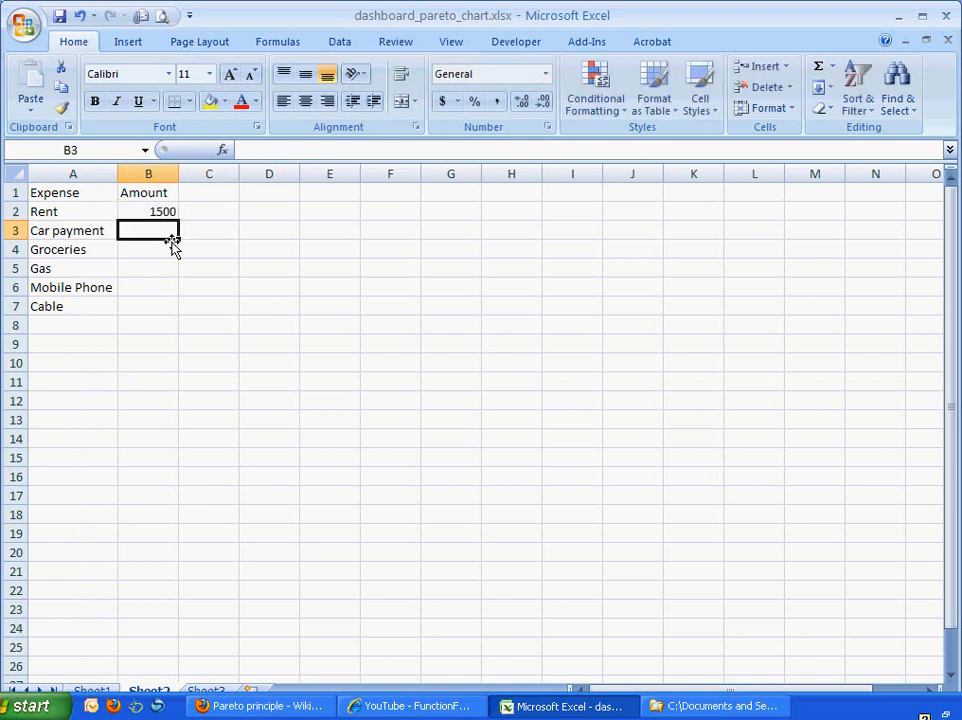
type("500")
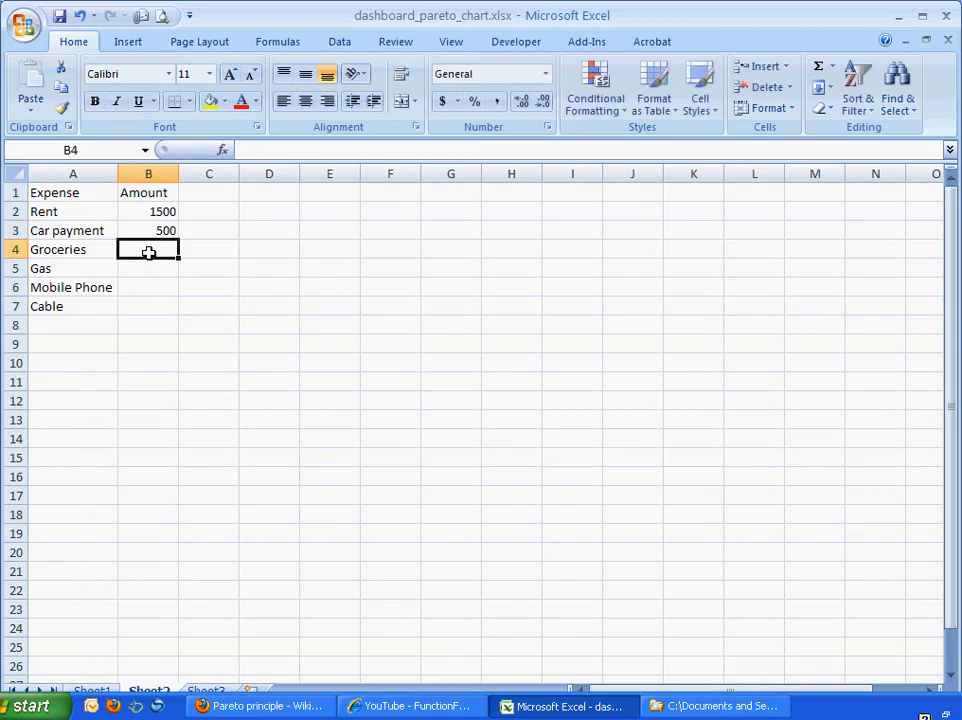
type("300")
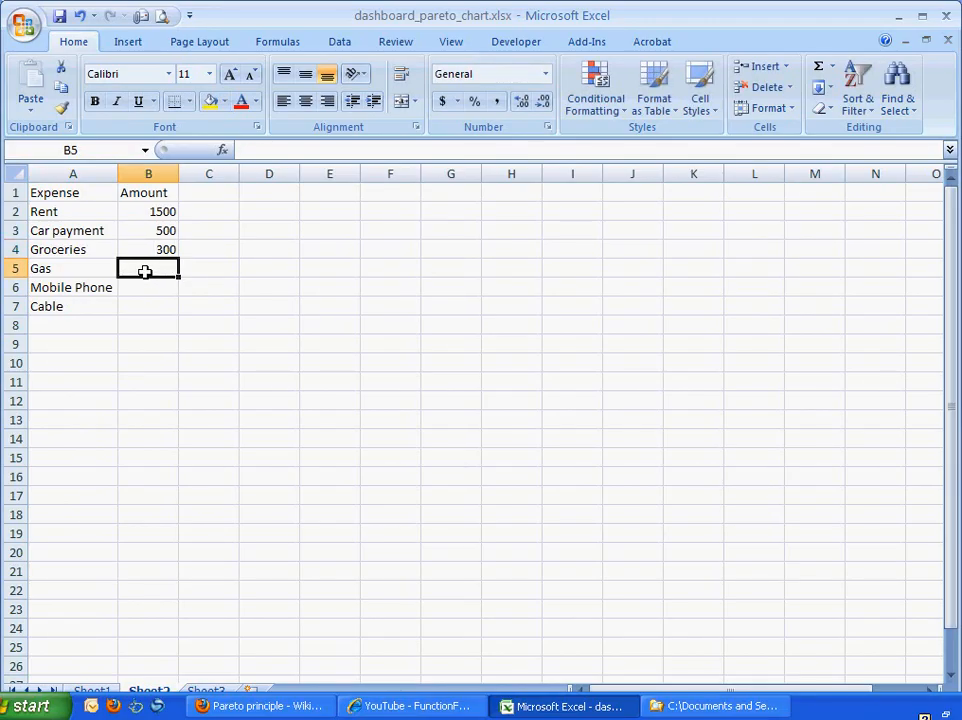
type("400")
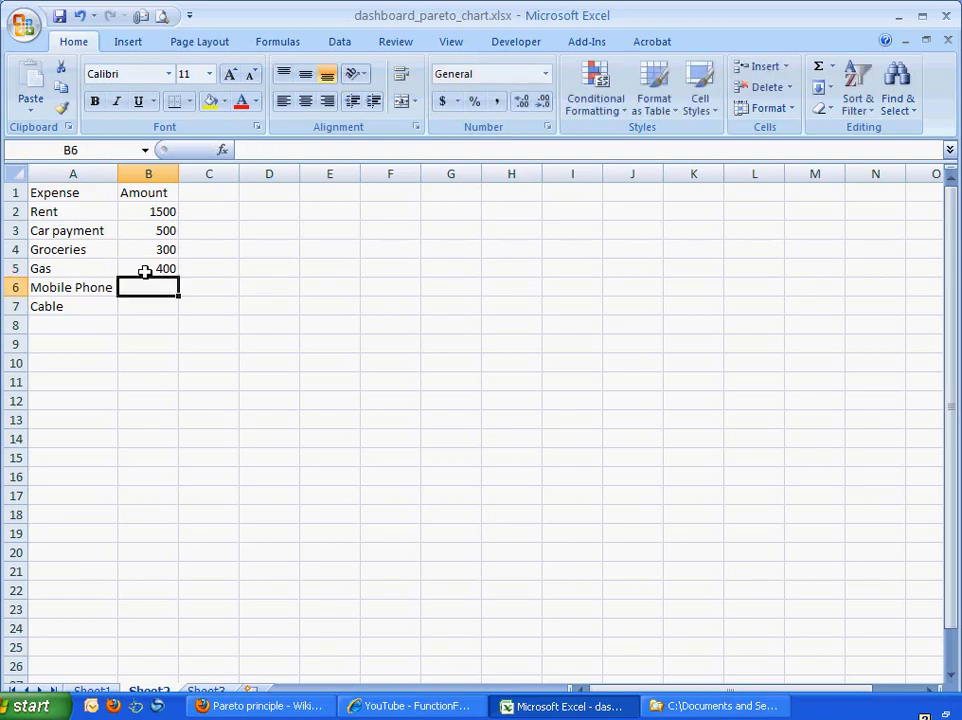
type("100")
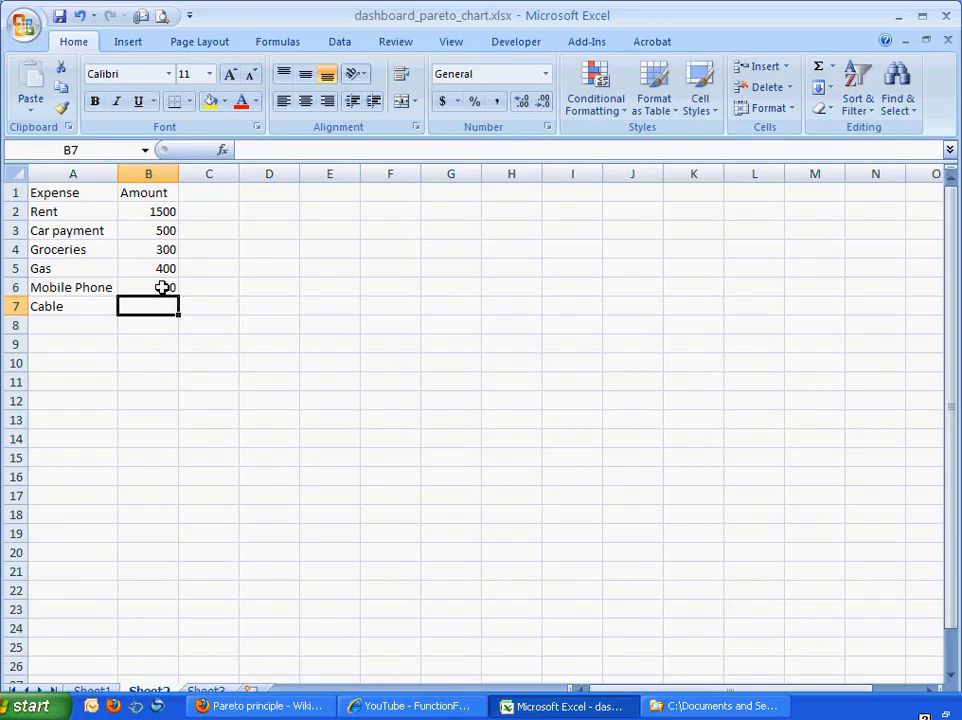
type("60")
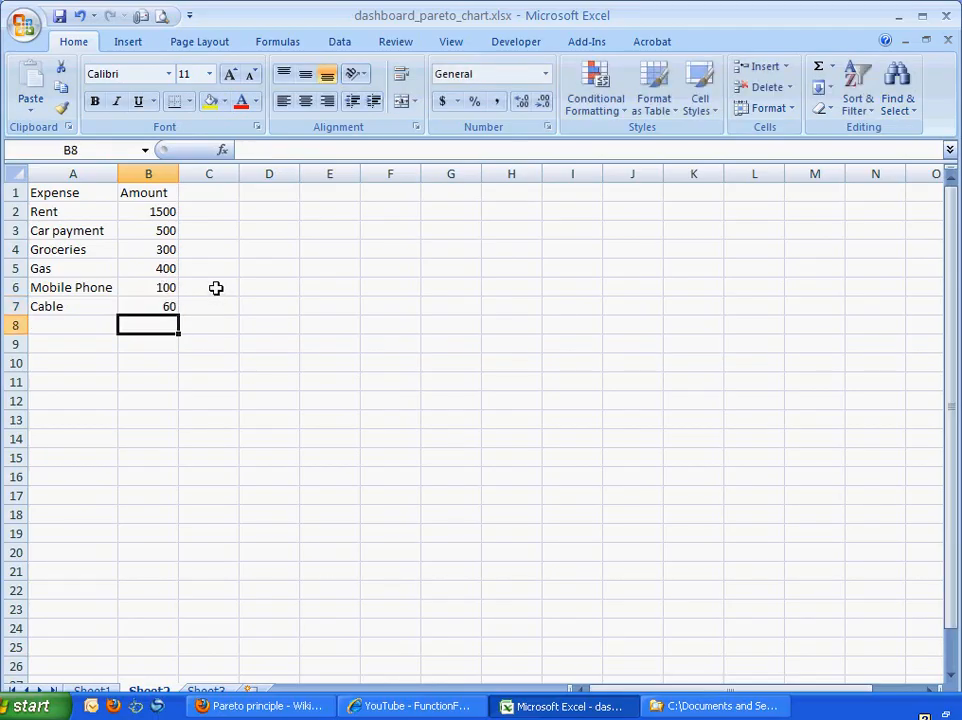
mouse_move(191, 266)
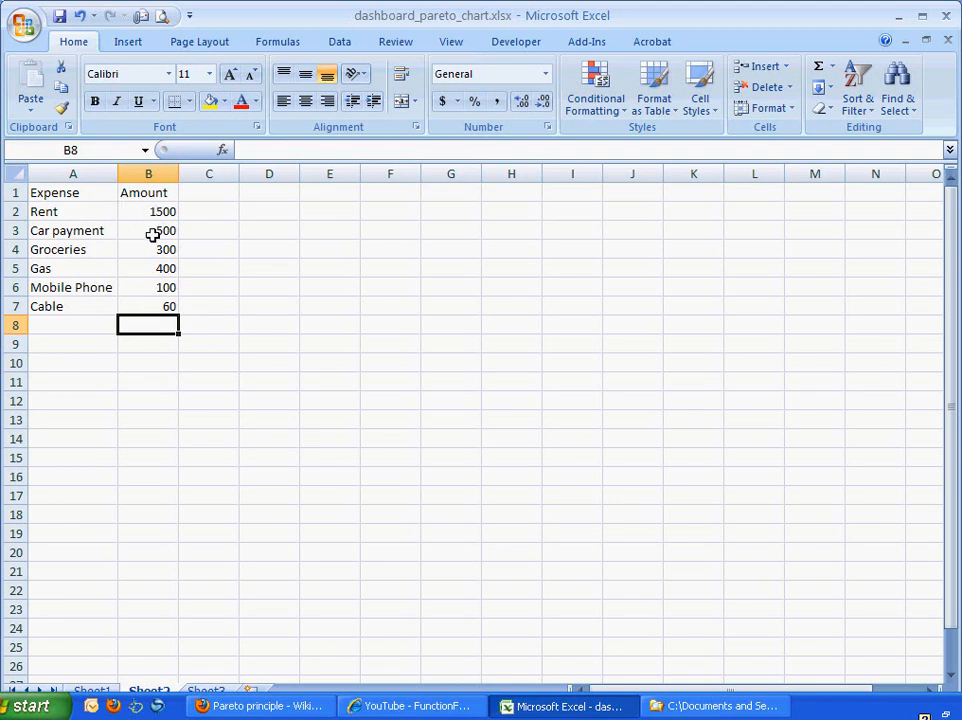
- Sort the expenses by Amount from largest to smallest
left_click(148, 230)
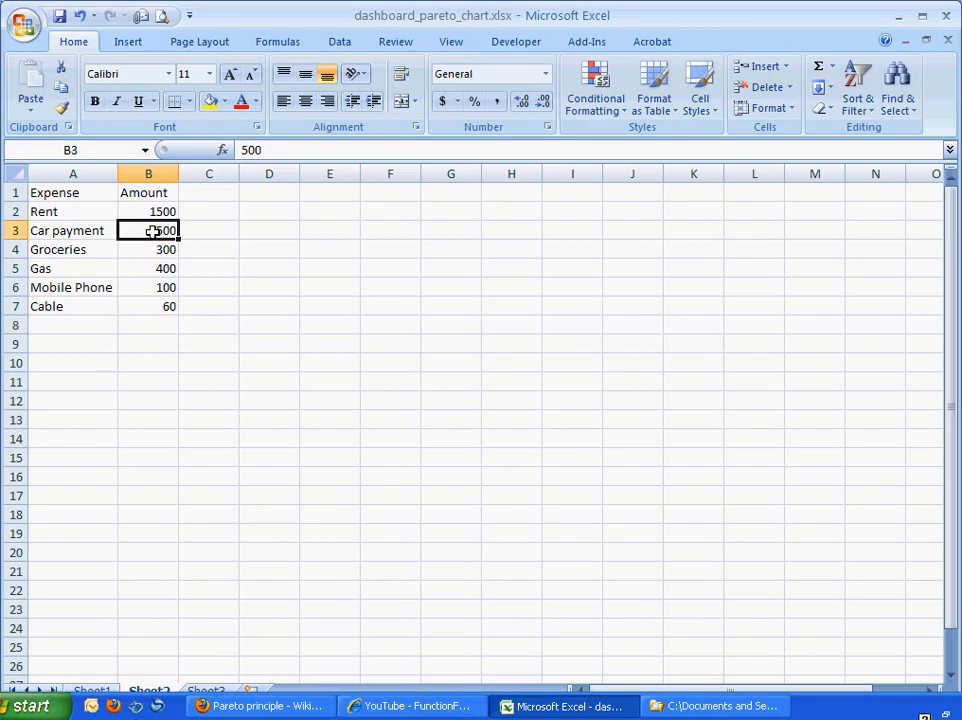
right_click(149, 230)
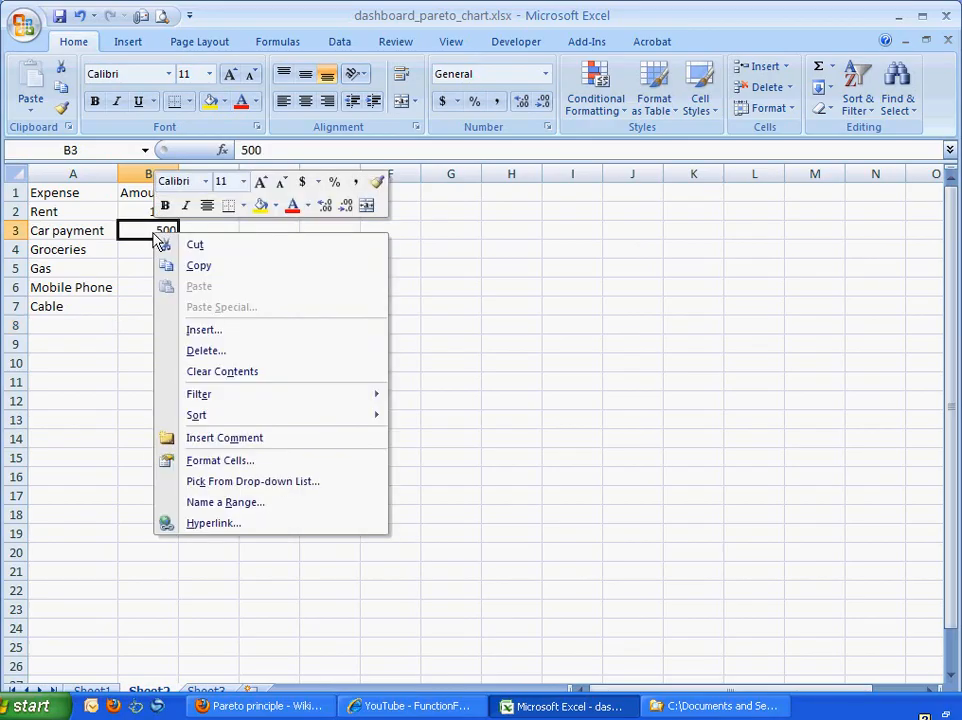
mouse_move(197, 414)
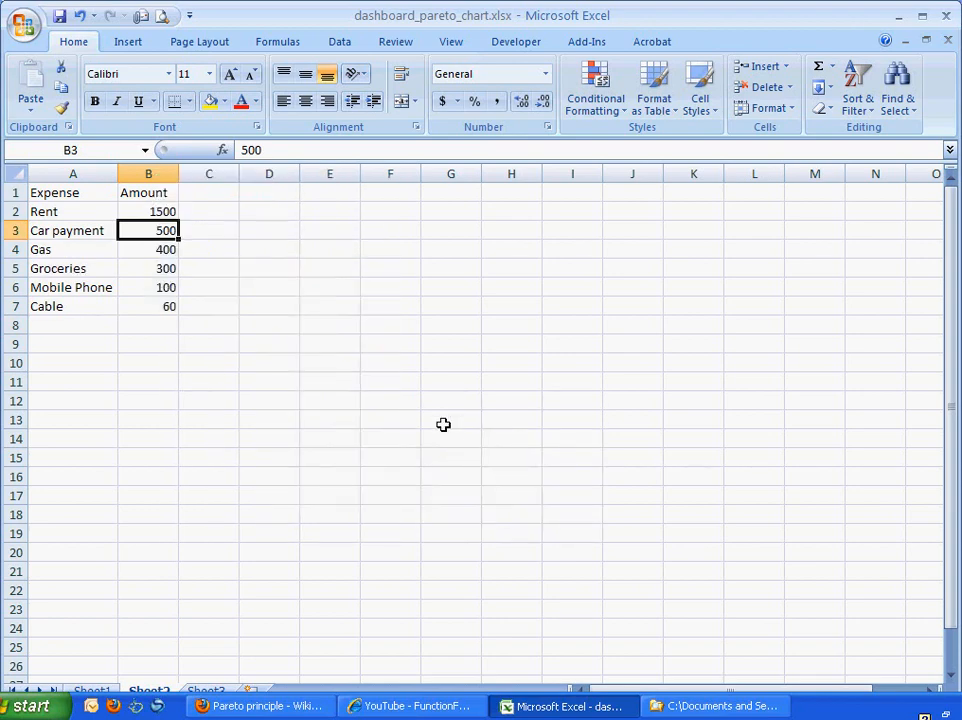
mouse_move(152, 211)
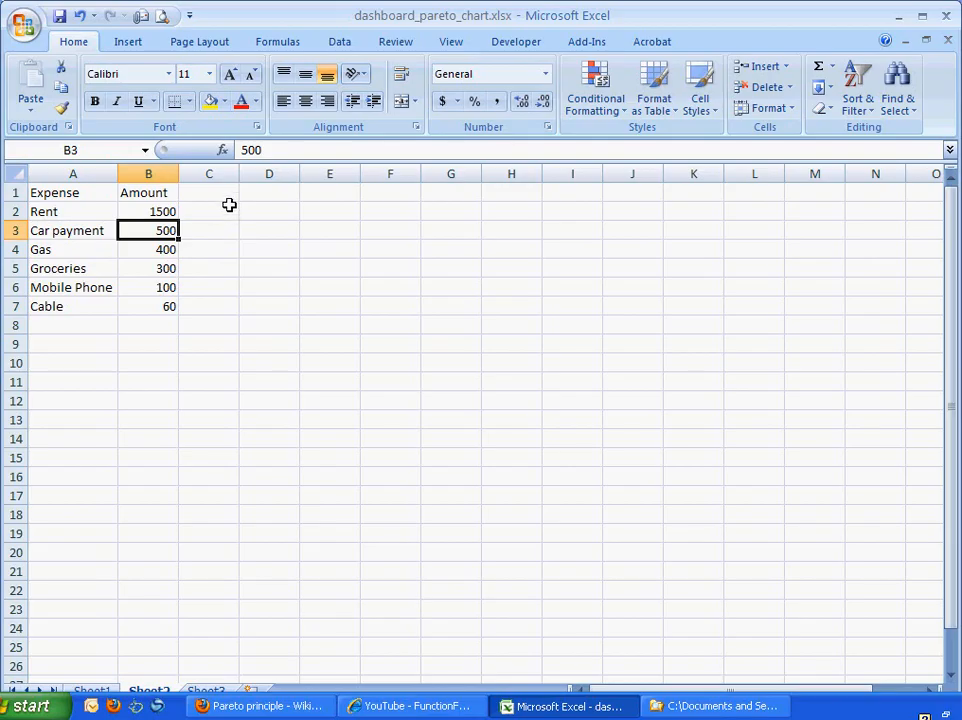
mouse_move(218, 210)
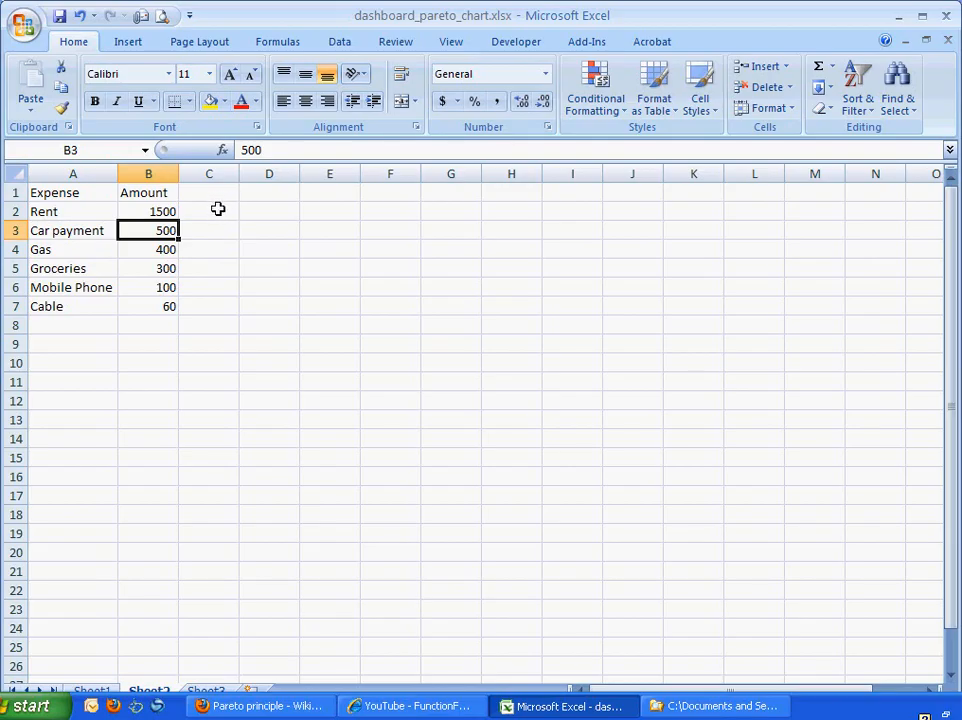
- Enter =SUM(B2:B7) in B8 to total the amounts
left_click(148, 324)
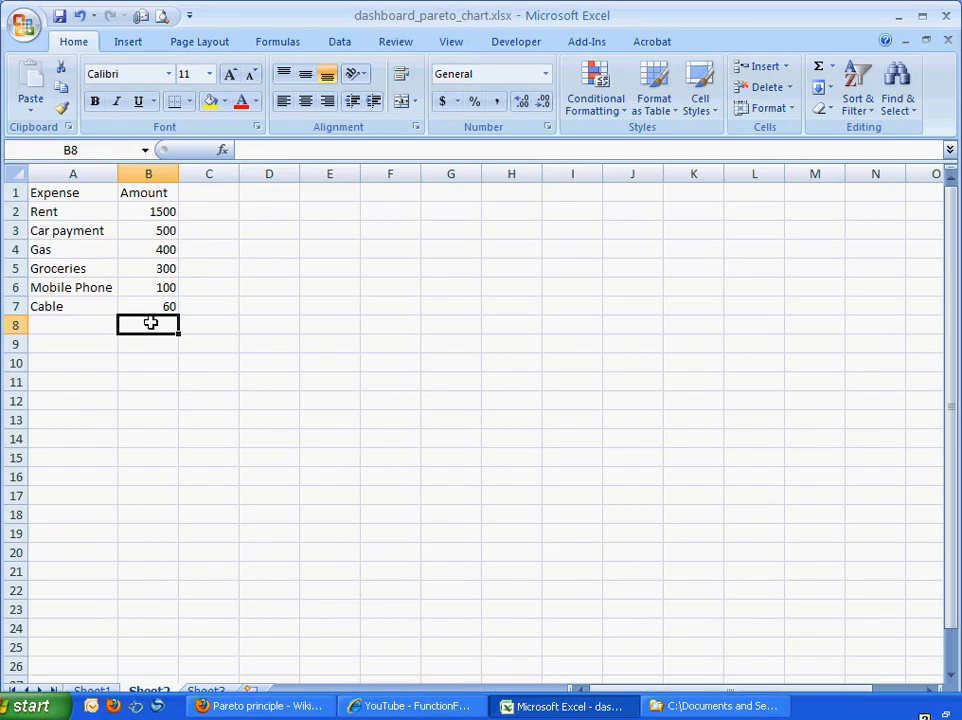
key("alt")
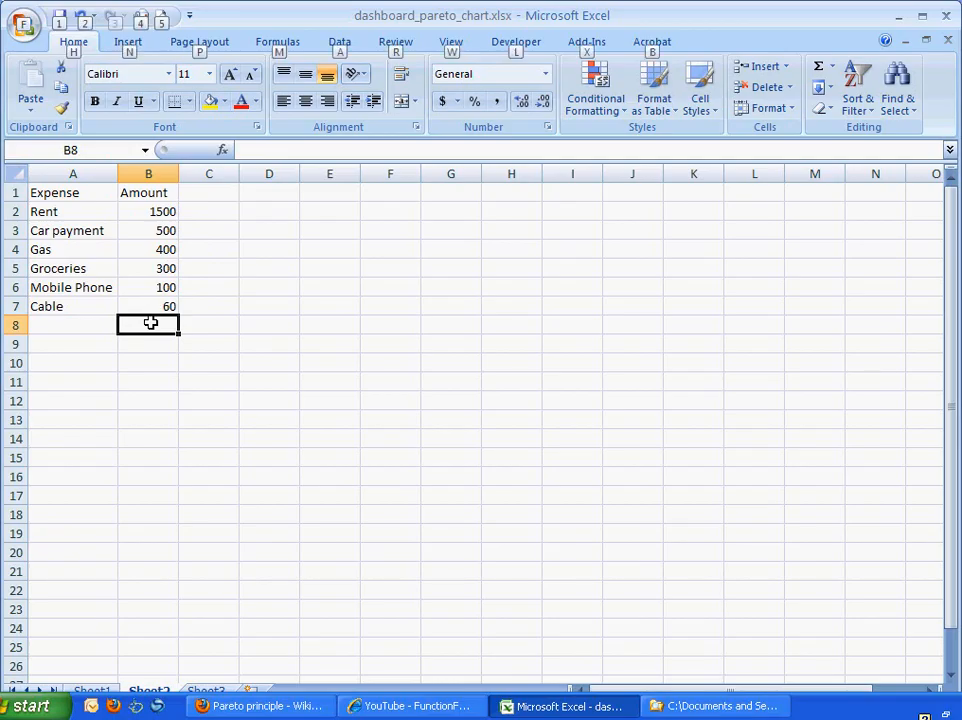
type("=SUM(B2:B7)")
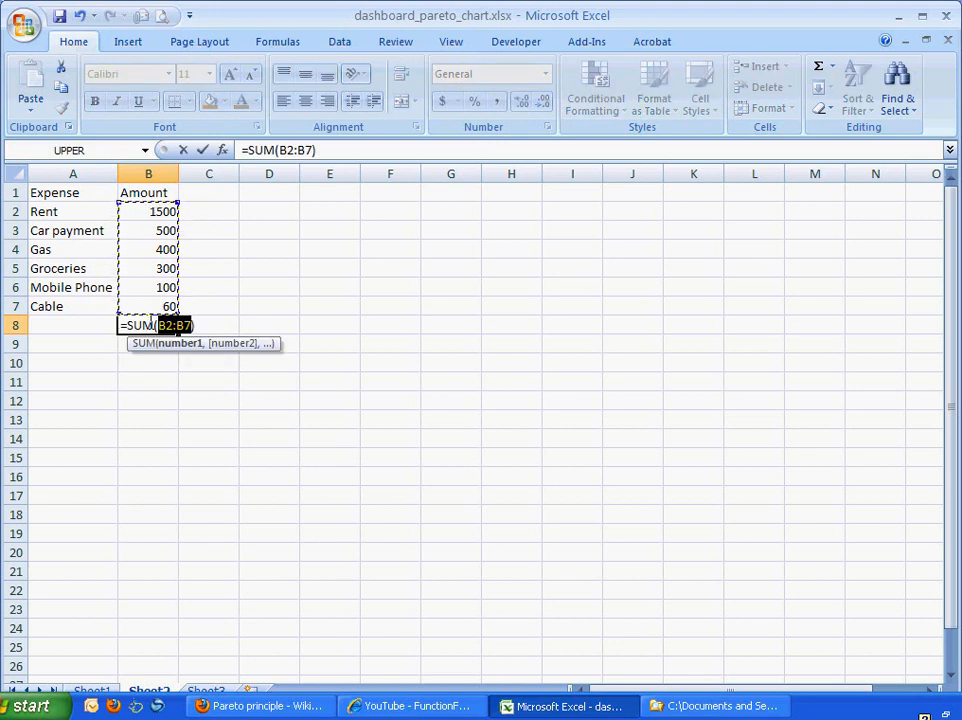
mouse_move(143, 215)
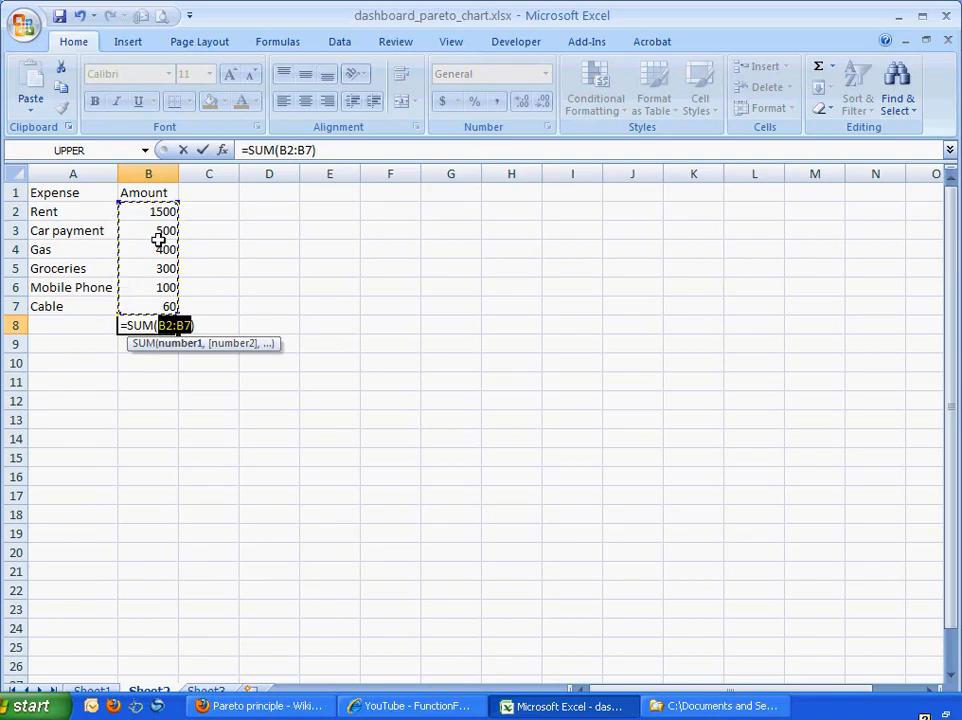
mouse_move(152, 298)
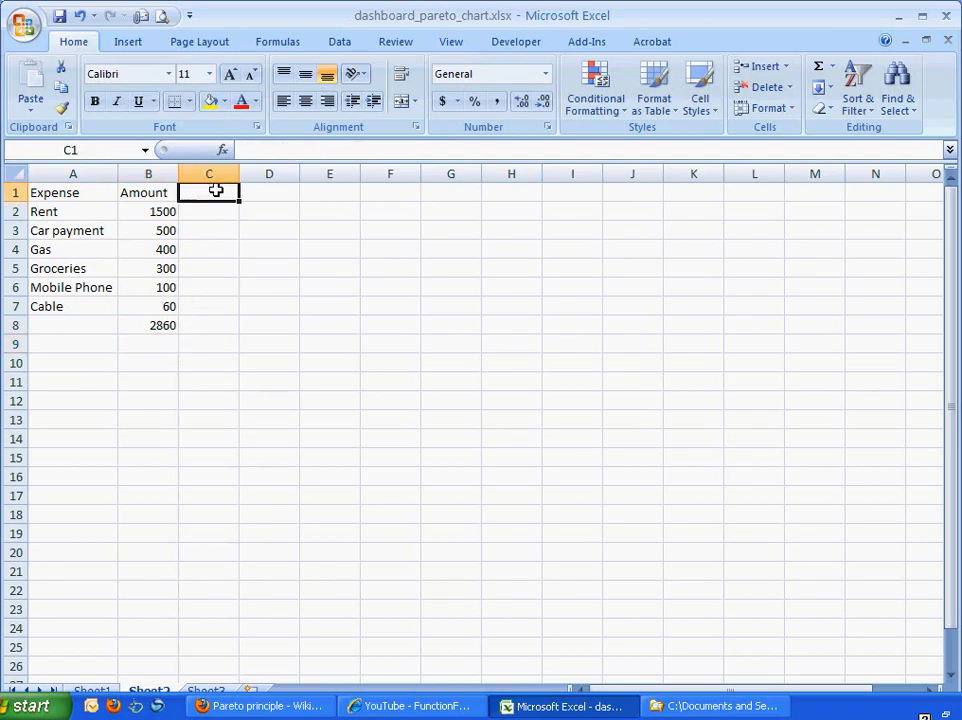
- Head column C 'Cumulative Amount', with =B2 in C2 and =B3+C2 filled down to C7
type("C")
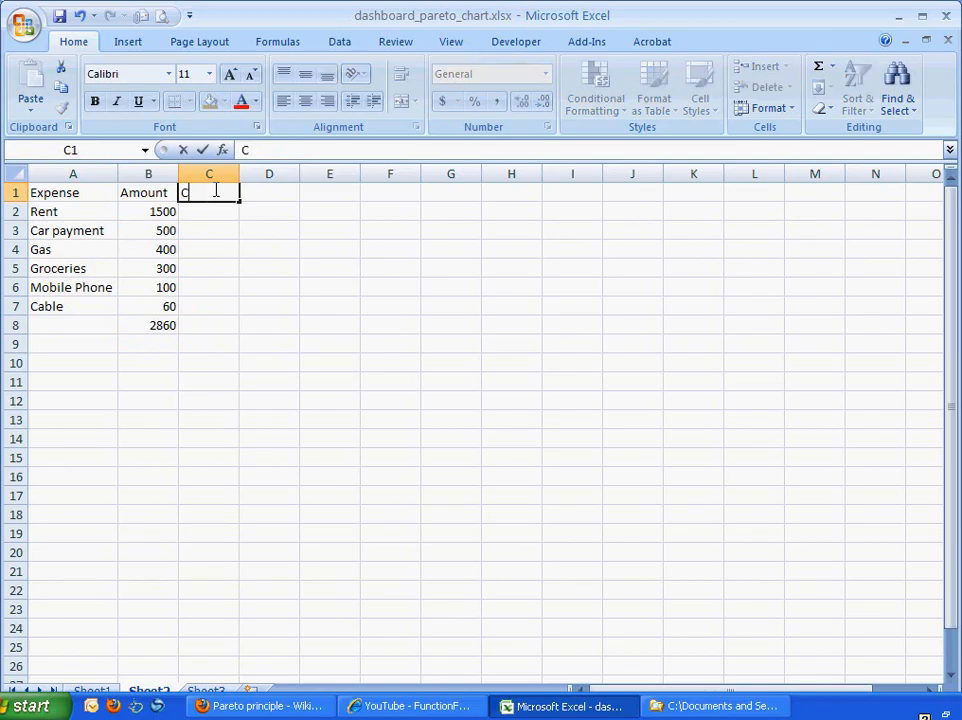
type("um")
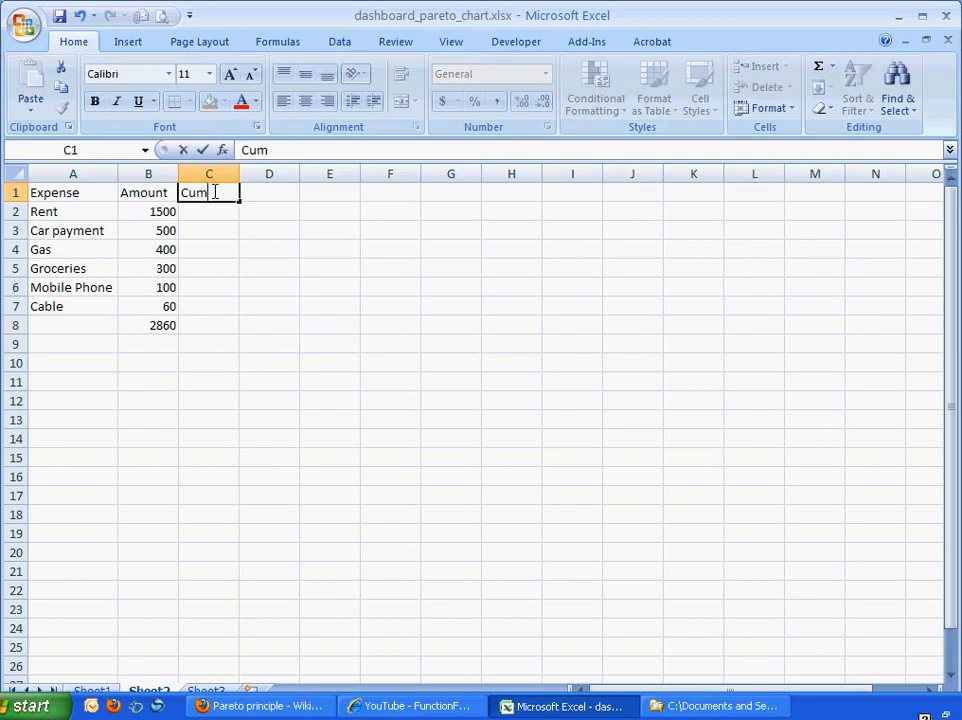
type("ulative Amount")
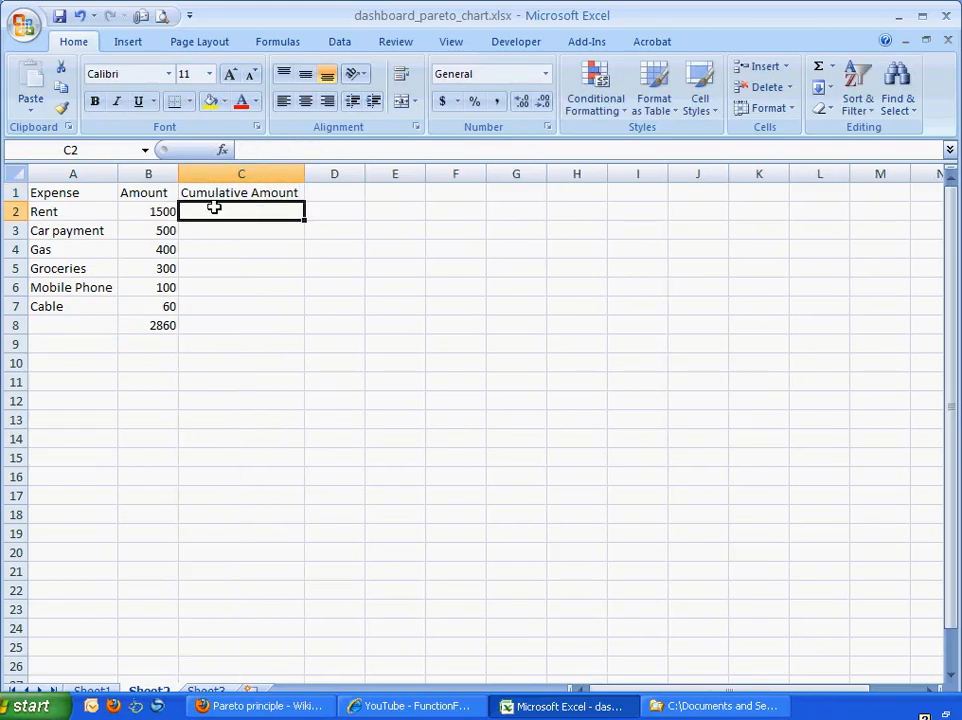
type("=")
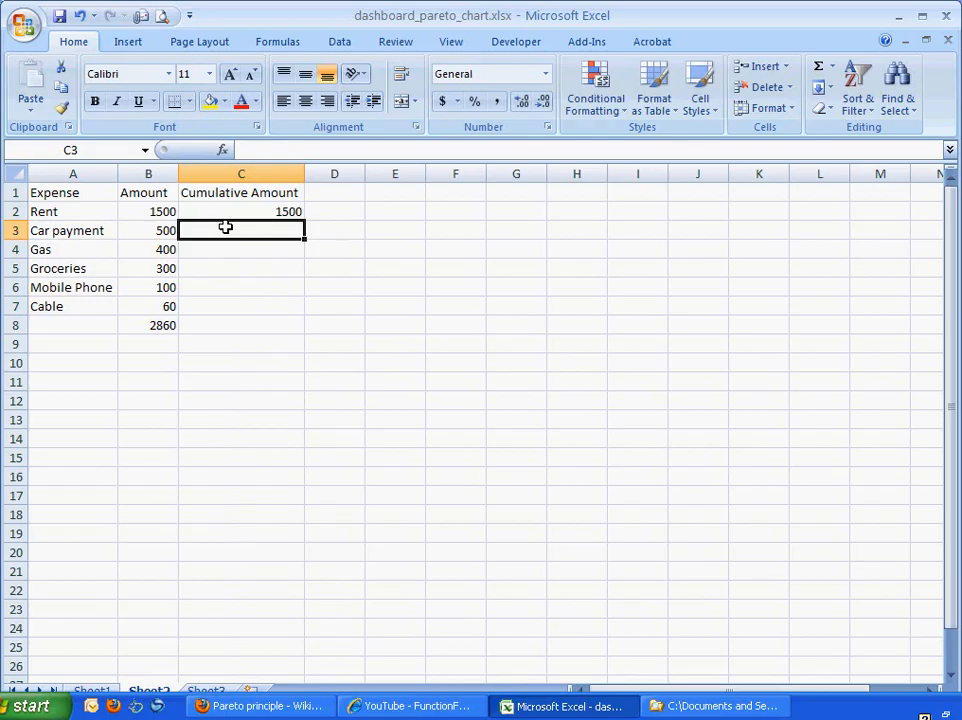
type("=")
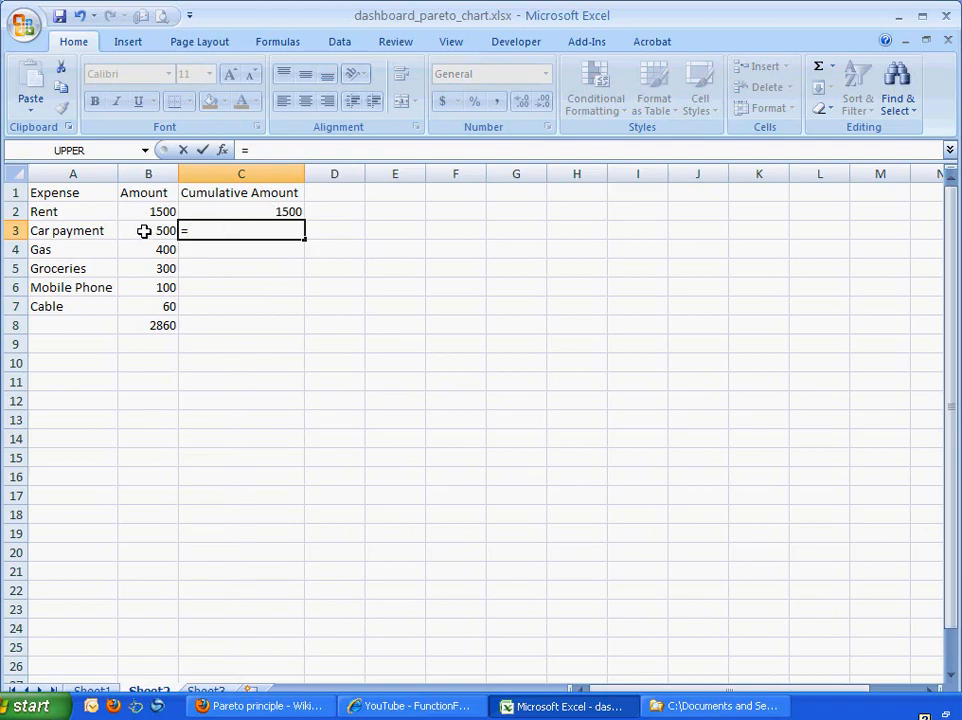
left_click(148, 230)
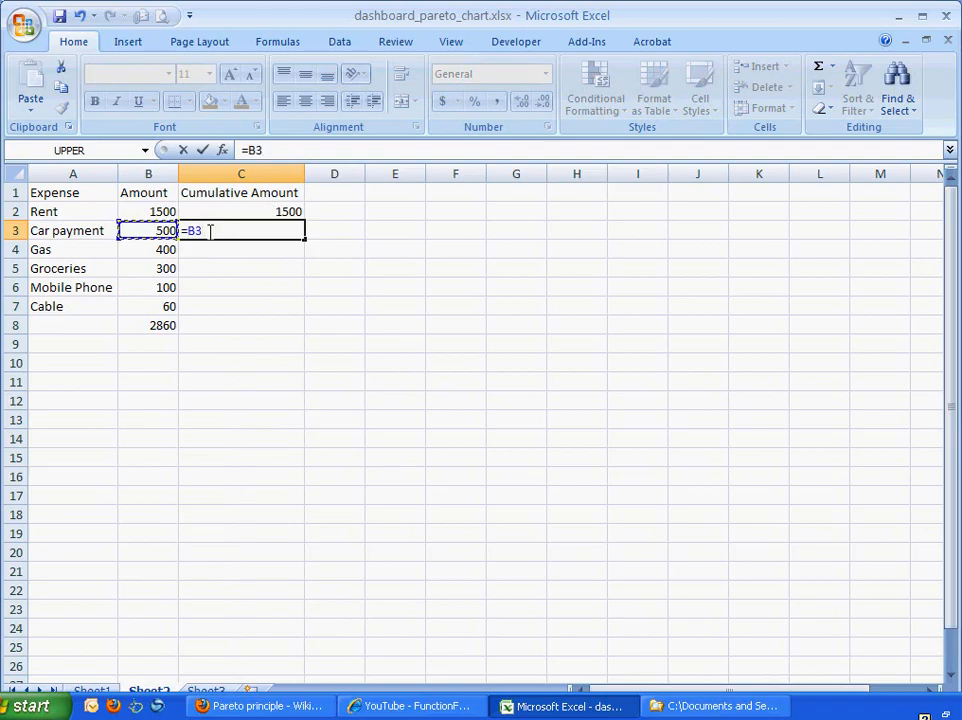
type("+")
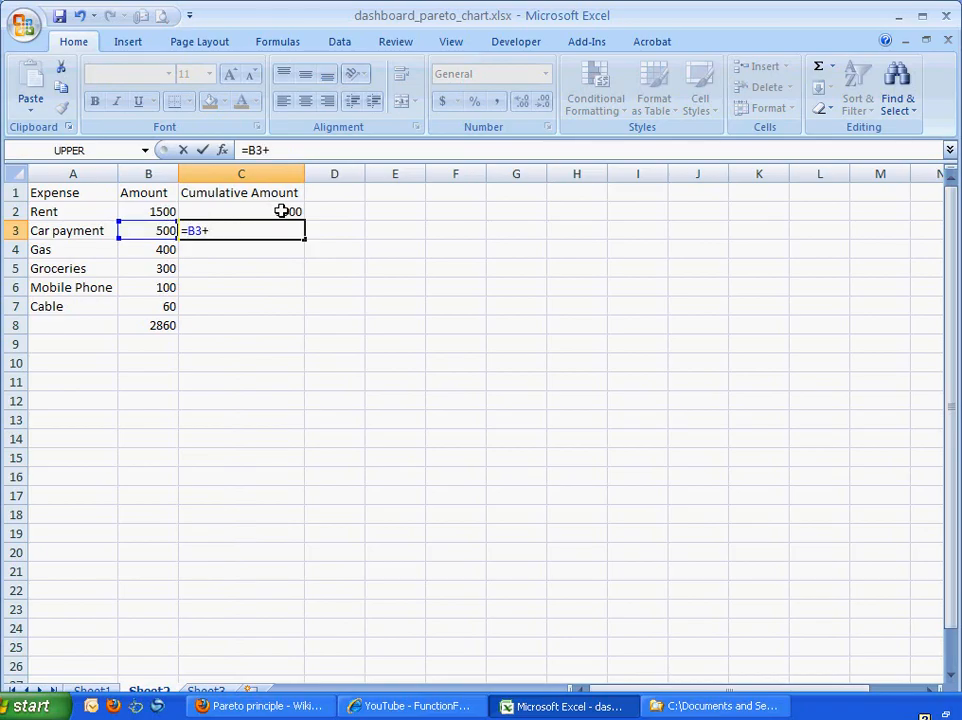
left_click(241, 211)
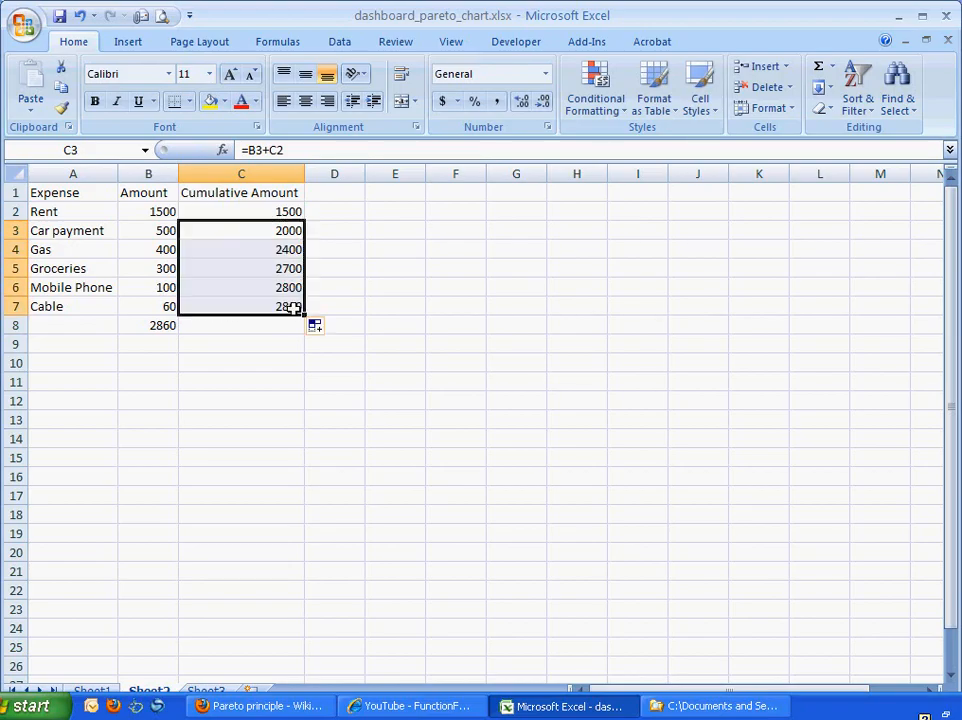
left_click(241, 249)
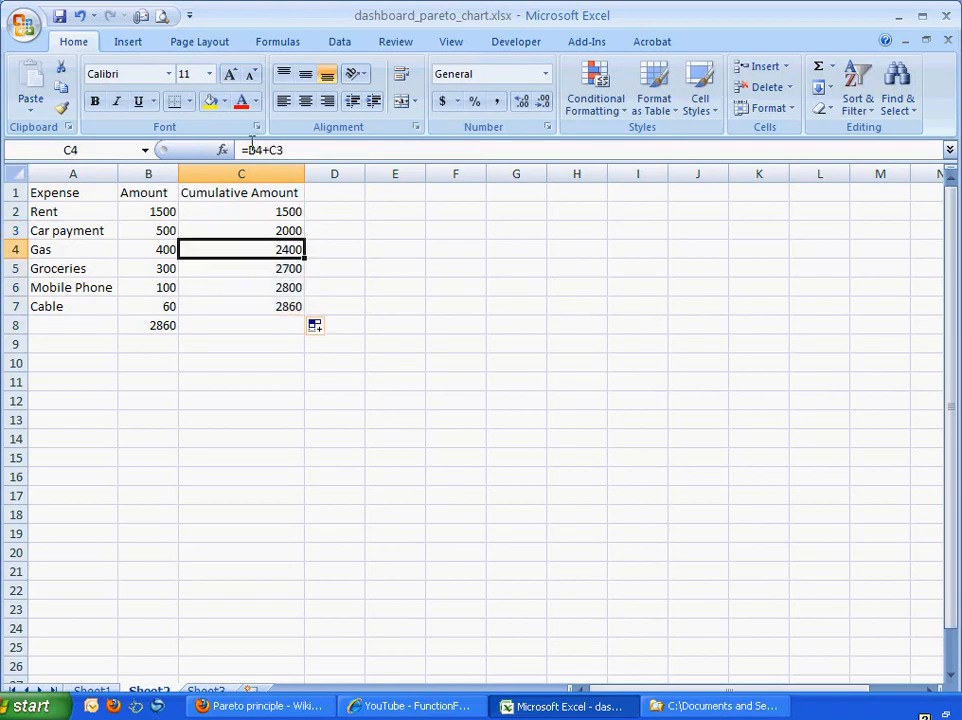
mouse_move(255, 150)
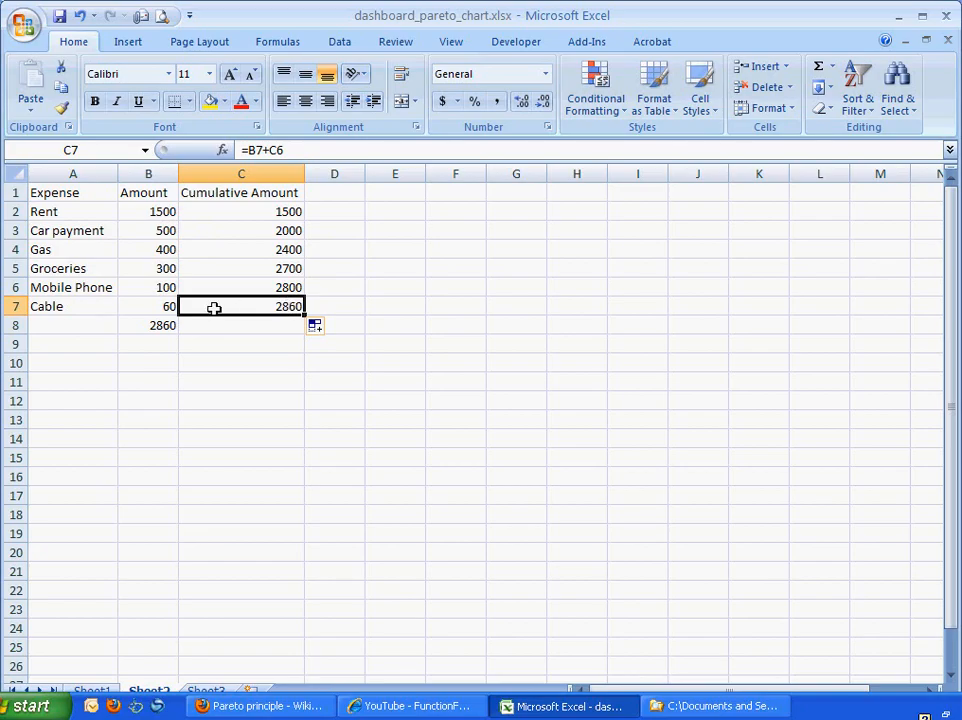
mouse_move(190, 325)
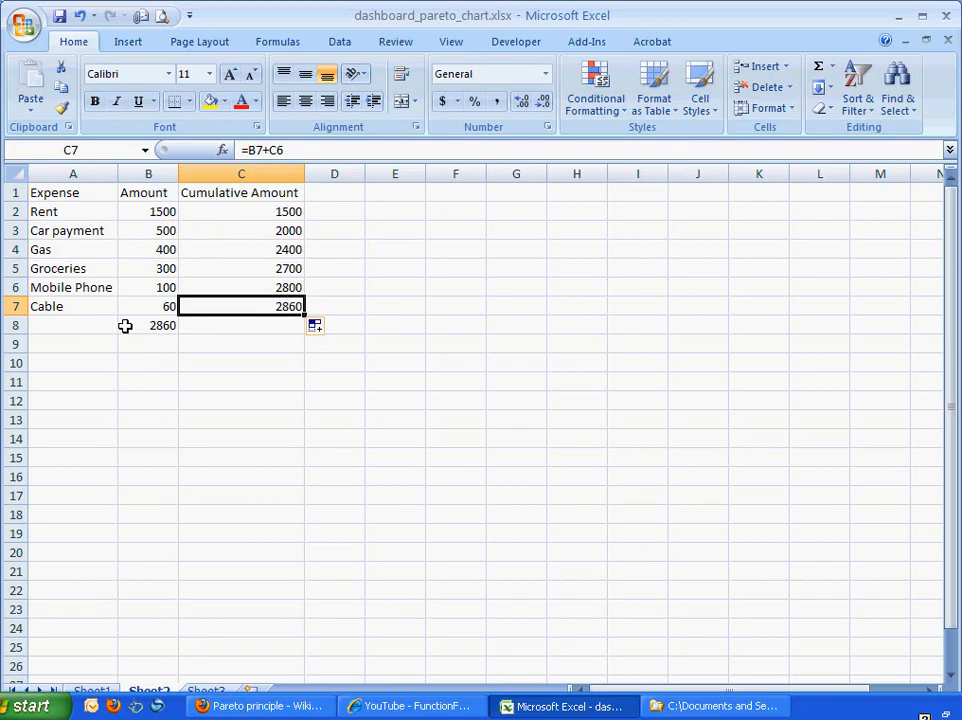
mouse_move(331, 231)
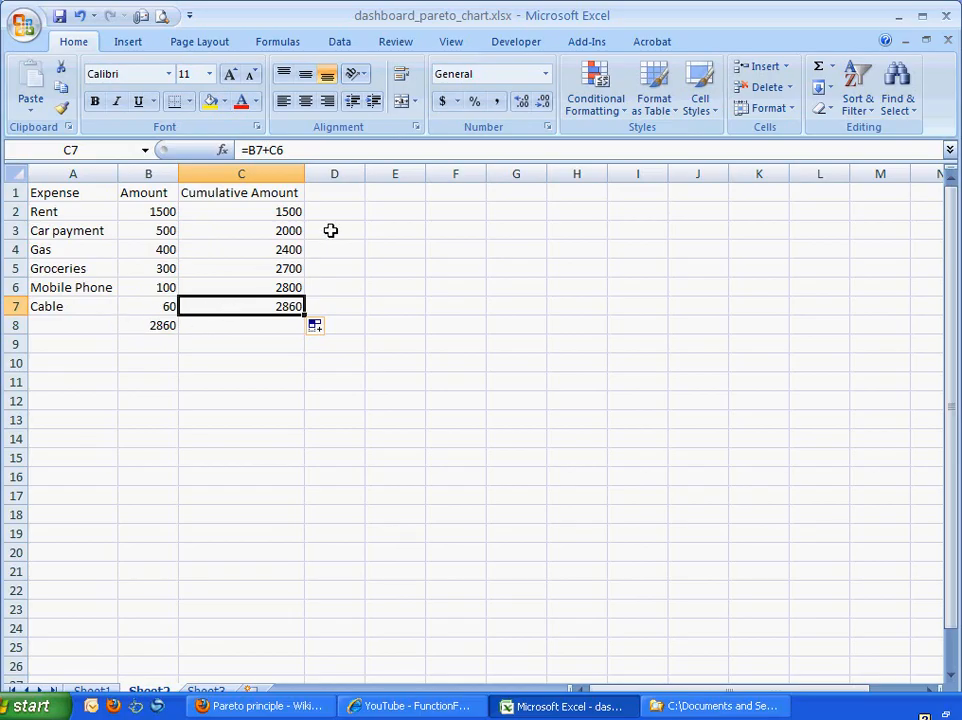
mouse_move(343, 194)
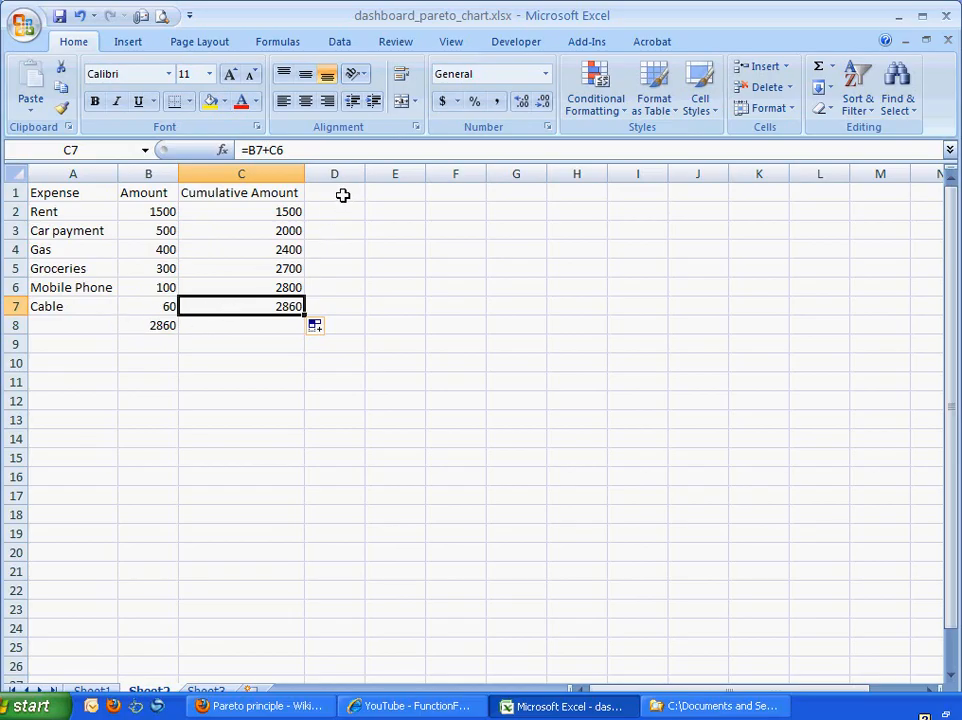
- Type the heading 'Cumulative Pct' into cell D1
left_click(334, 192)
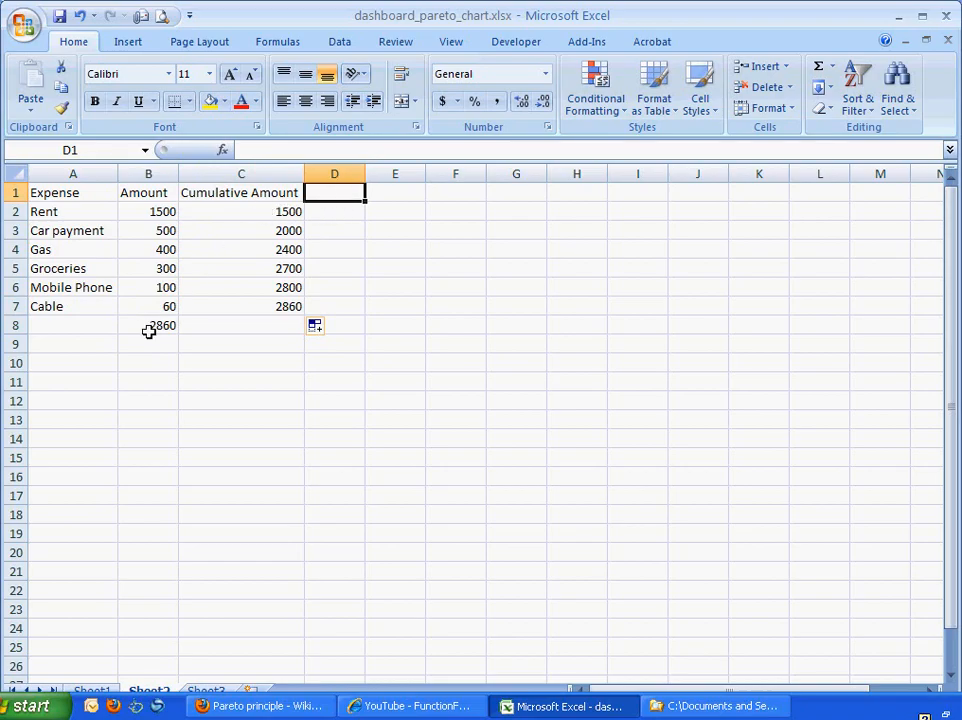
type("Cu")
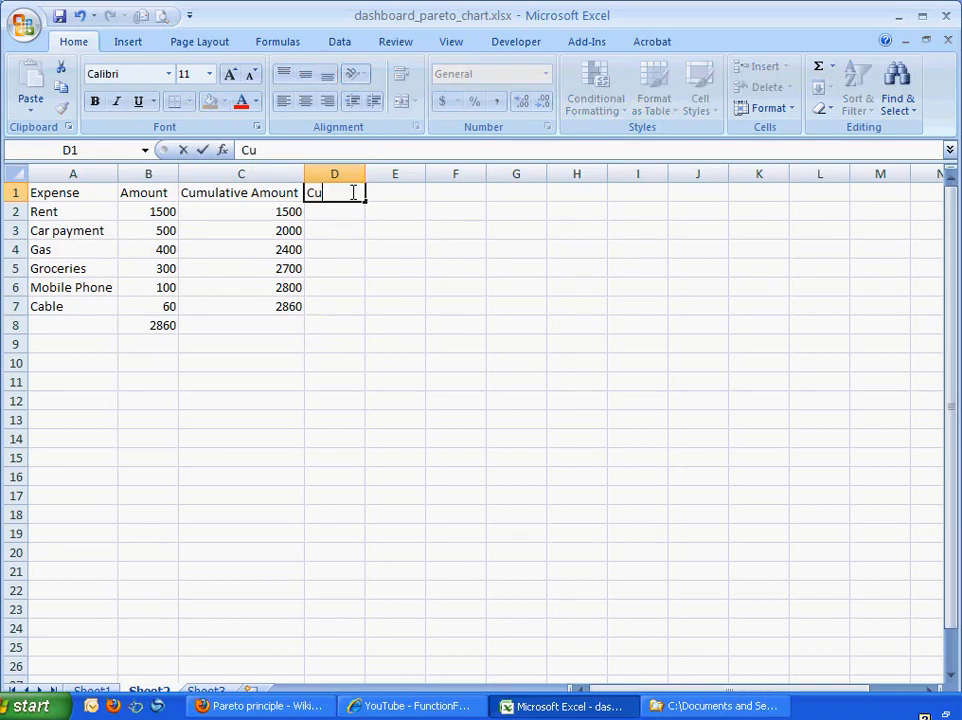
type("mul")
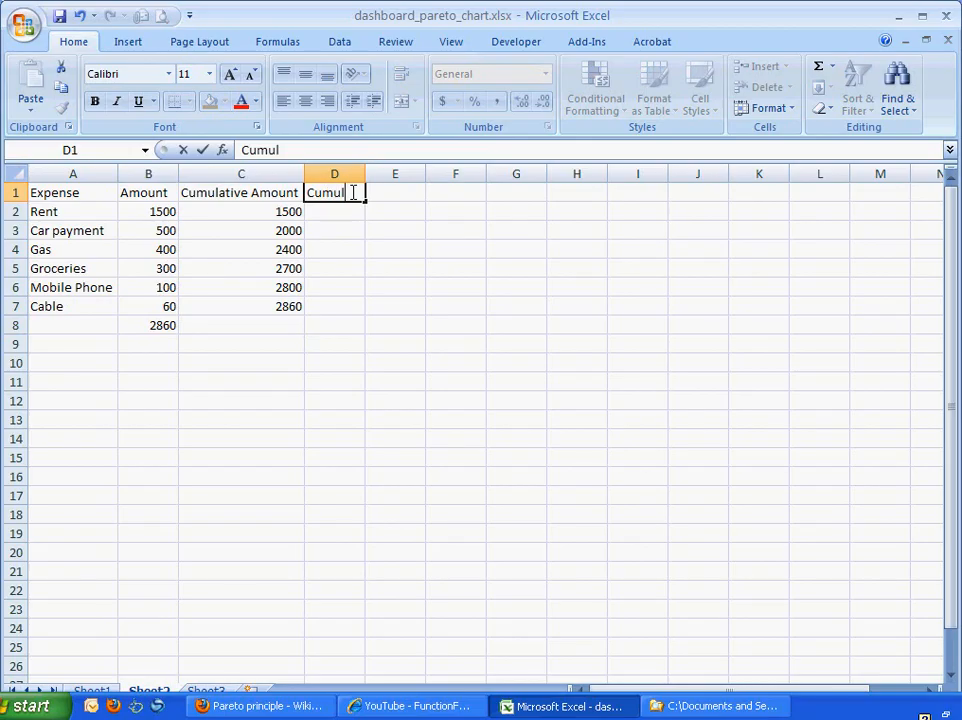
type("ative P")
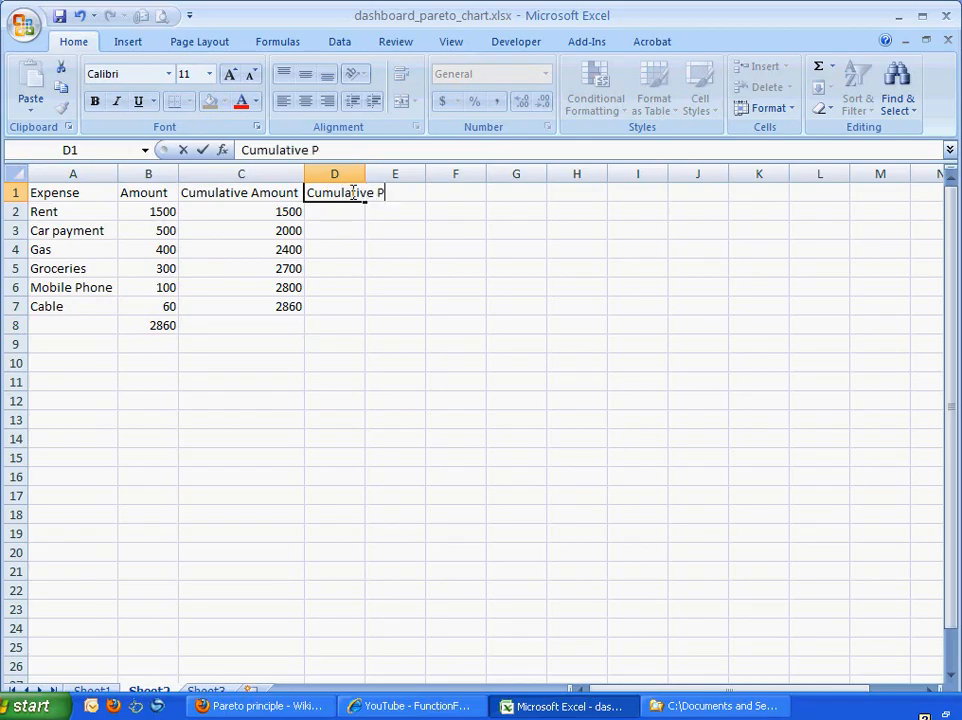
type("ct")
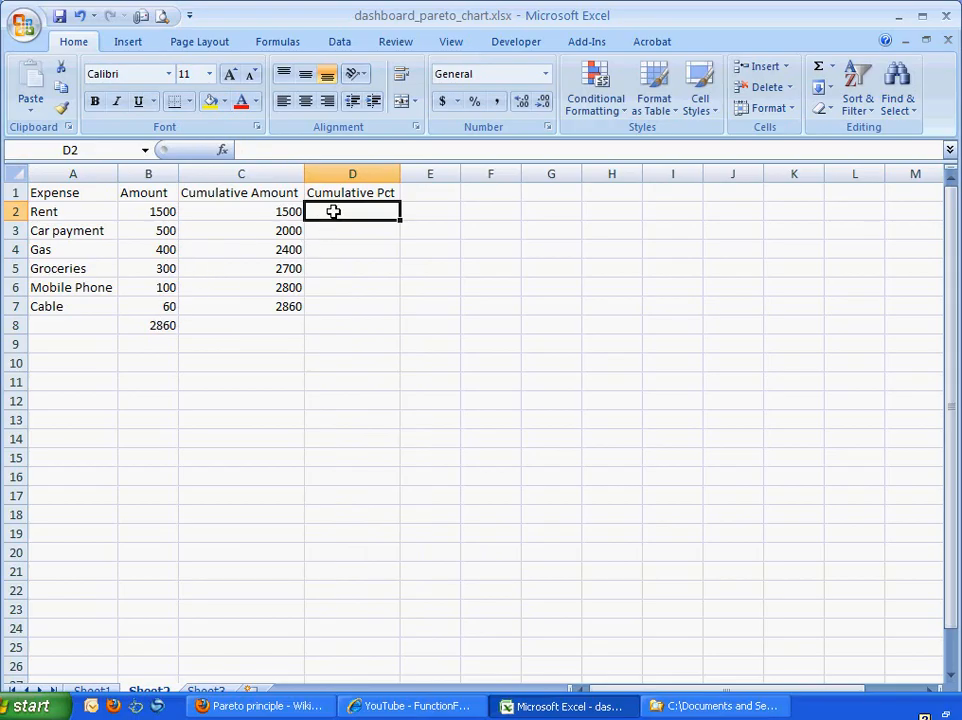
- Enter =C2/$B$8 in D2, fill down to D7, and apply Percent Style
type("=C2")
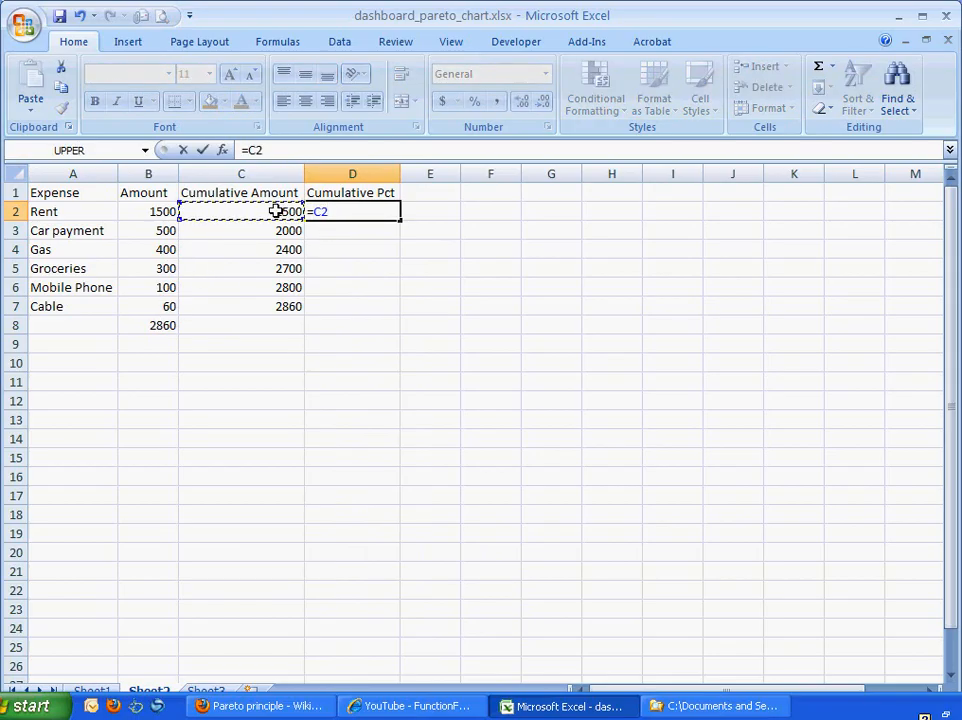
type("/")
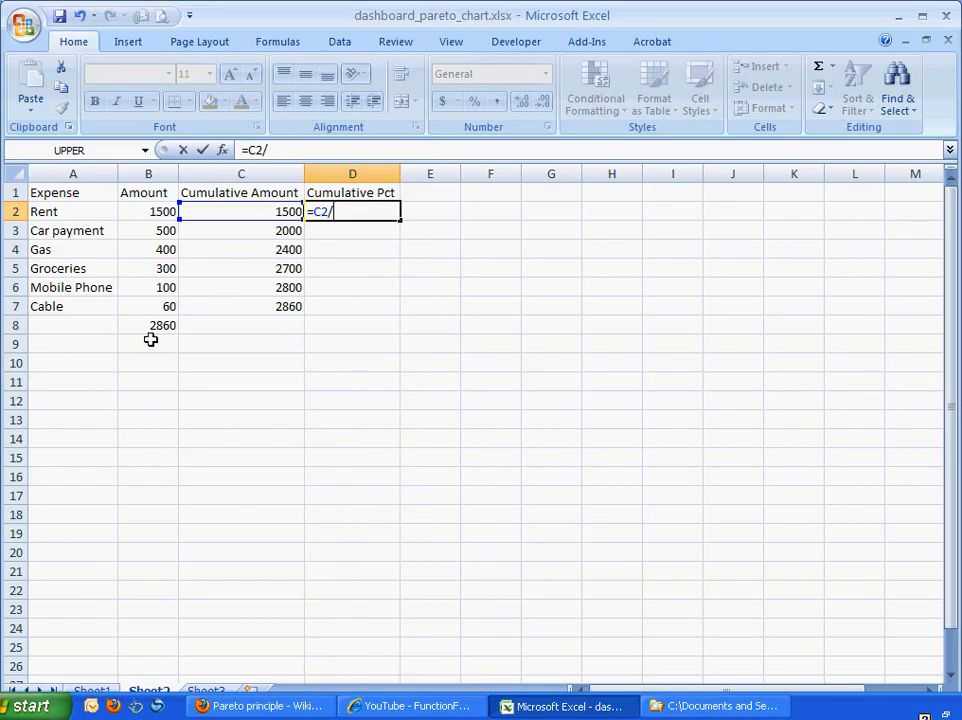
left_click(148, 325)
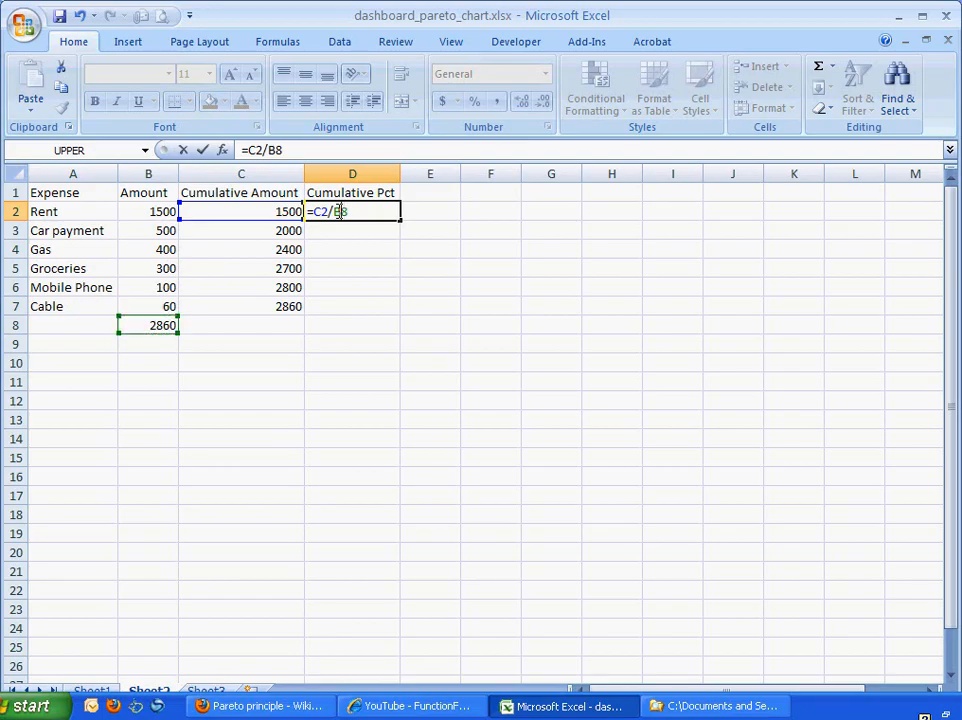
key("f4")
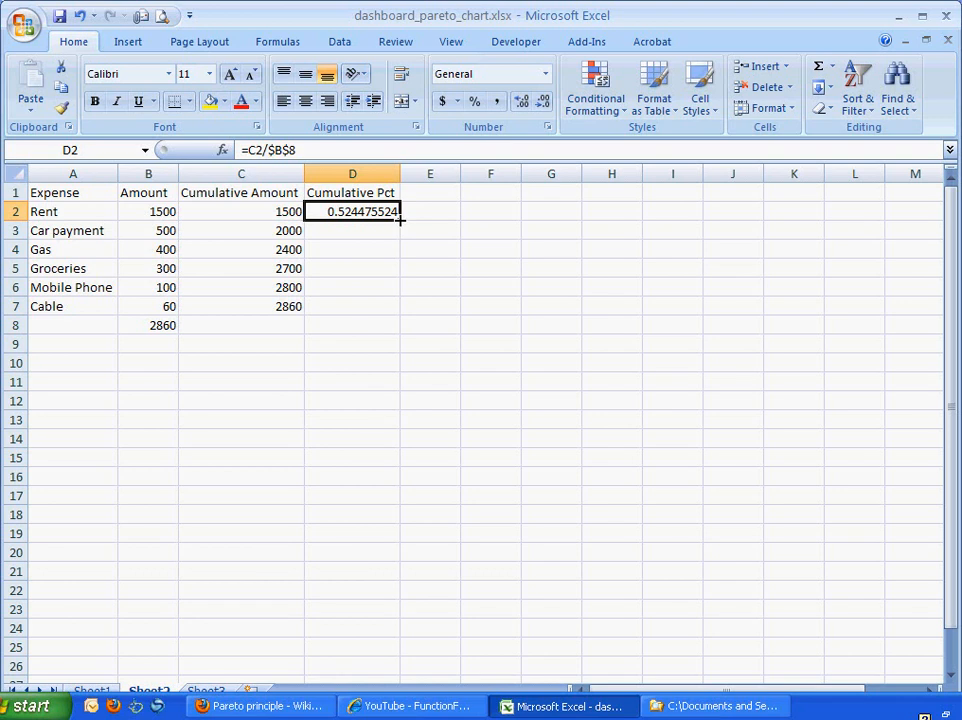
mouse_move(393, 263)
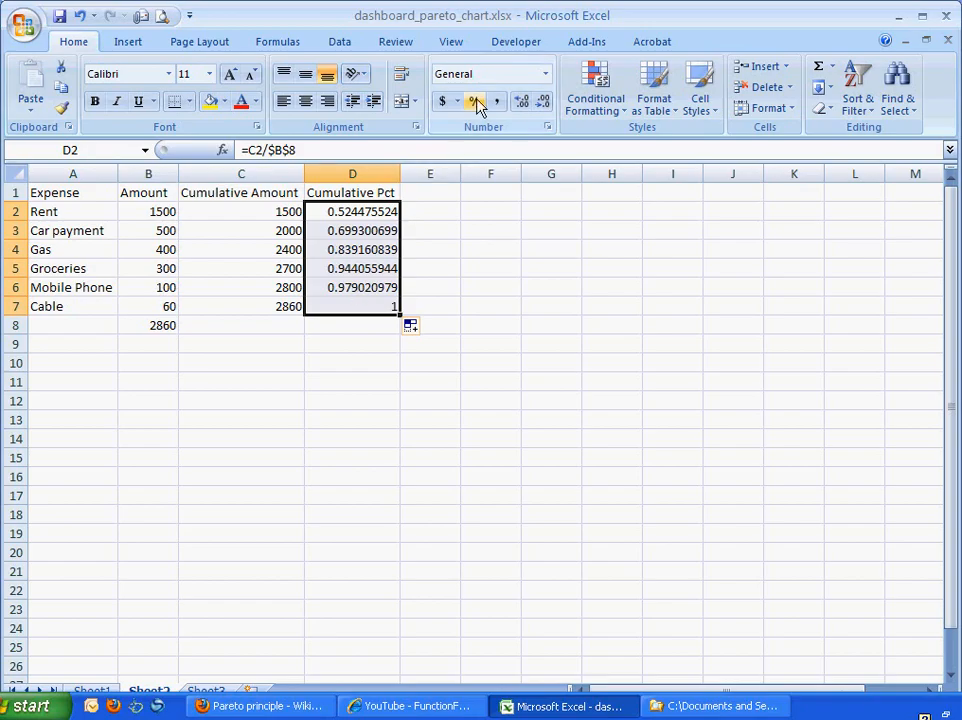
mouse_move(474, 103)
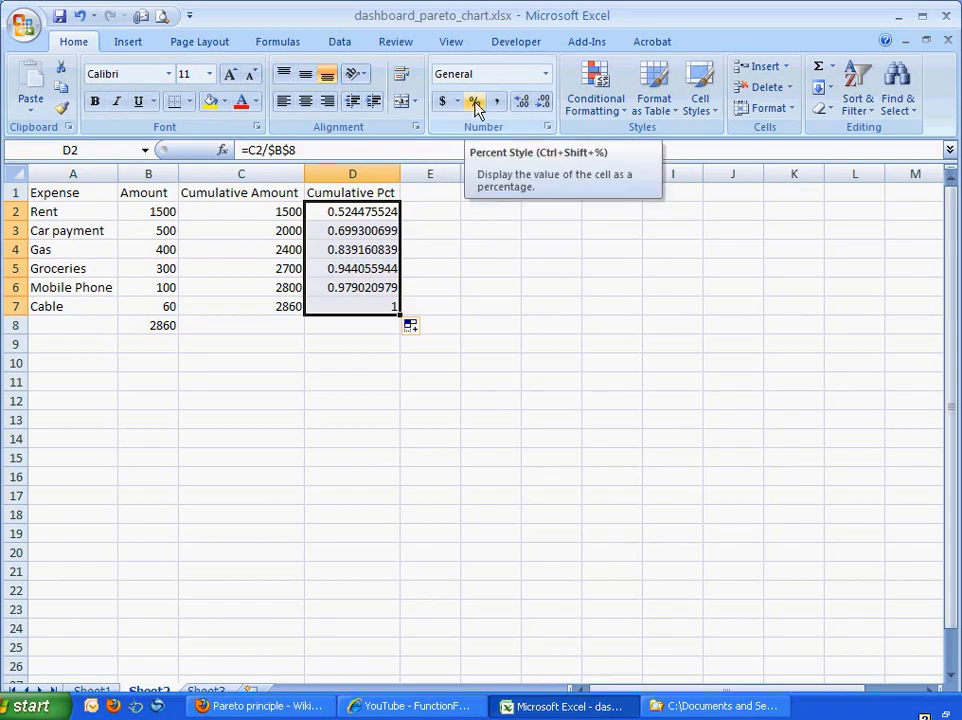
mouse_move(474, 101)
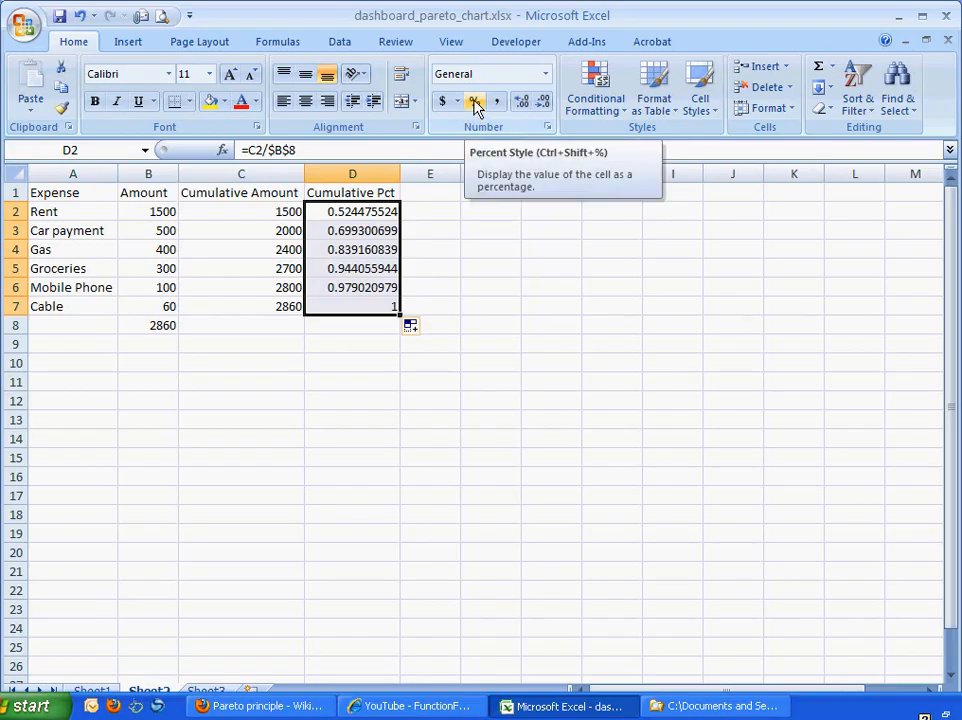
left_click(475, 101)
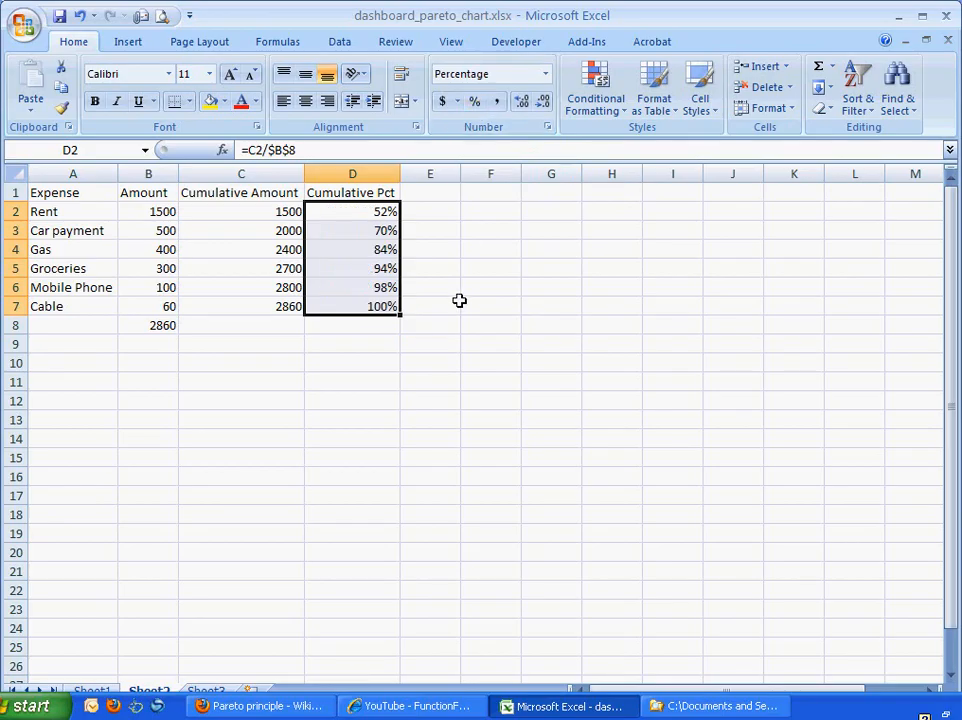
left_click(430, 363)
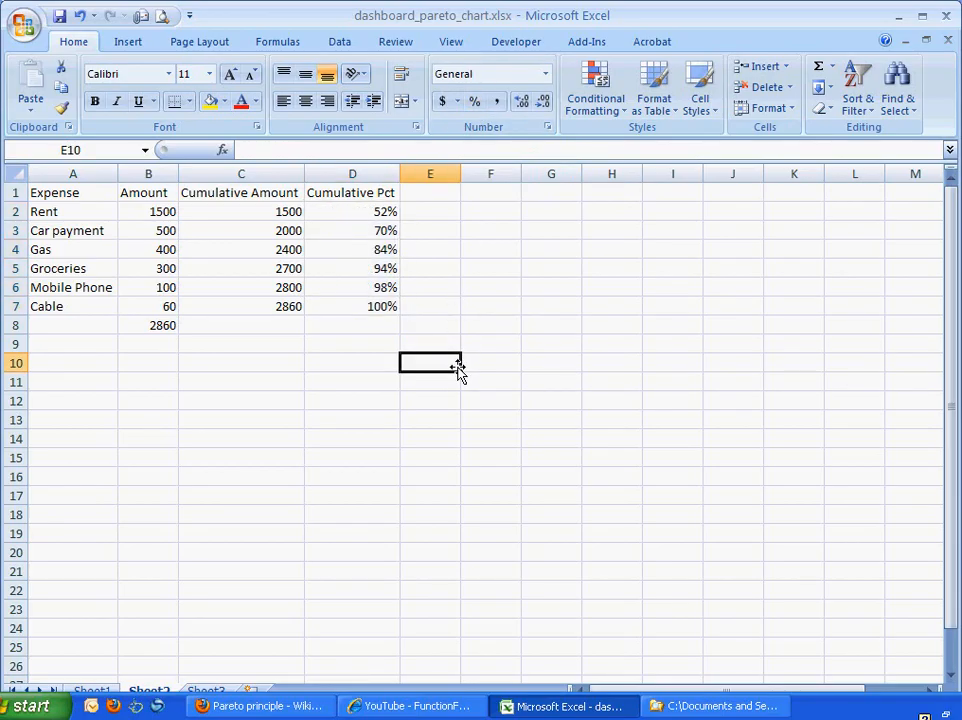
mouse_move(235, 300)
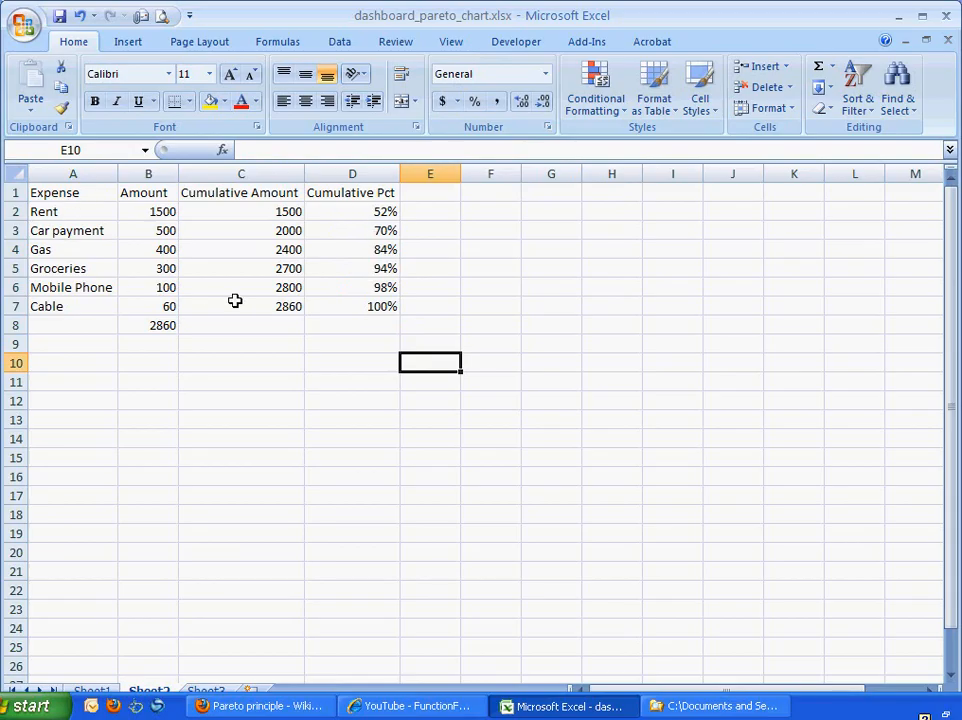
- Select the table A1:D7 and insert a clustered column chart
left_click(351, 306)
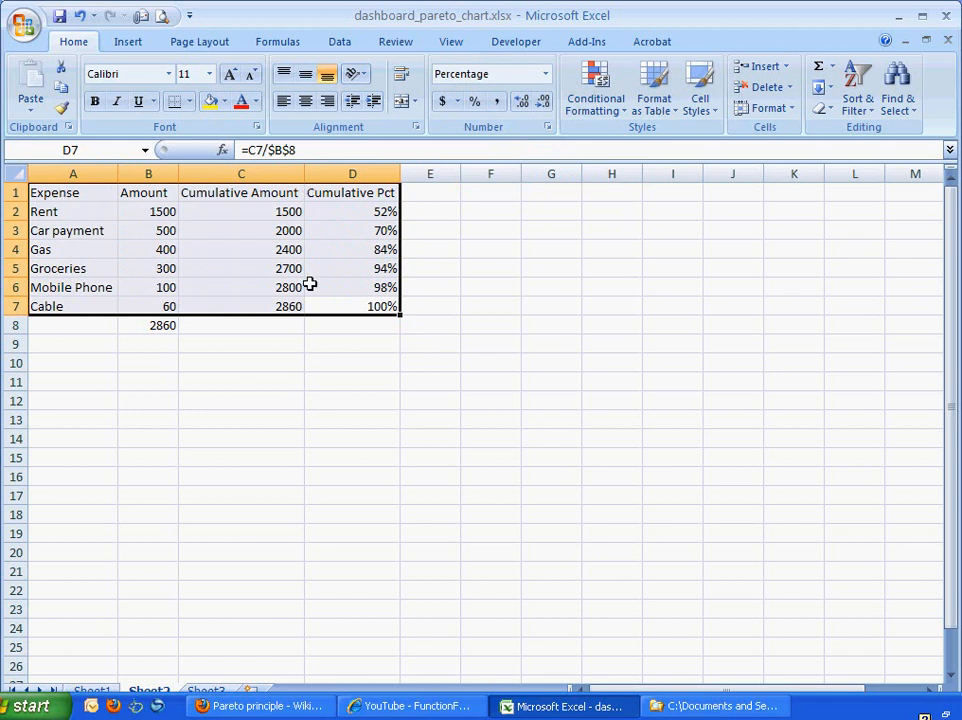
mouse_move(390, 428)
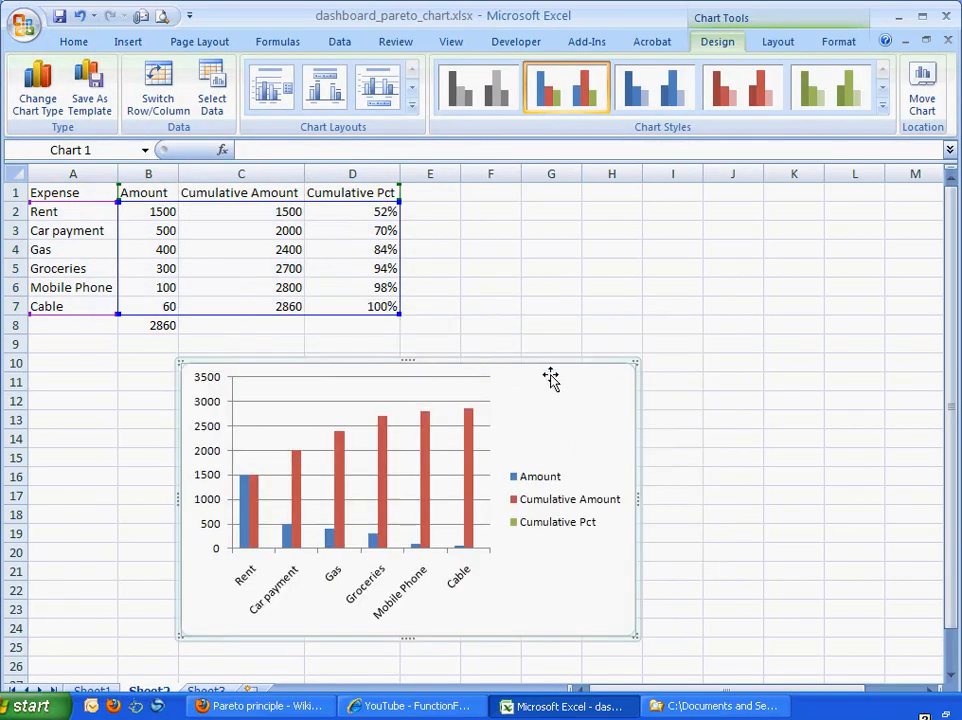
mouse_move(555, 499)
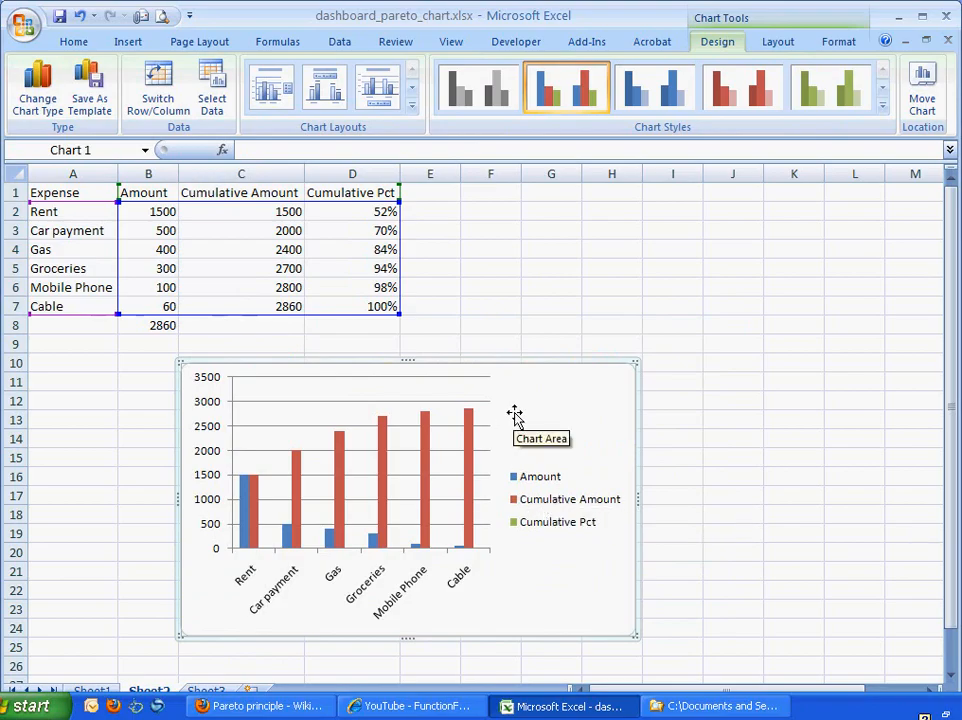
- Remove the Cumulative Amount series in the chart's Select Data dialog
right_click(513, 413)
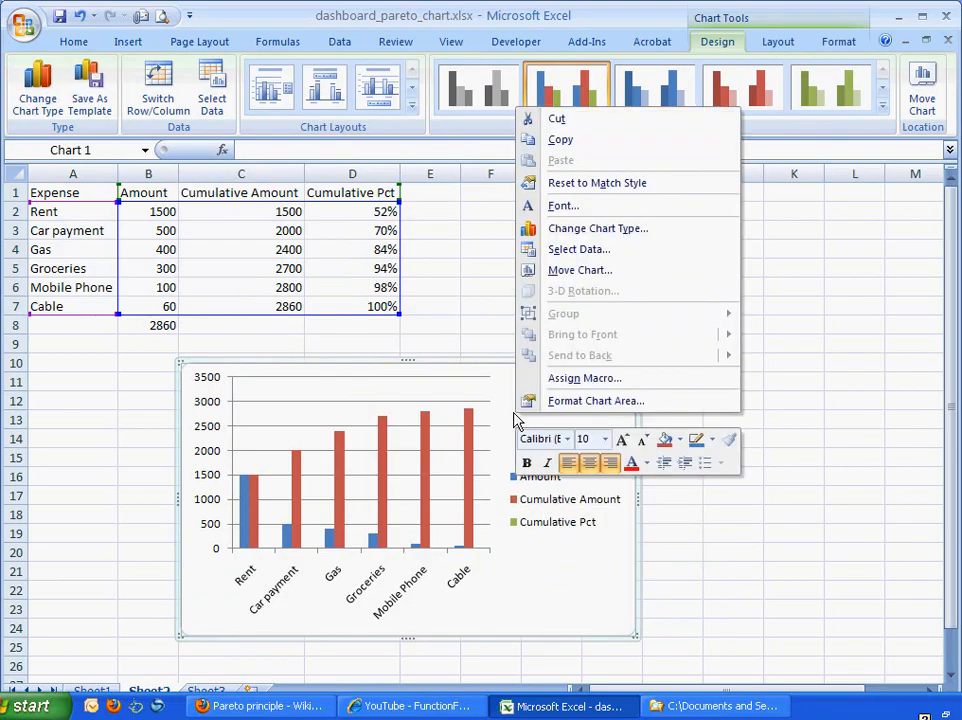
mouse_move(578, 249)
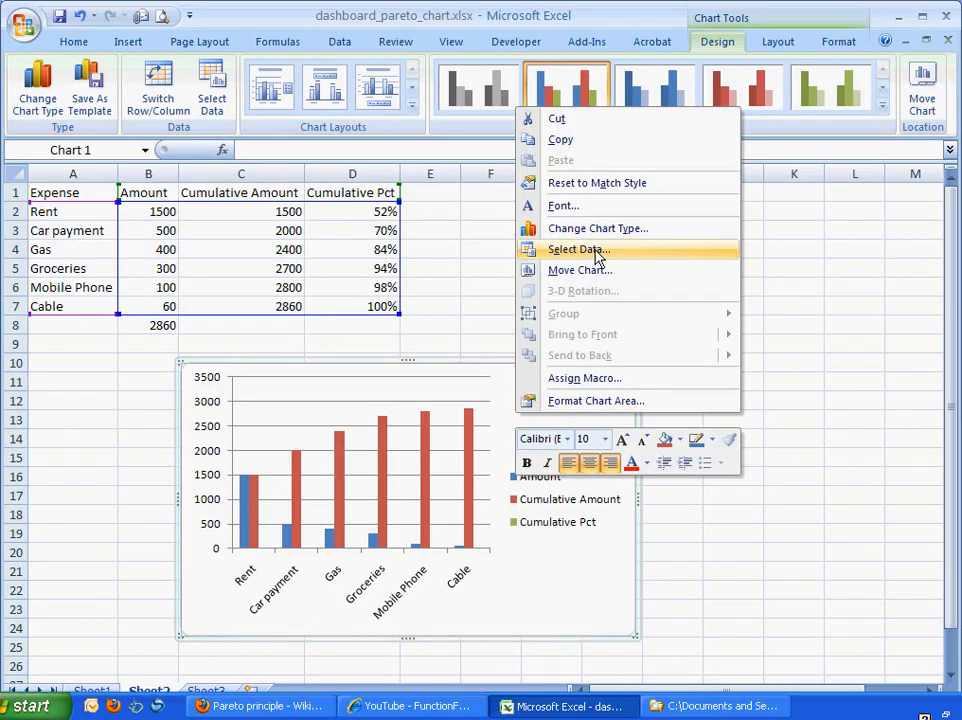
left_click(578, 249)
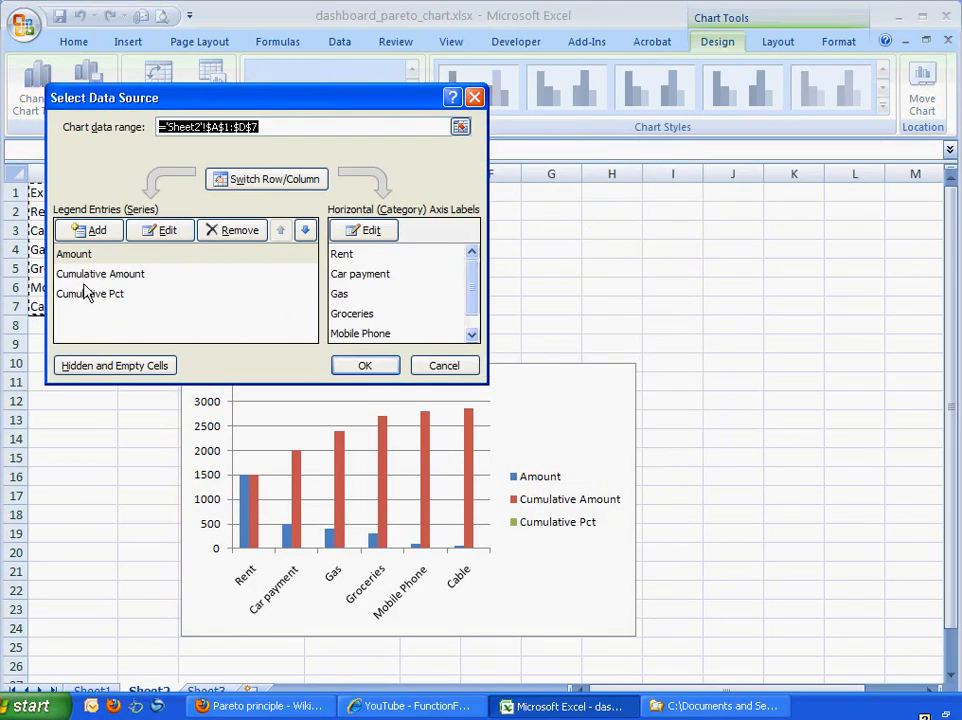
left_click(100, 274)
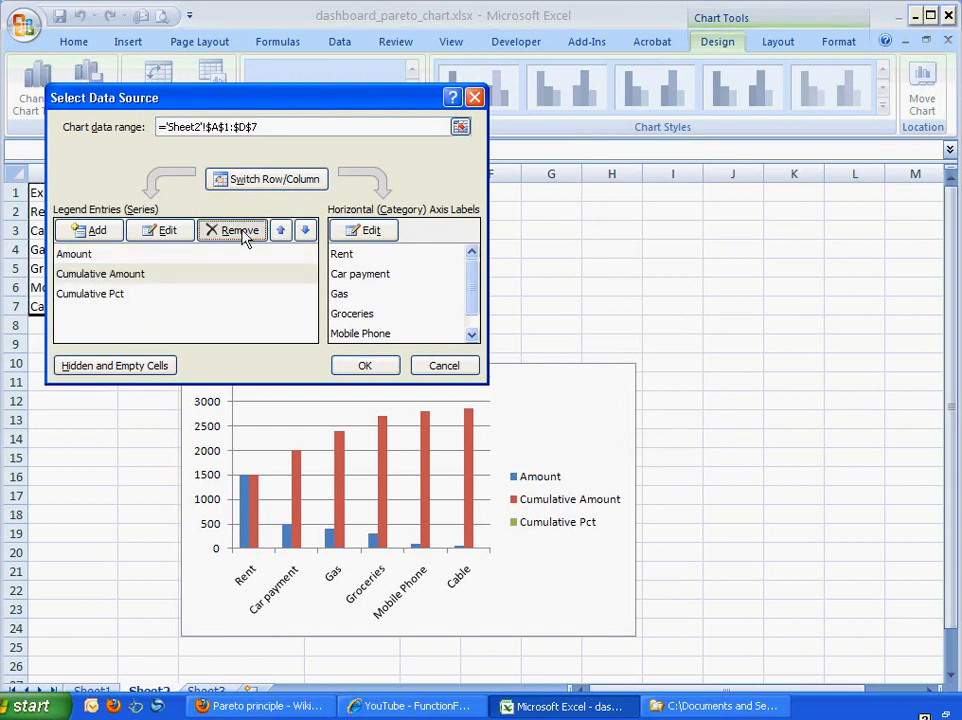
left_click(239, 230)
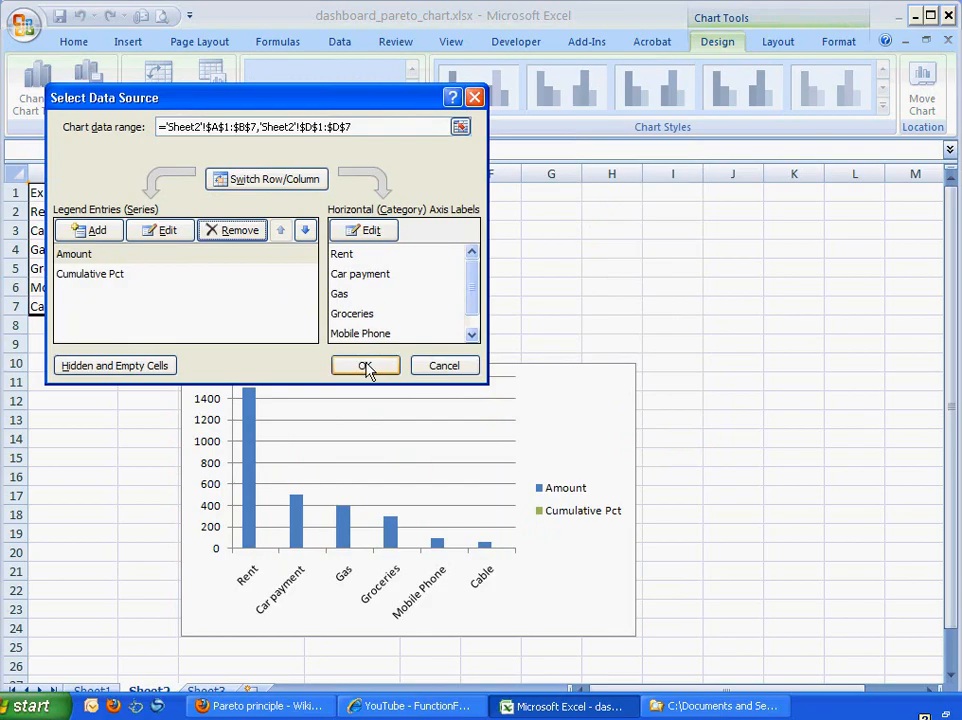
left_click(365, 365)
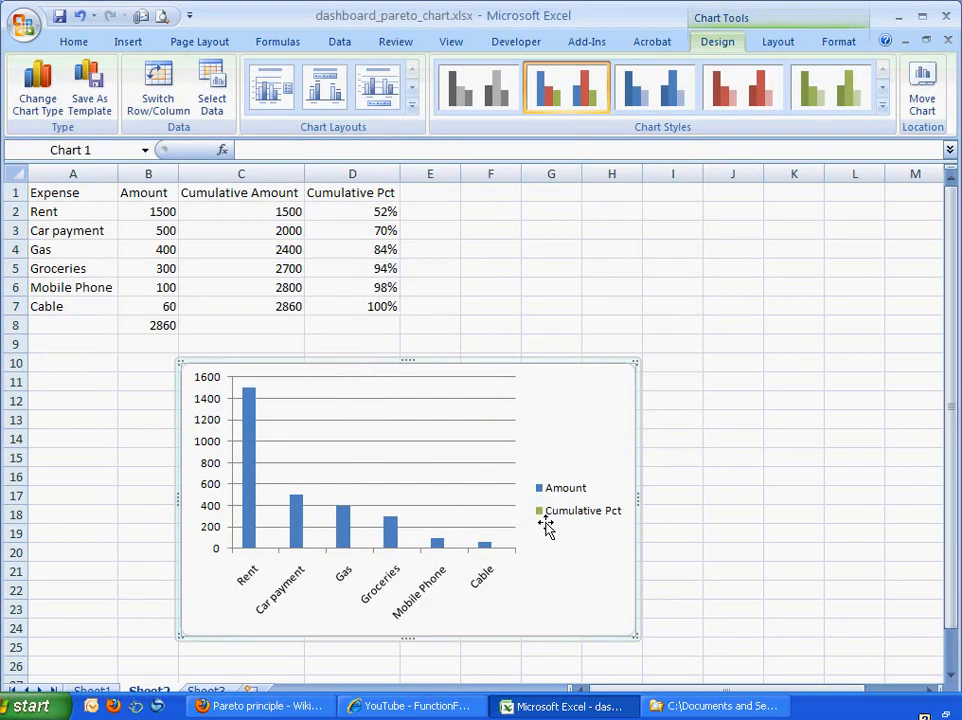
mouse_move(255, 548)
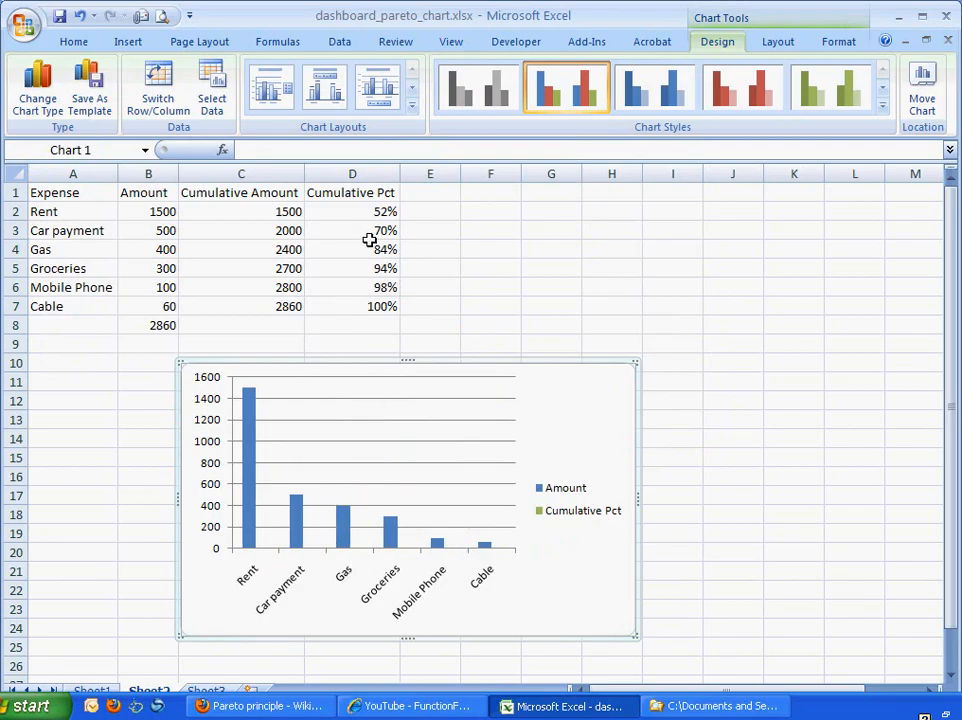
mouse_move(210, 537)
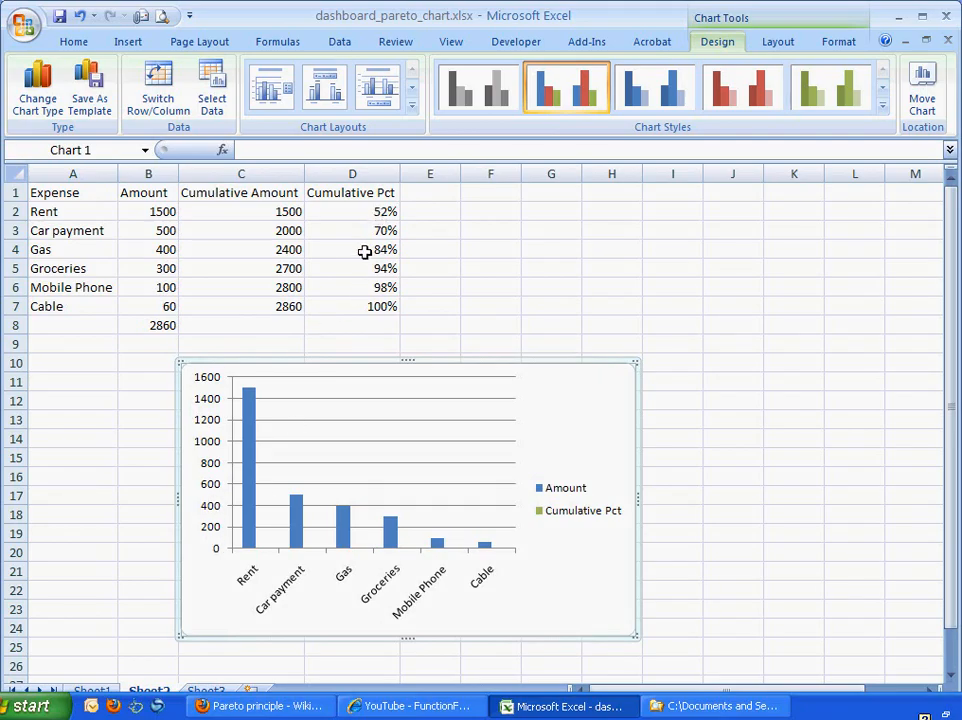
mouse_move(275, 545)
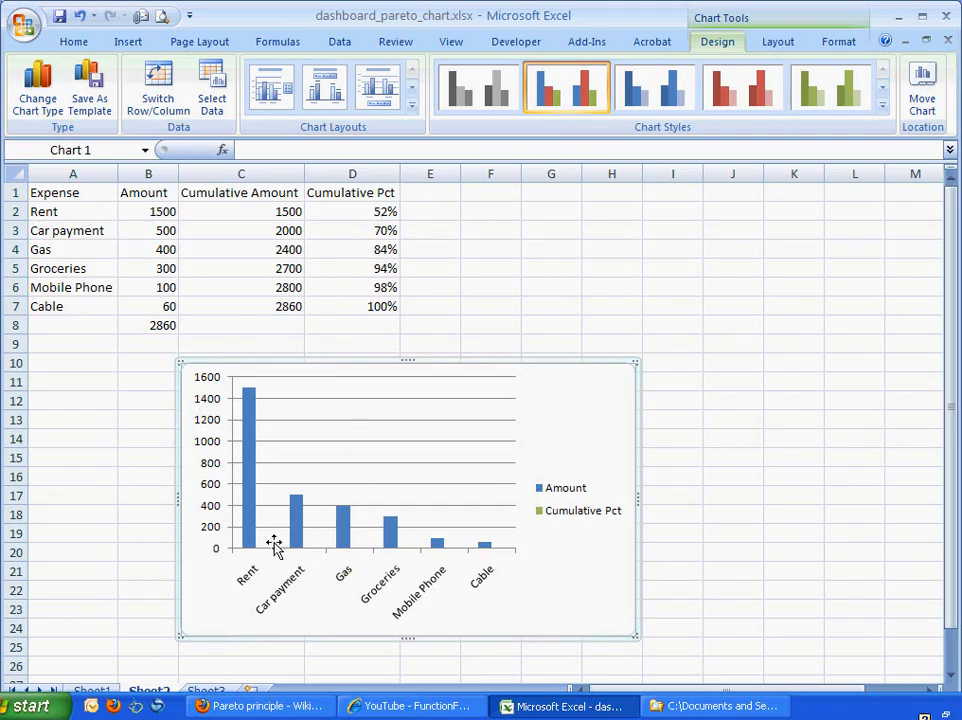
mouse_move(483, 288)
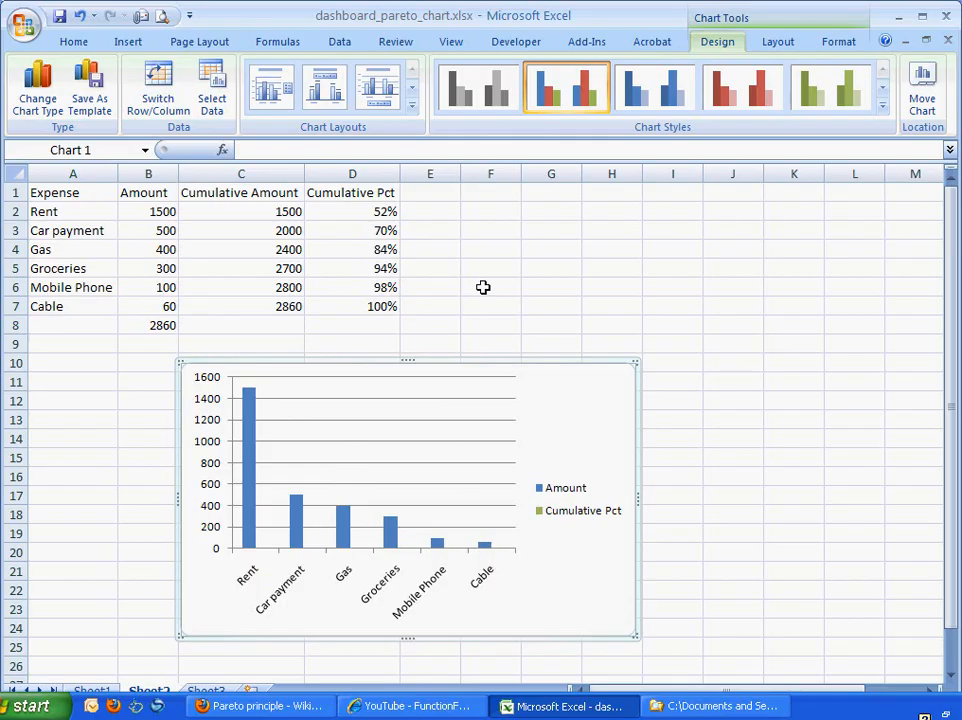
mouse_move(778, 42)
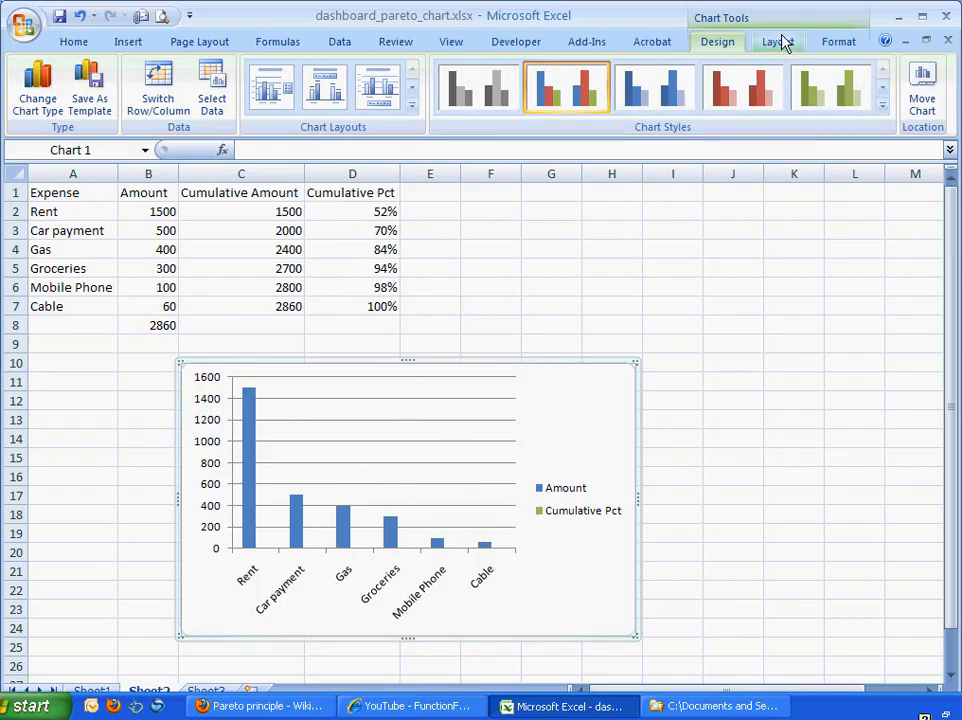
- Browse the Chart Tools Design, Layout and Format tabs, ending on Layout
left_click(777, 41)
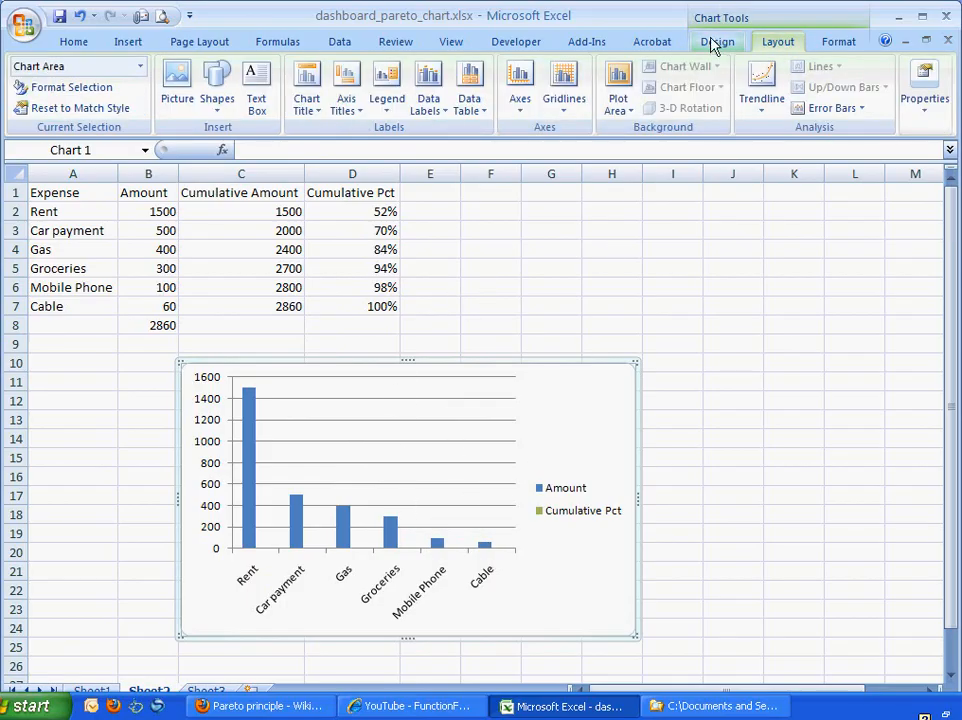
left_click(717, 41)
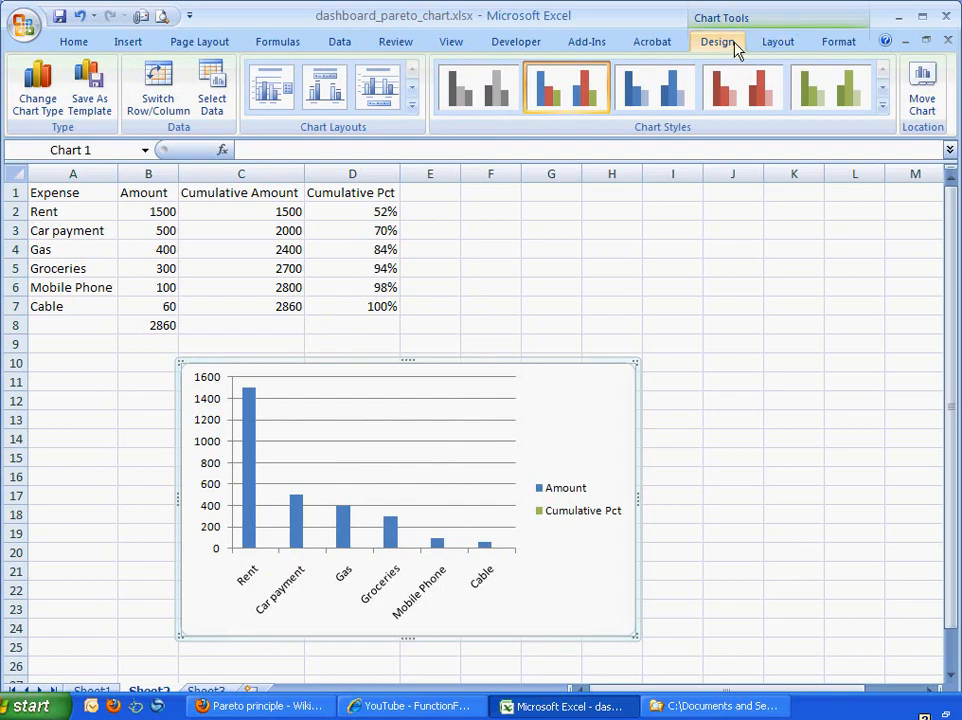
left_click(777, 41)
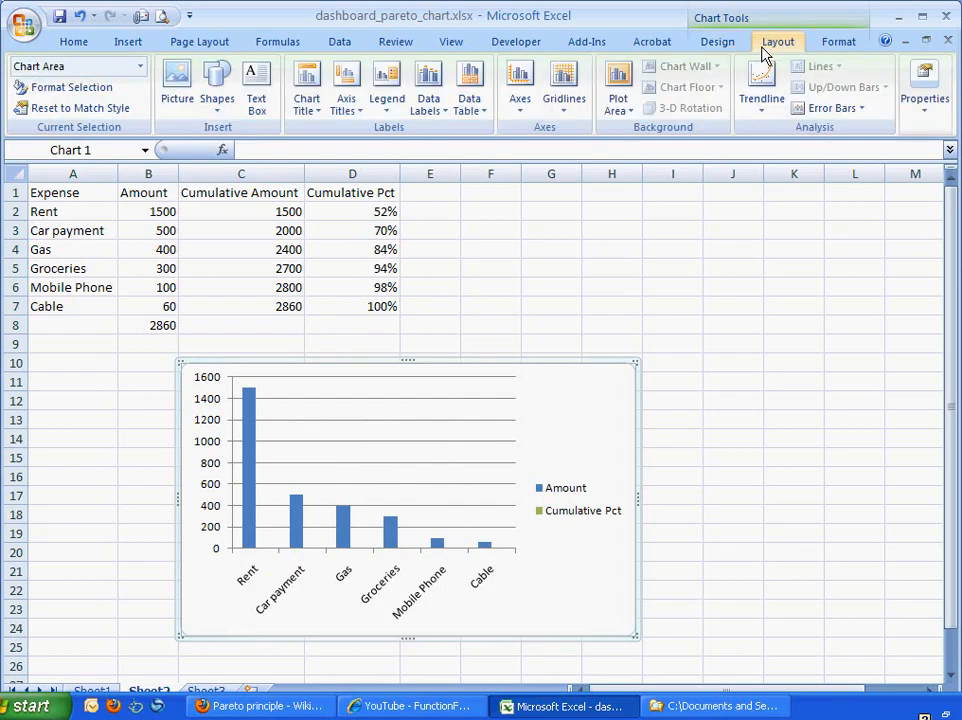
left_click(838, 41)
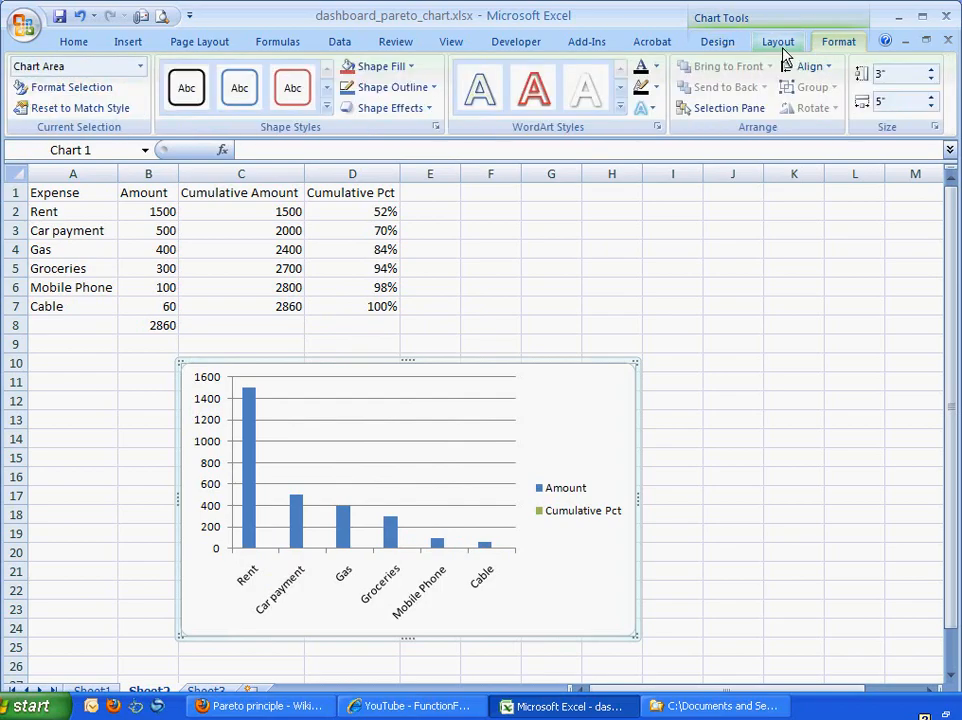
left_click(777, 41)
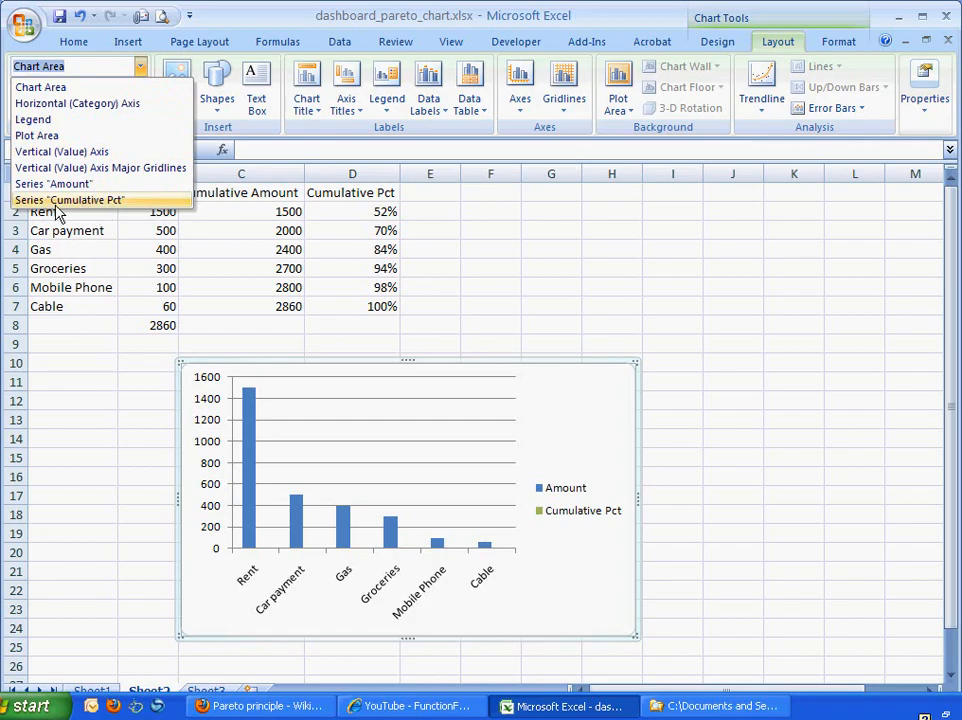
mouse_move(90, 205)
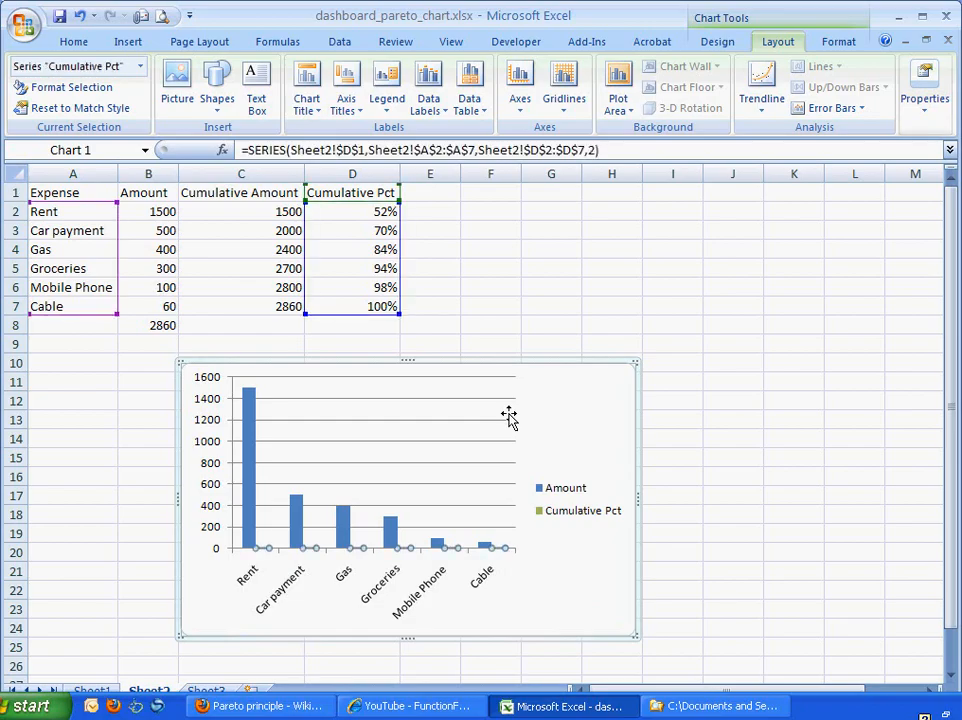
mouse_move(290, 560)
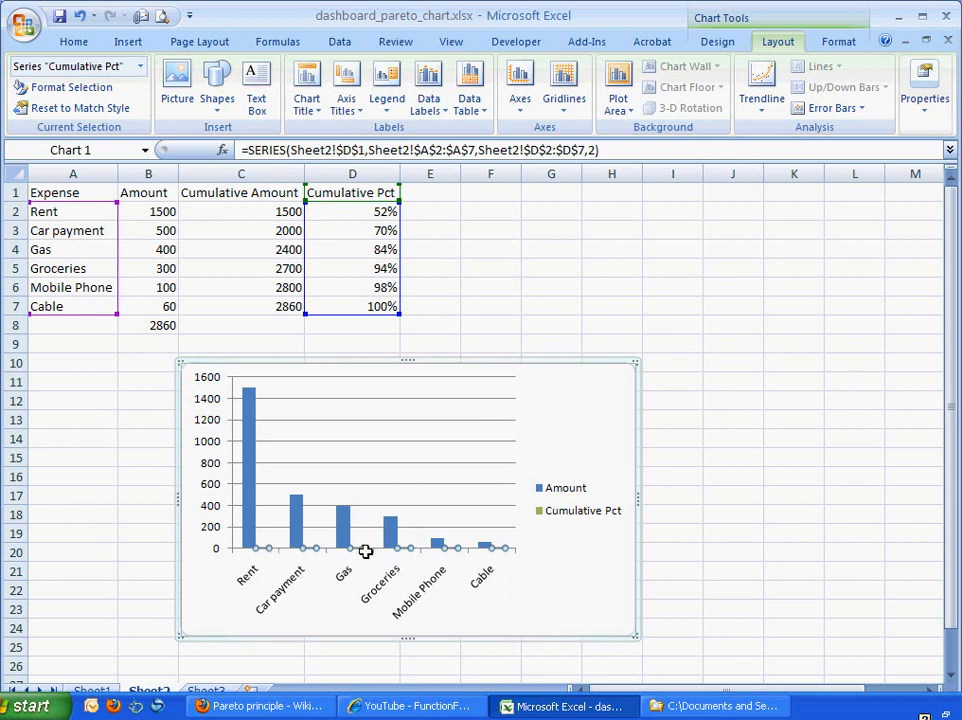
mouse_move(366, 551)
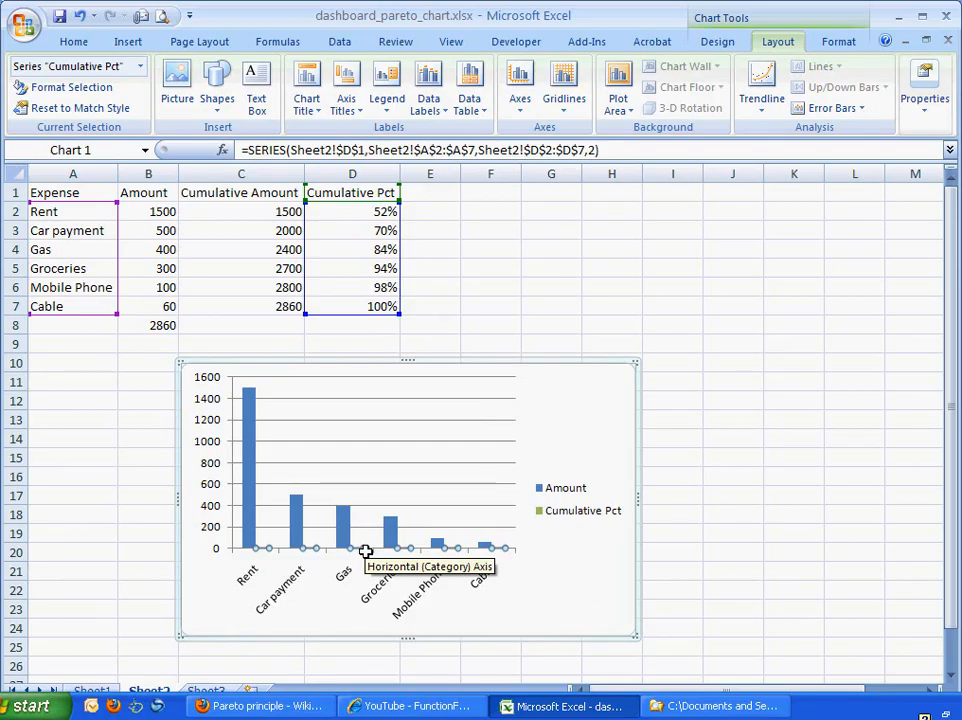
mouse_move(415, 548)
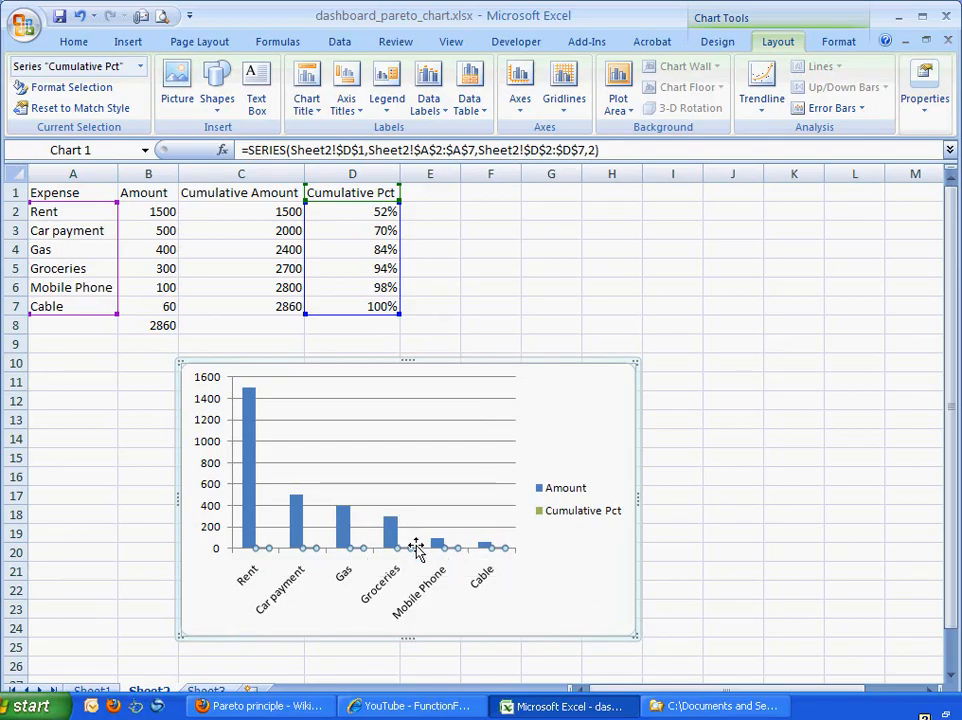
mouse_move(415, 549)
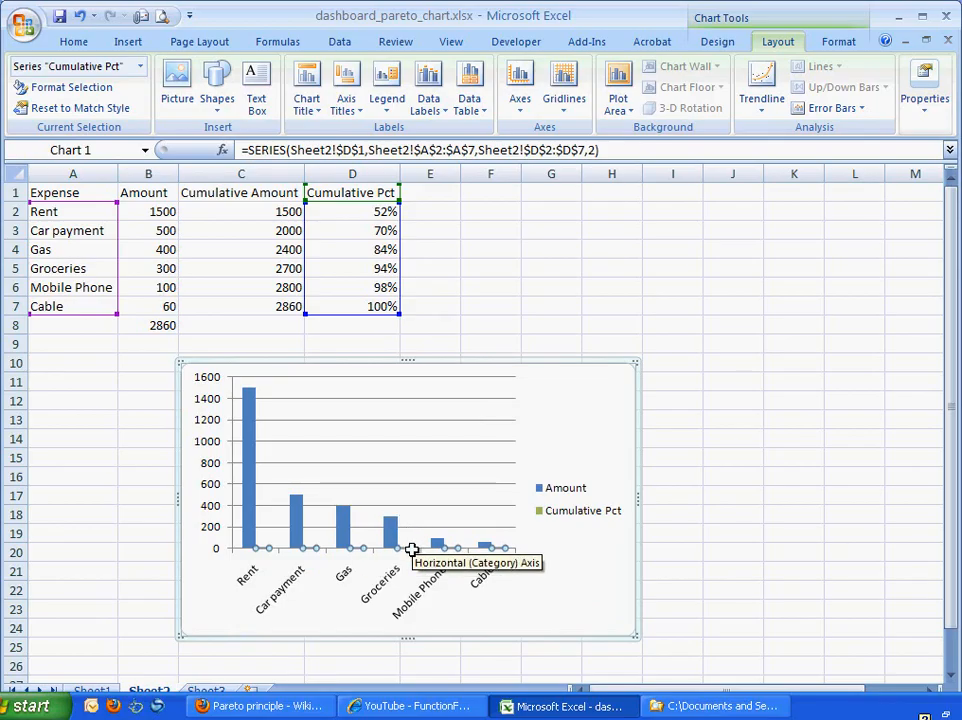
- Change the Cumulative Pct series chart type to Line with Markers
right_click(410, 548)
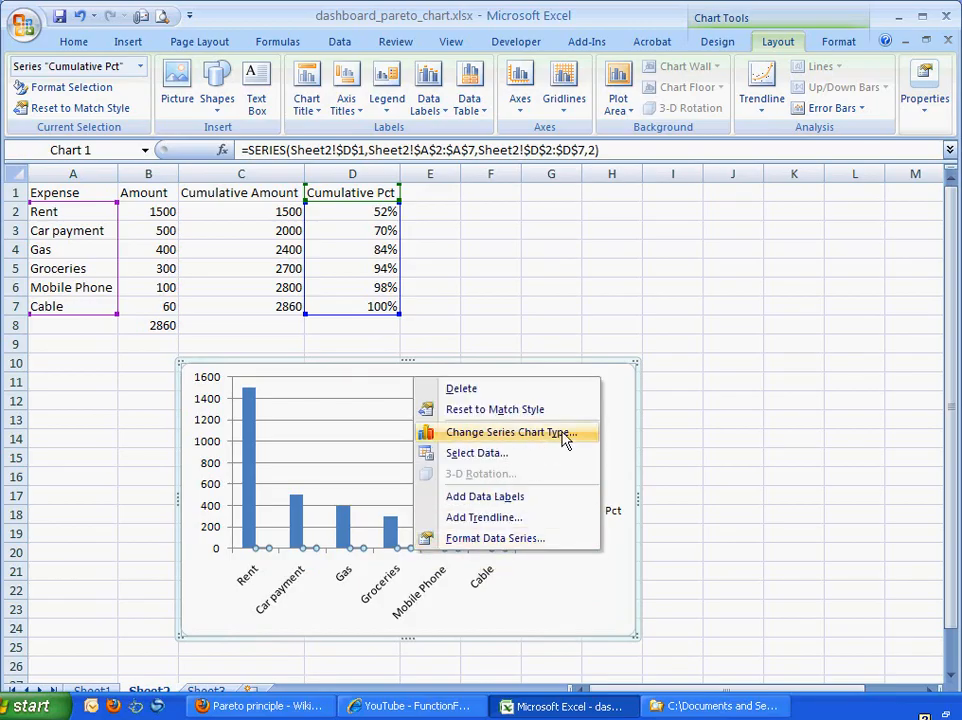
mouse_move(567, 442)
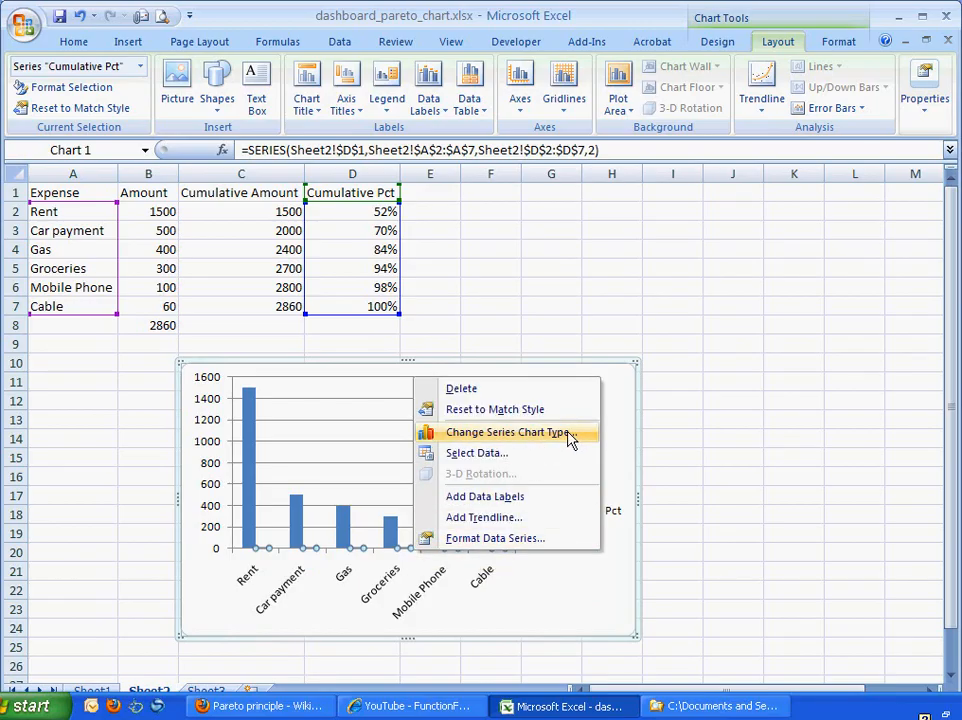
left_click(509, 431)
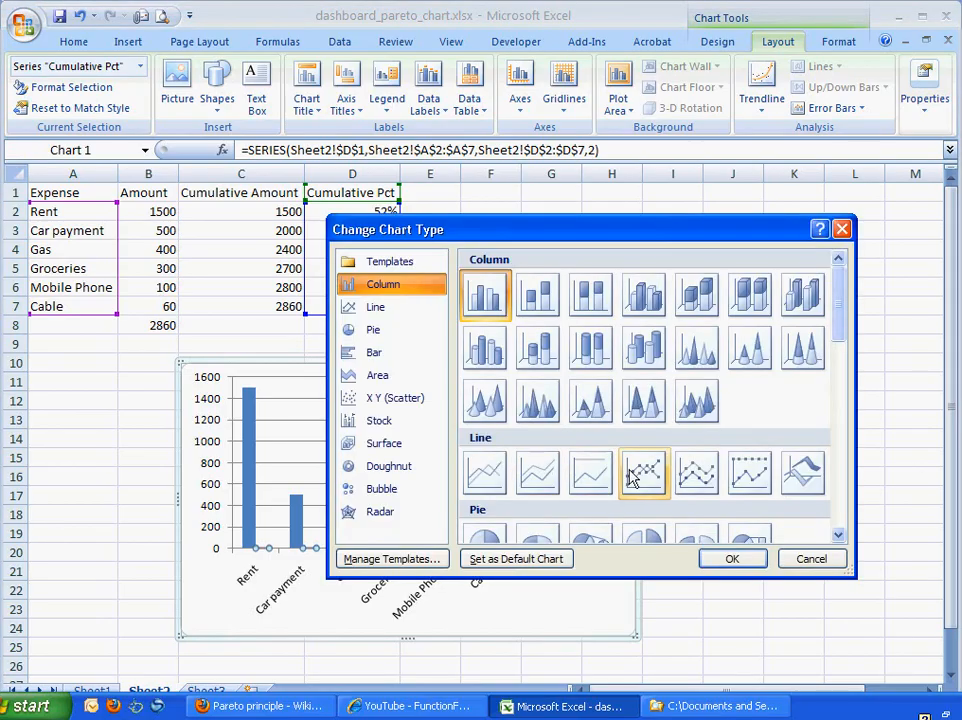
mouse_move(644, 472)
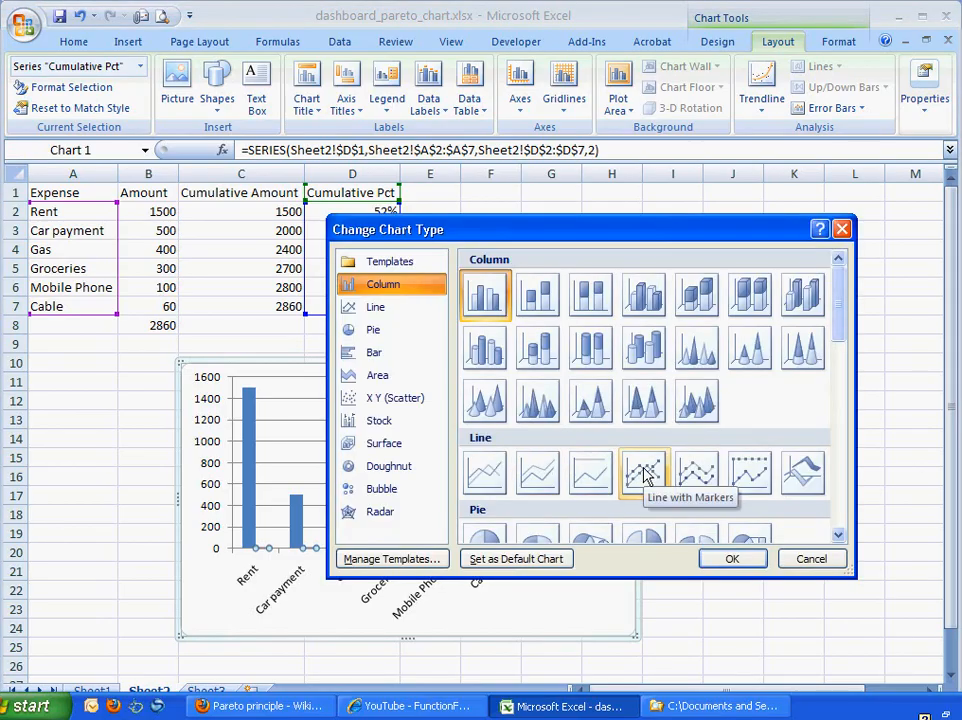
left_click(376, 306)
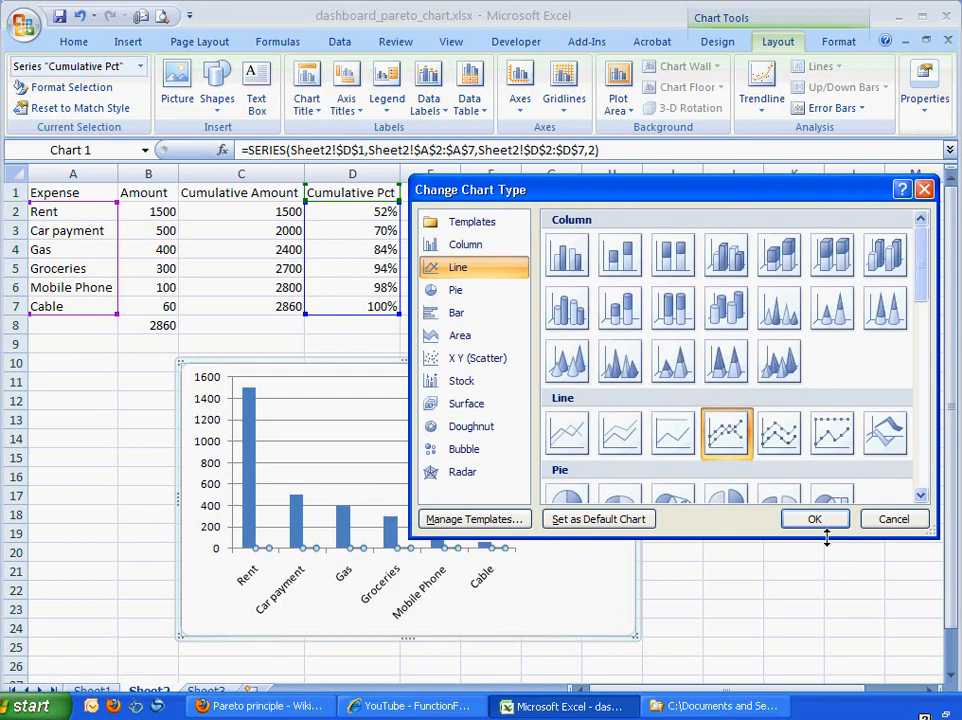
left_click(814, 518)
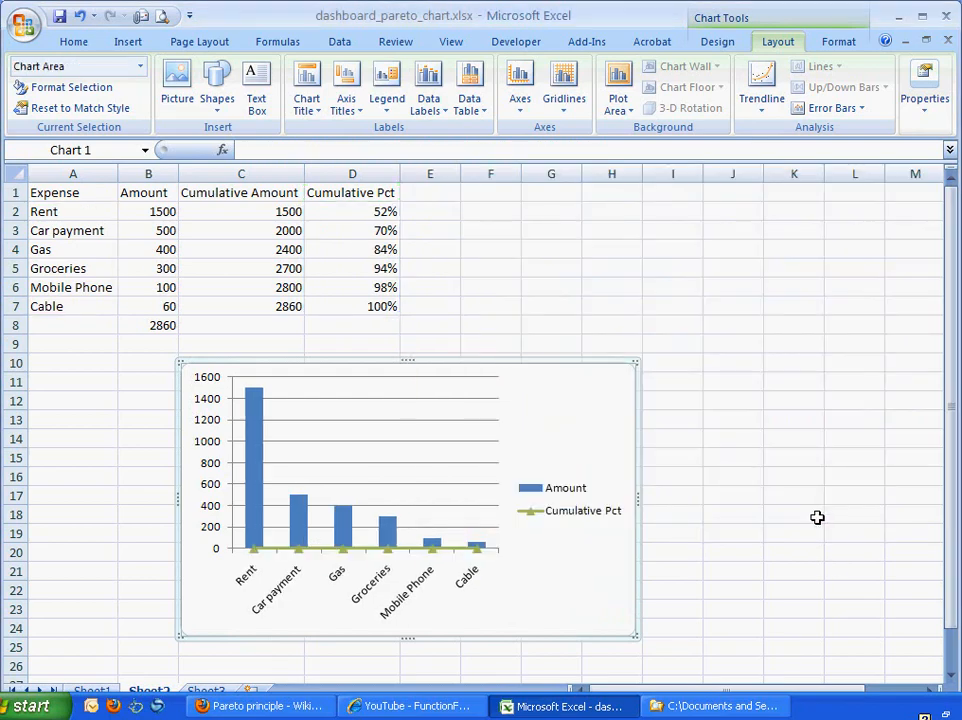
mouse_move(365, 557)
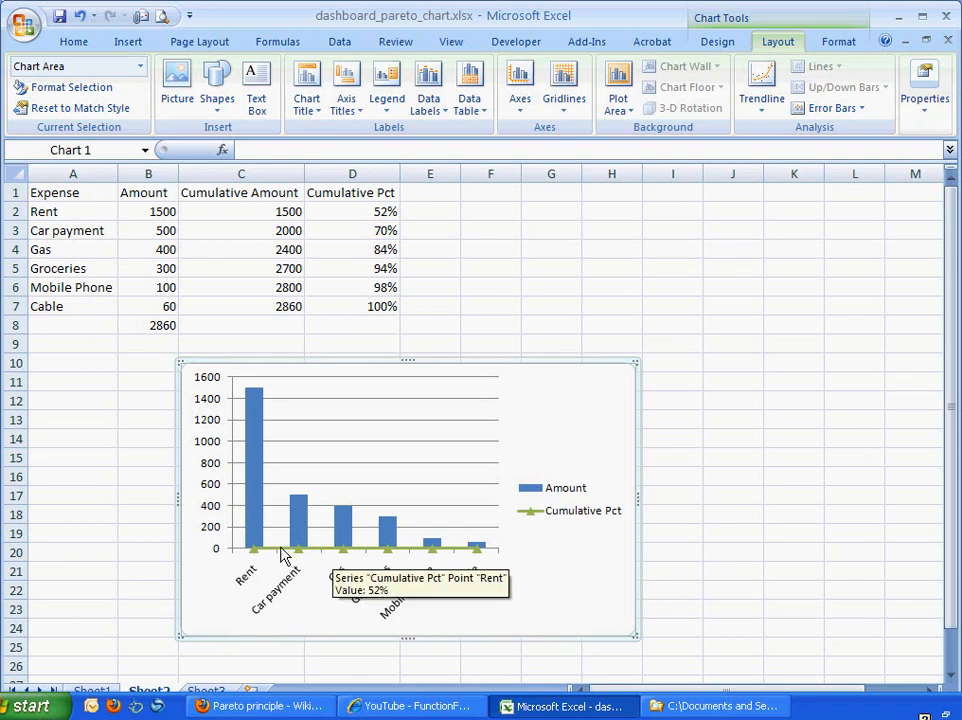
mouse_move(465, 550)
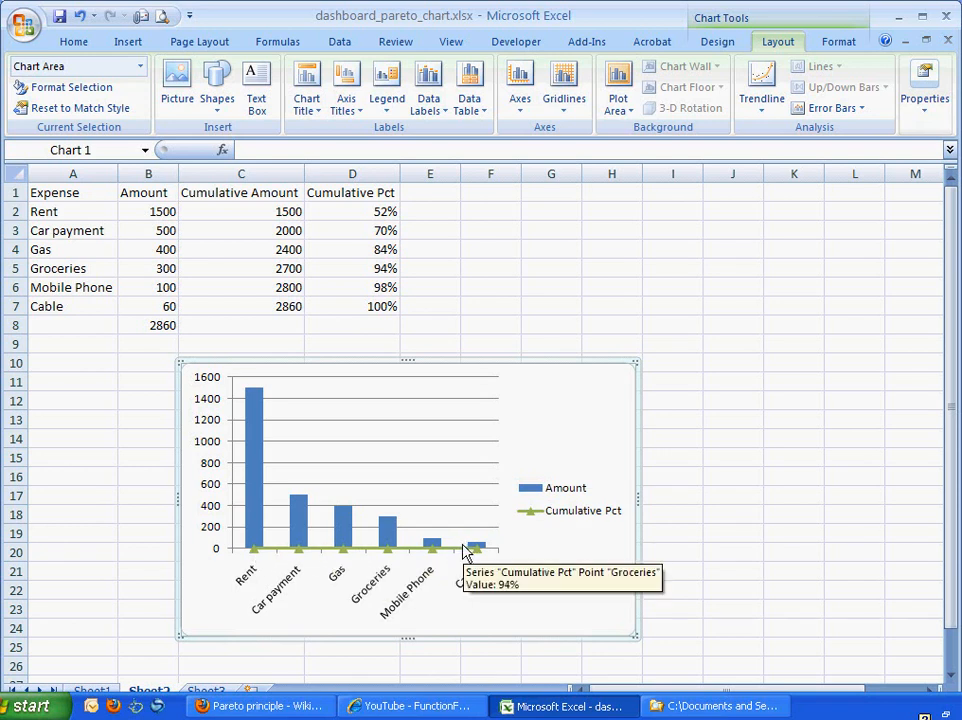
mouse_move(258, 553)
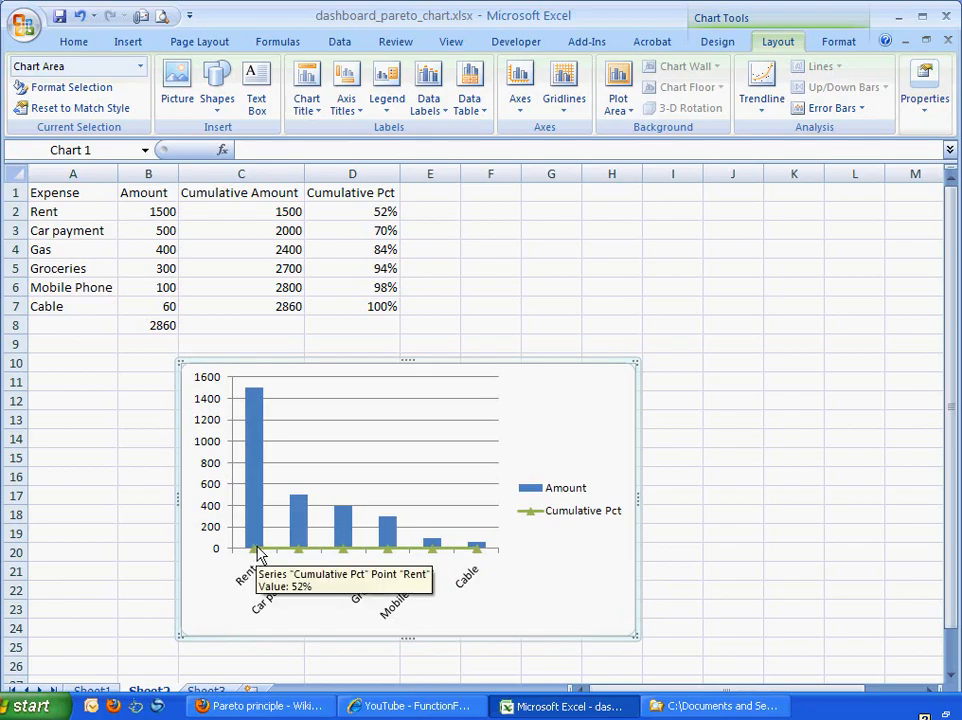
mouse_move(372, 552)
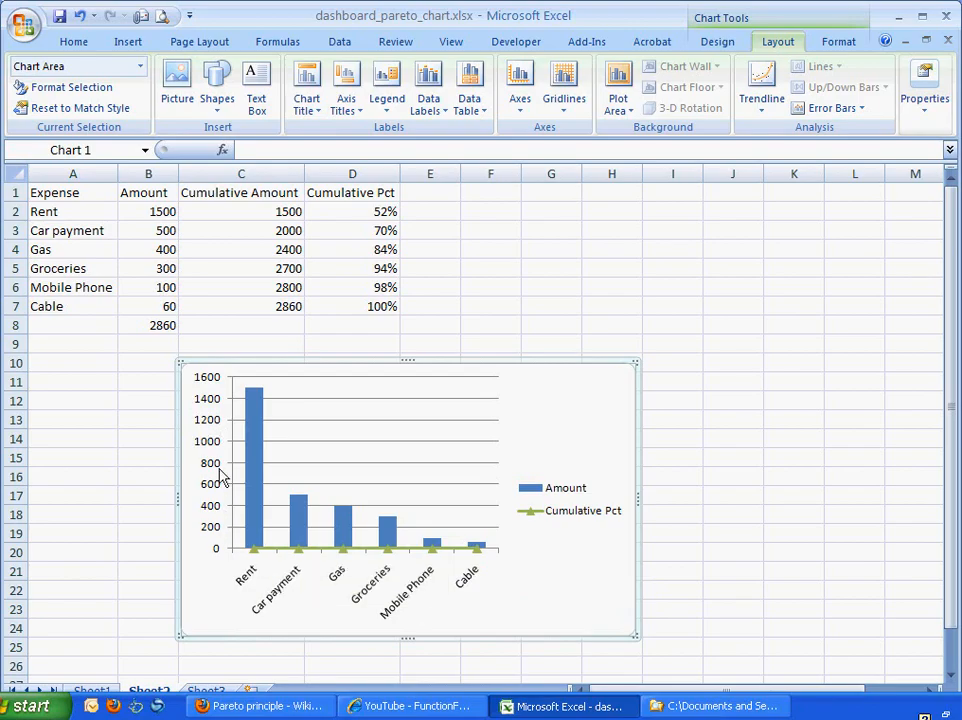
mouse_move(503, 408)
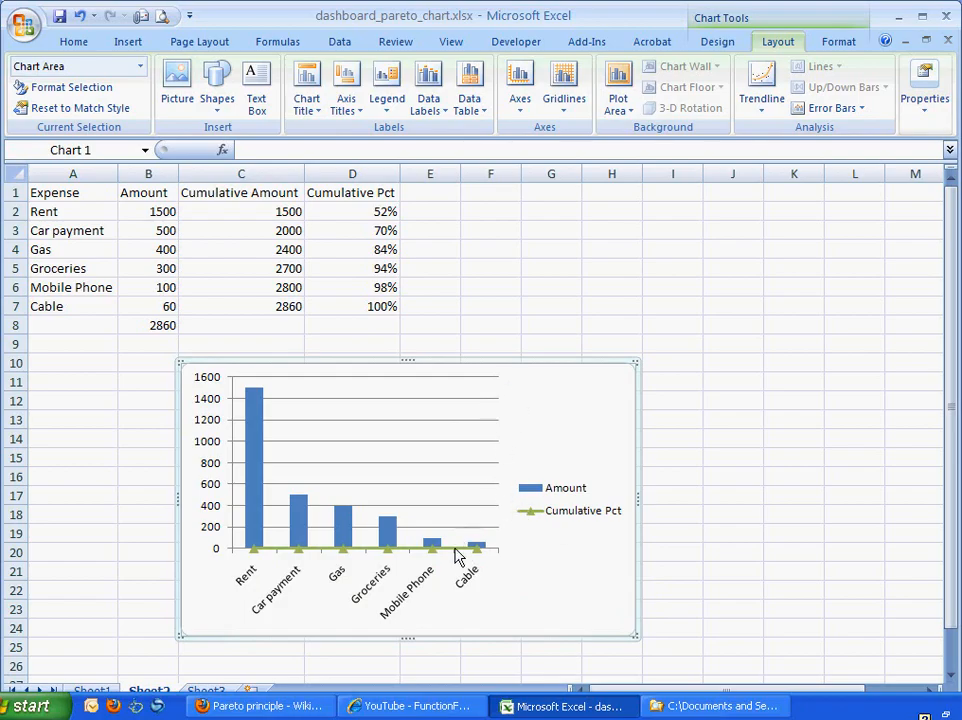
- Move the Cumulative Pct series onto a secondary percentage axis through Format Data Series
right_click(455, 555)
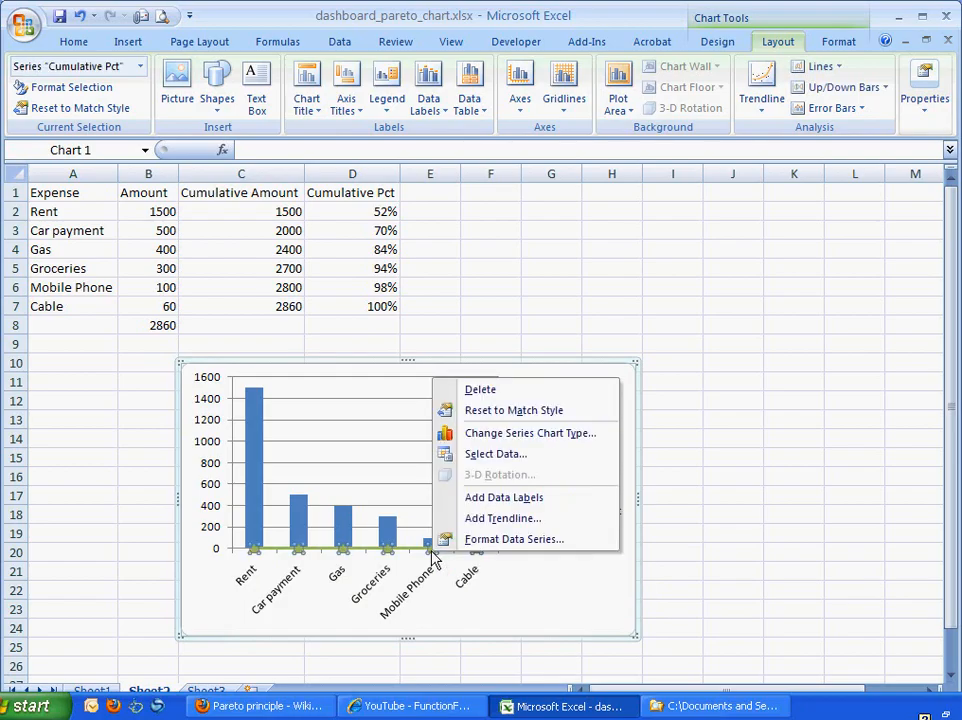
mouse_move(515, 539)
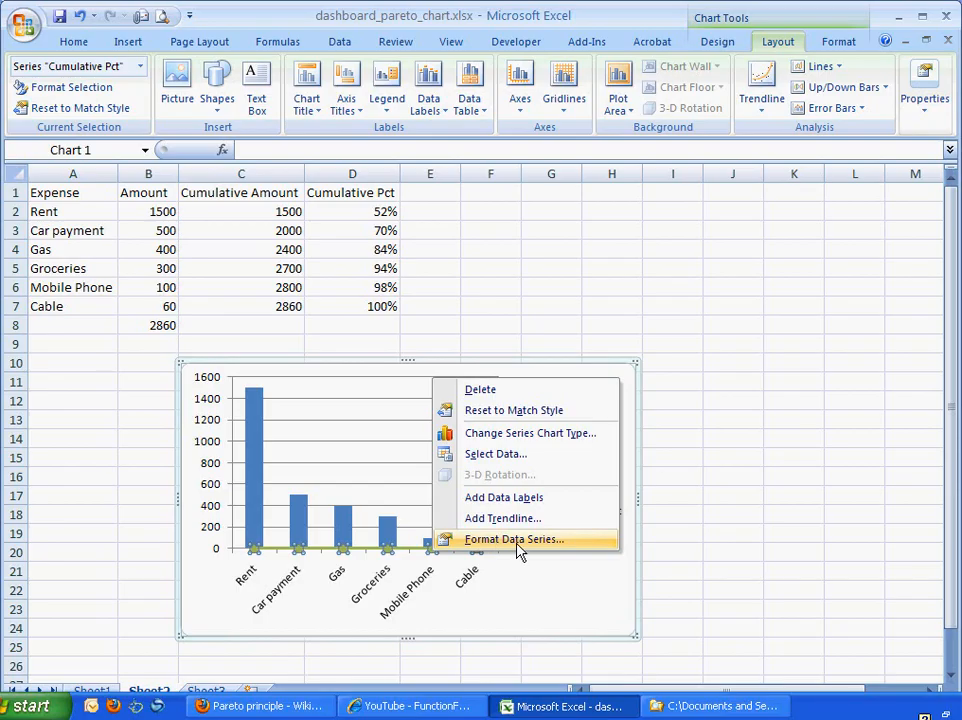
left_click(514, 539)
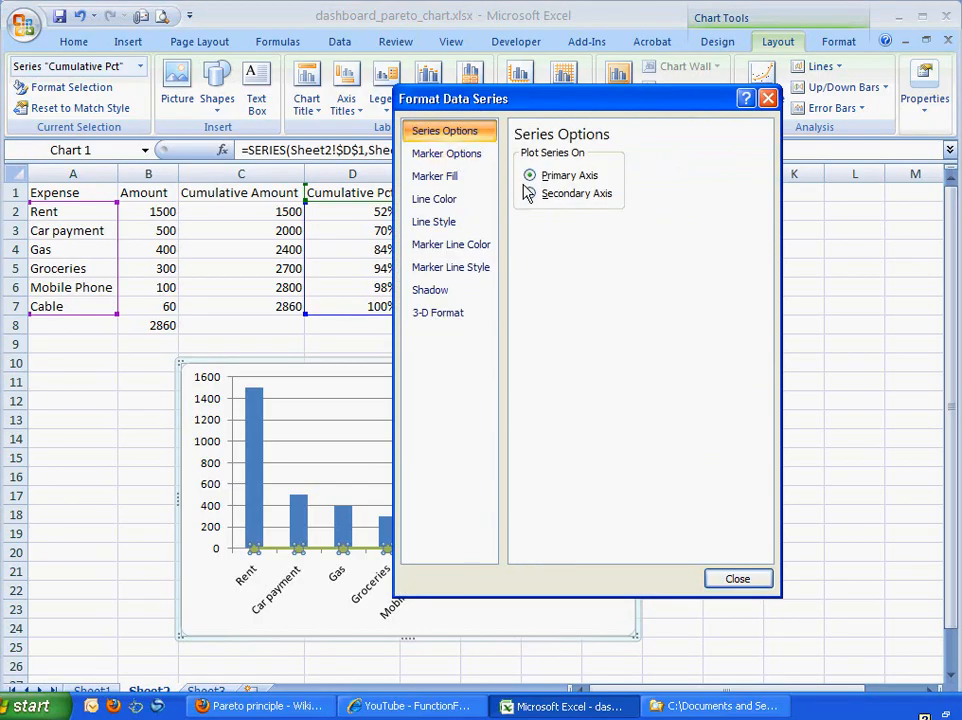
left_click(530, 193)
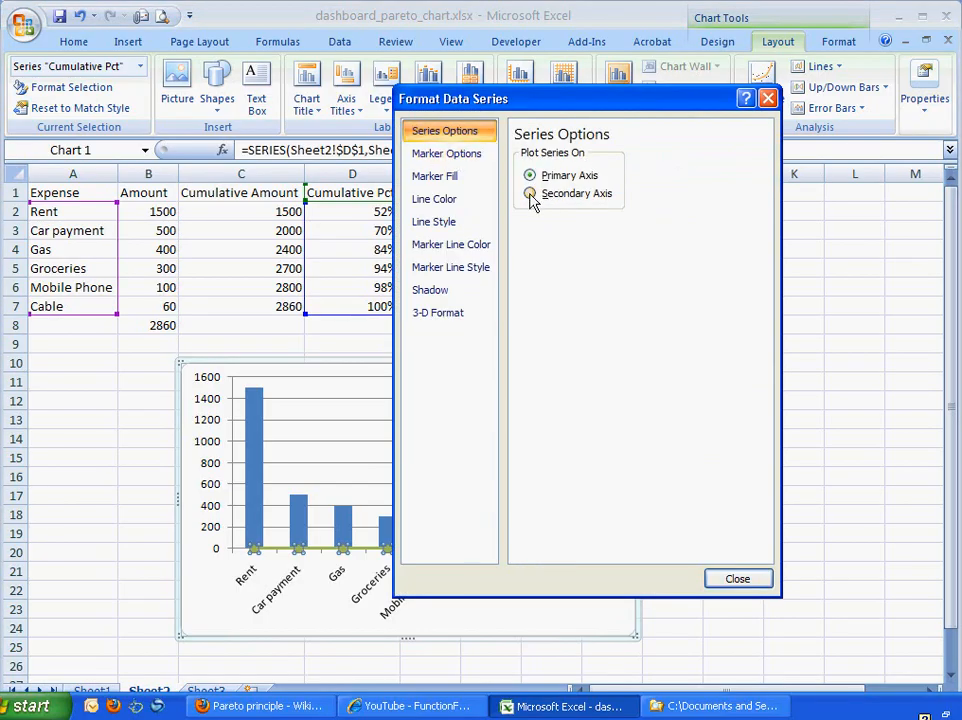
left_click(530, 193)
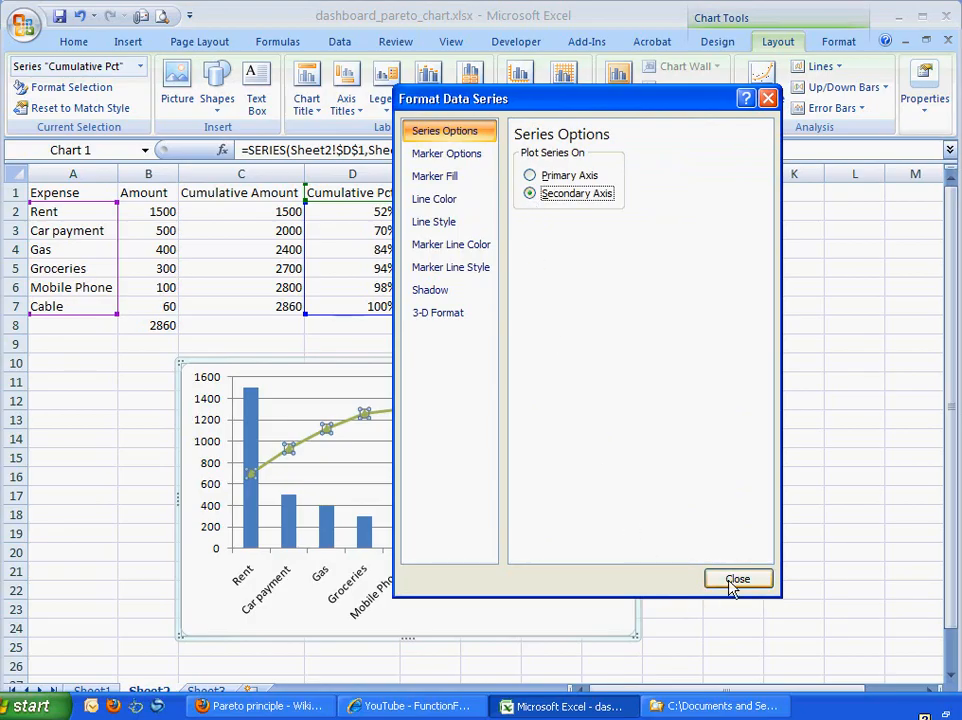
left_click(738, 579)
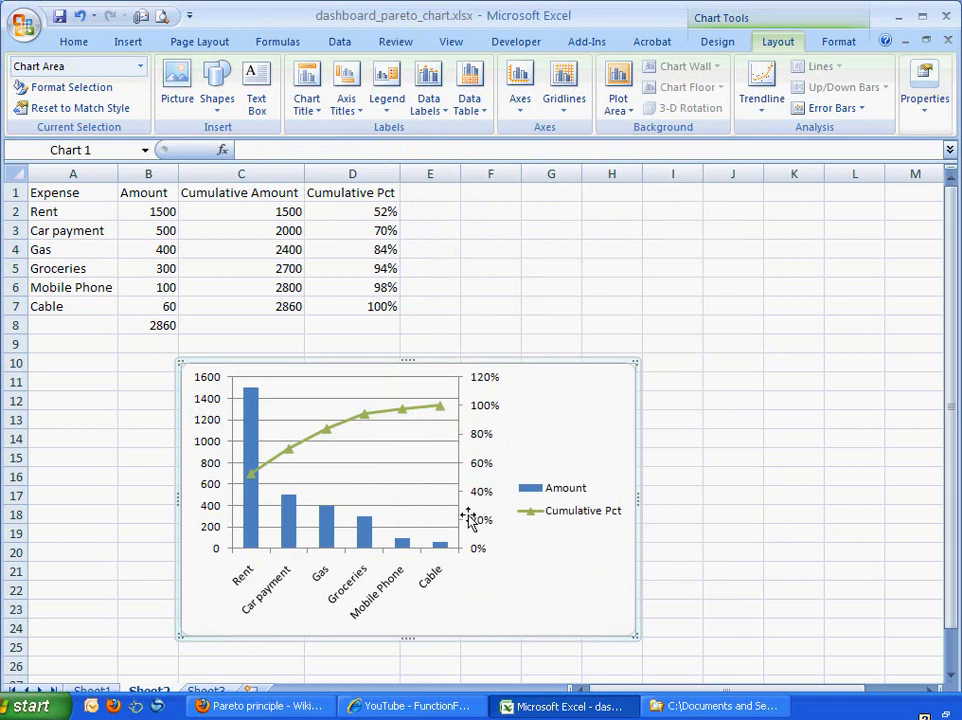
mouse_move(373, 387)
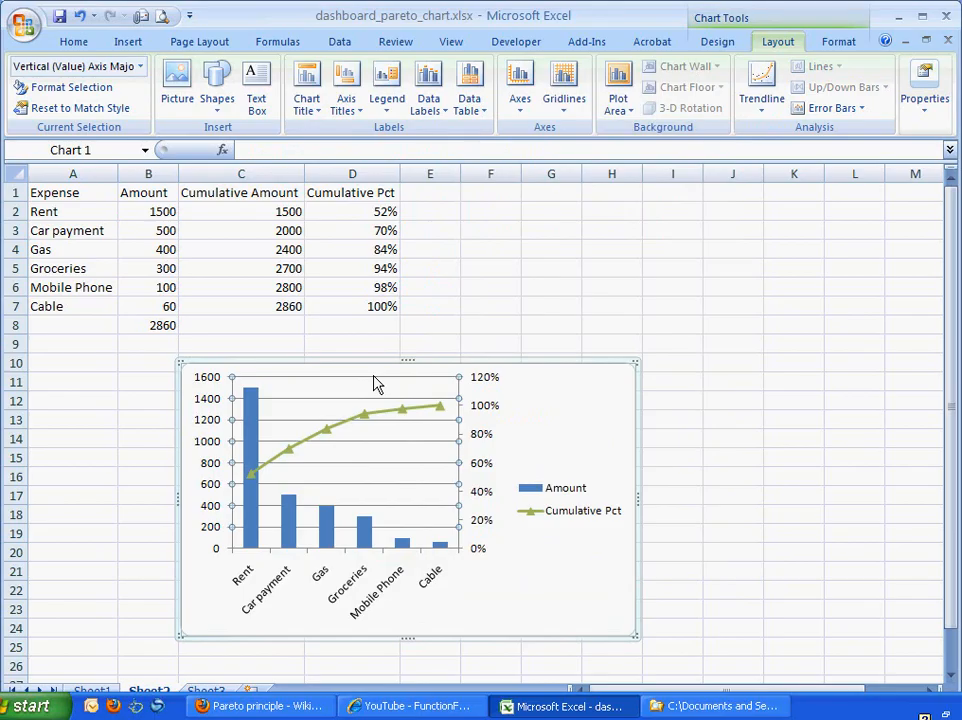
right_click(375, 383)
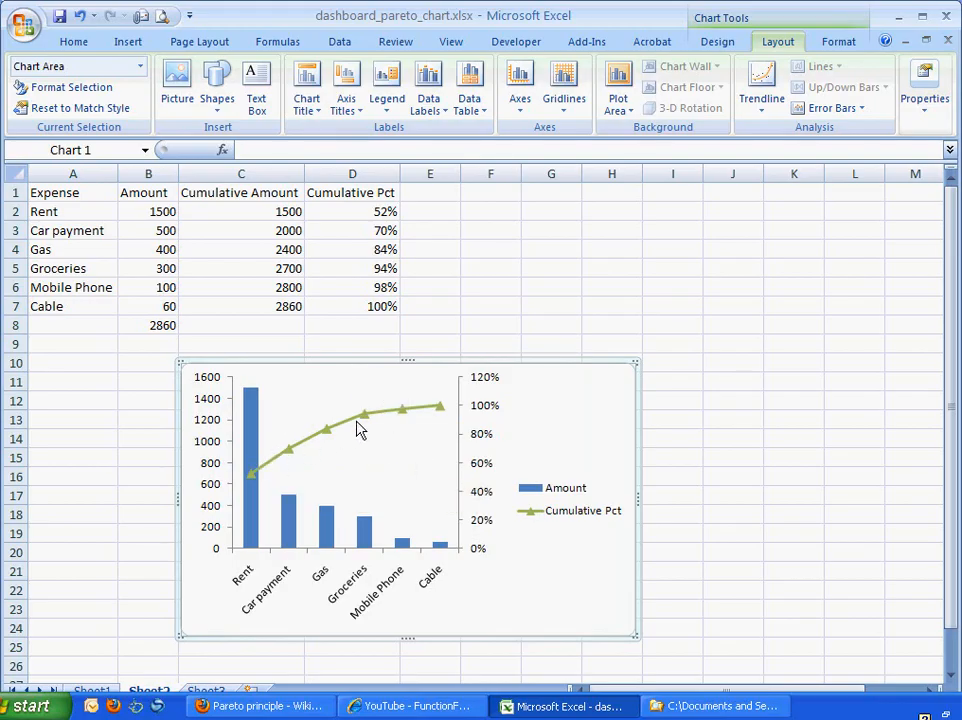
mouse_move(304, 450)
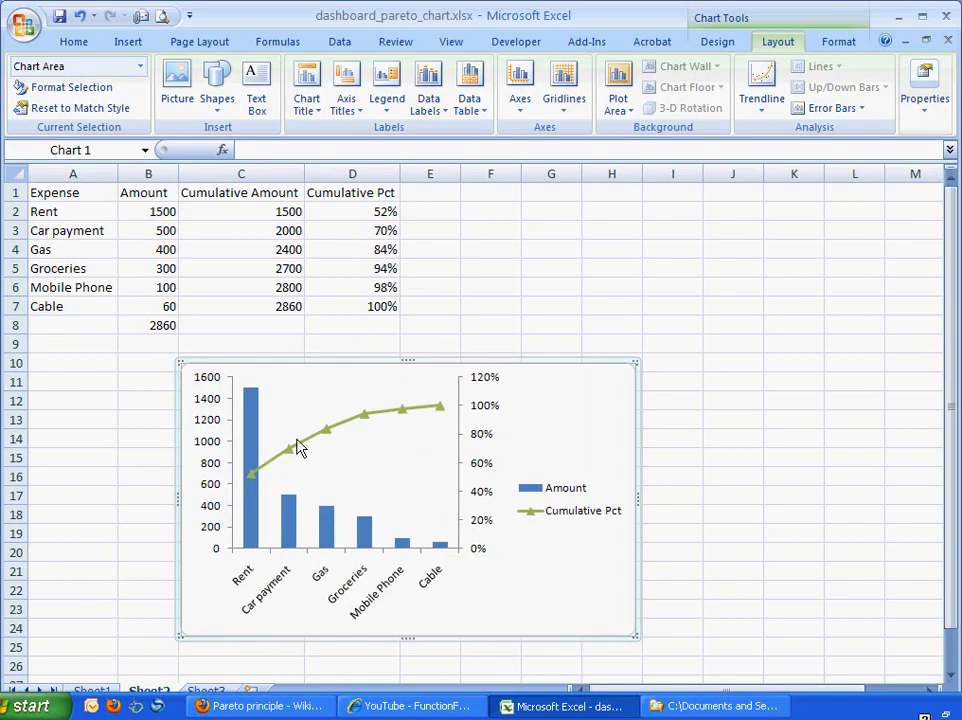
left_click(733, 438)
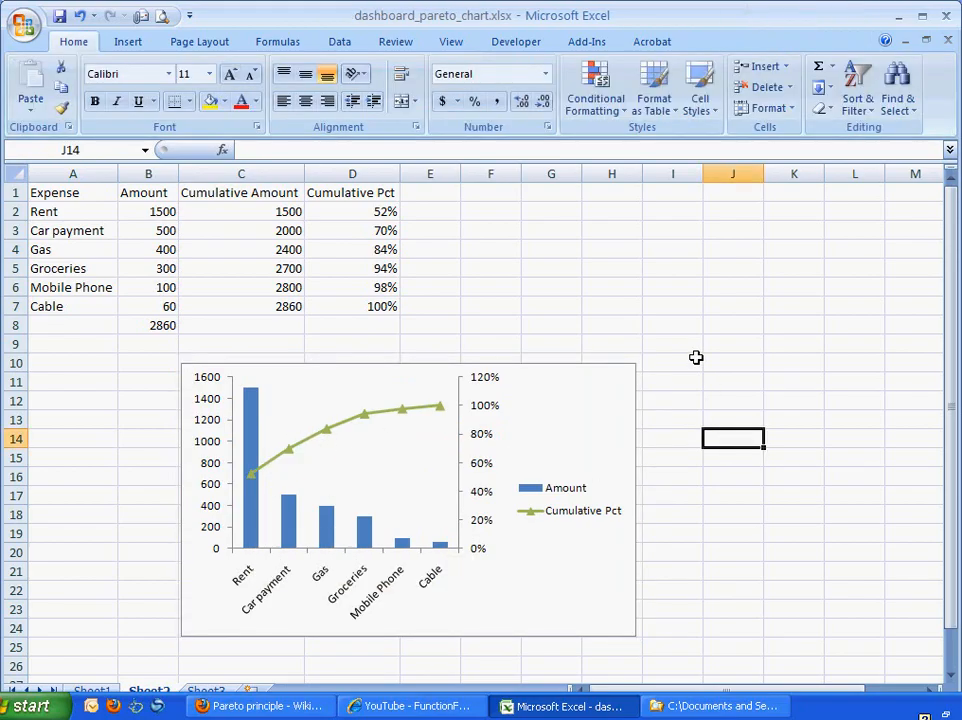
mouse_move(463, 443)
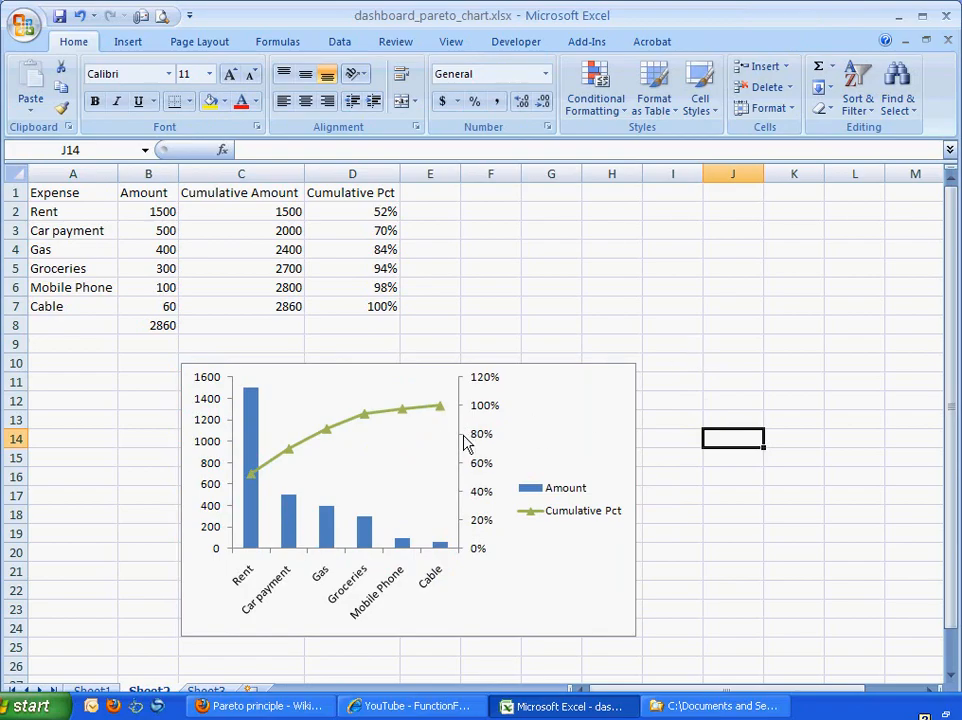
mouse_move(455, 441)
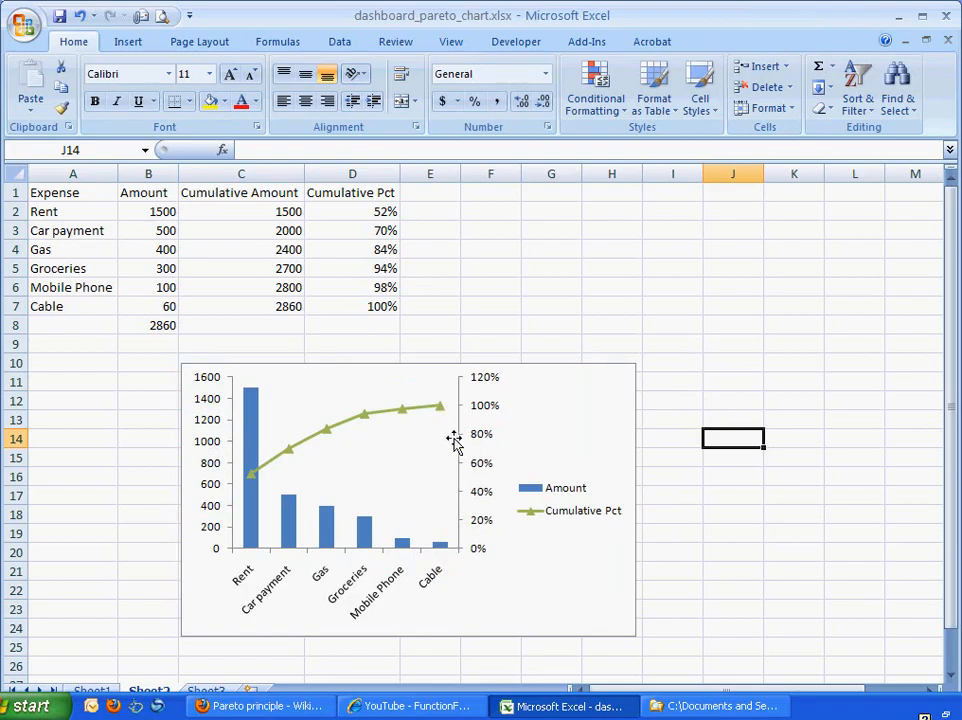
- Add an '80% Marker' column heading in E1 with 80% values below it
left_click(430, 192)
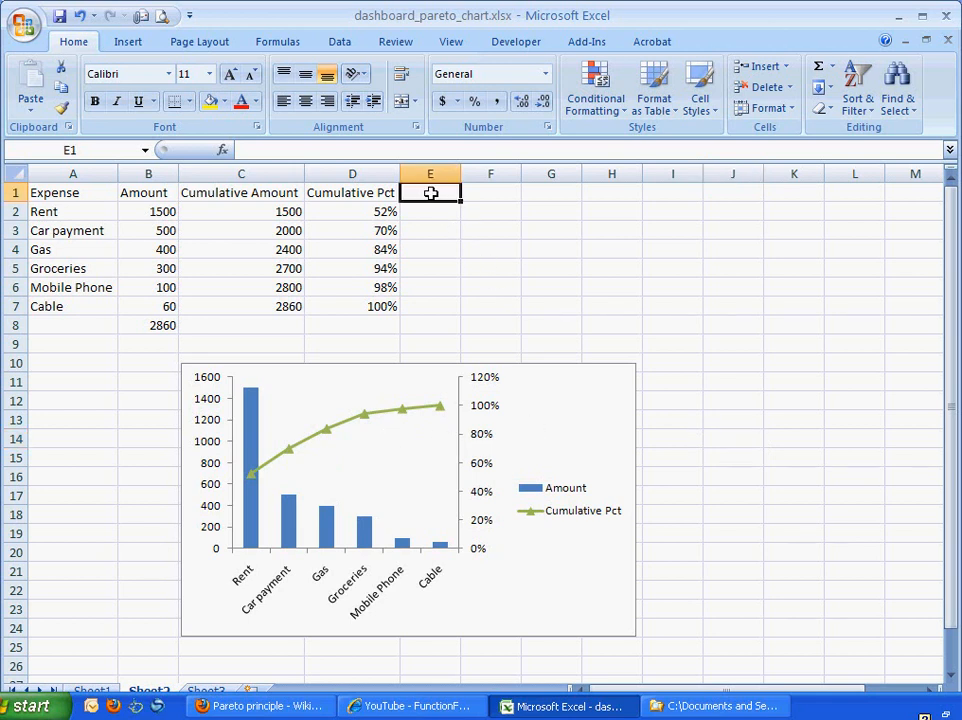
type("80%")
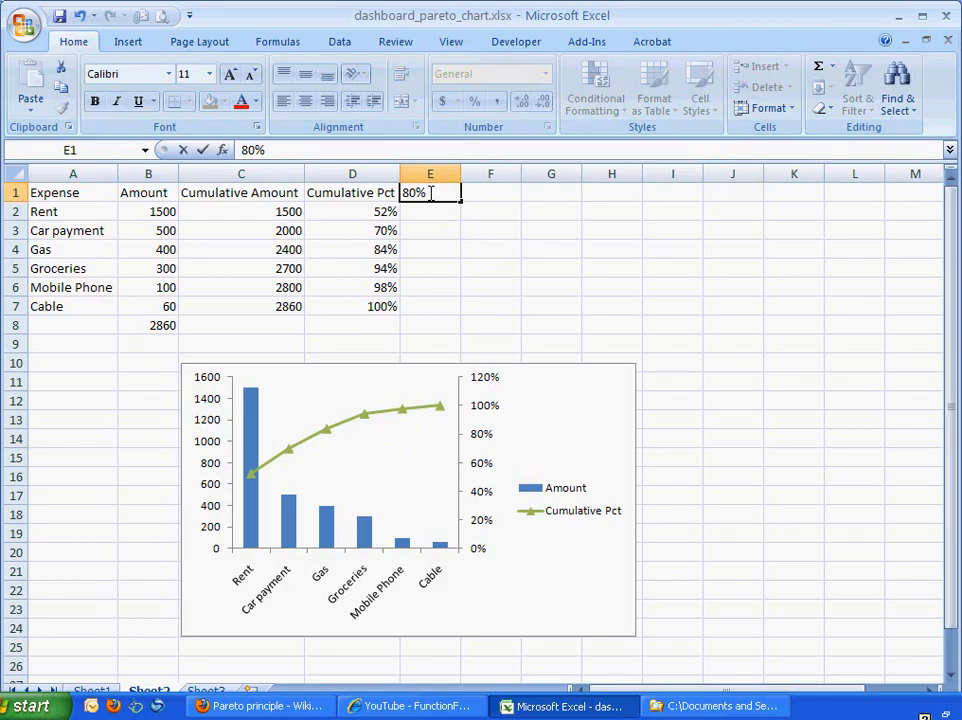
type("Marker")
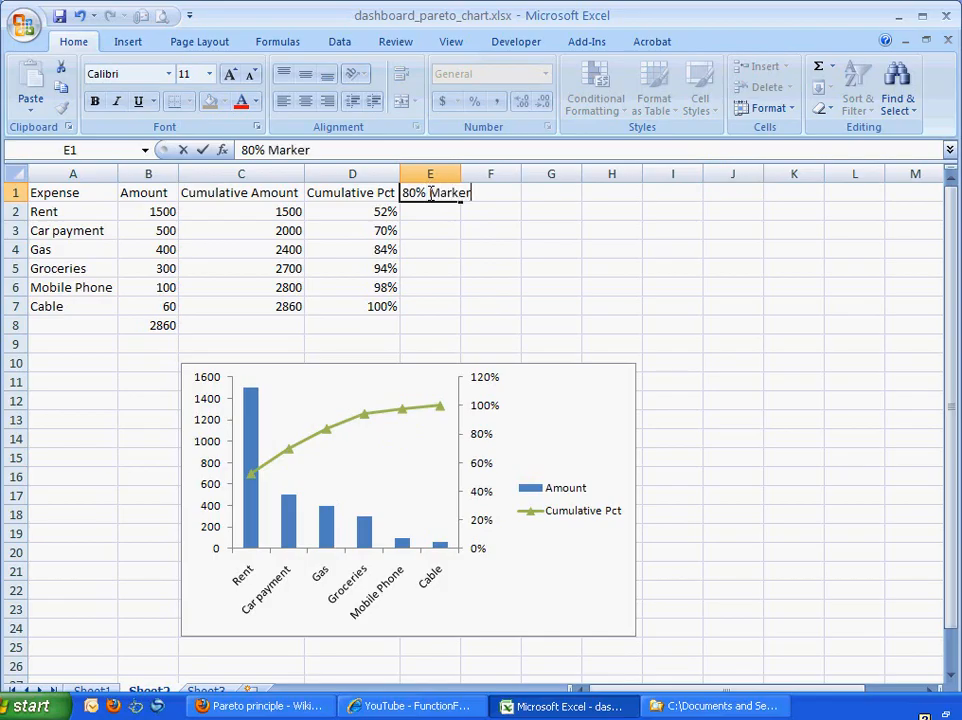
type("80%")
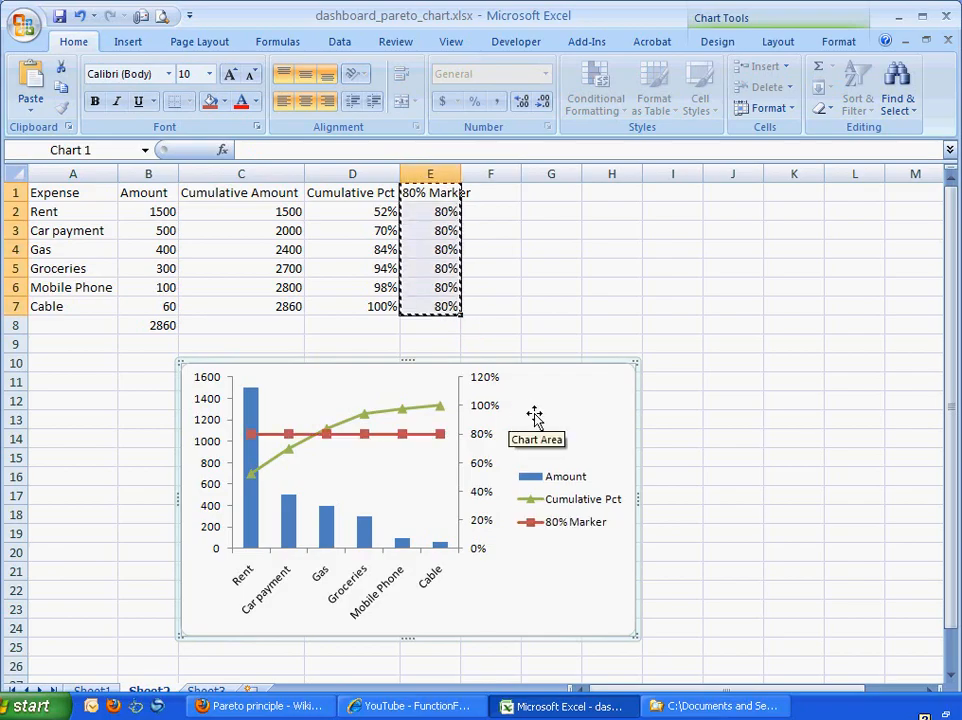
mouse_move(402, 435)
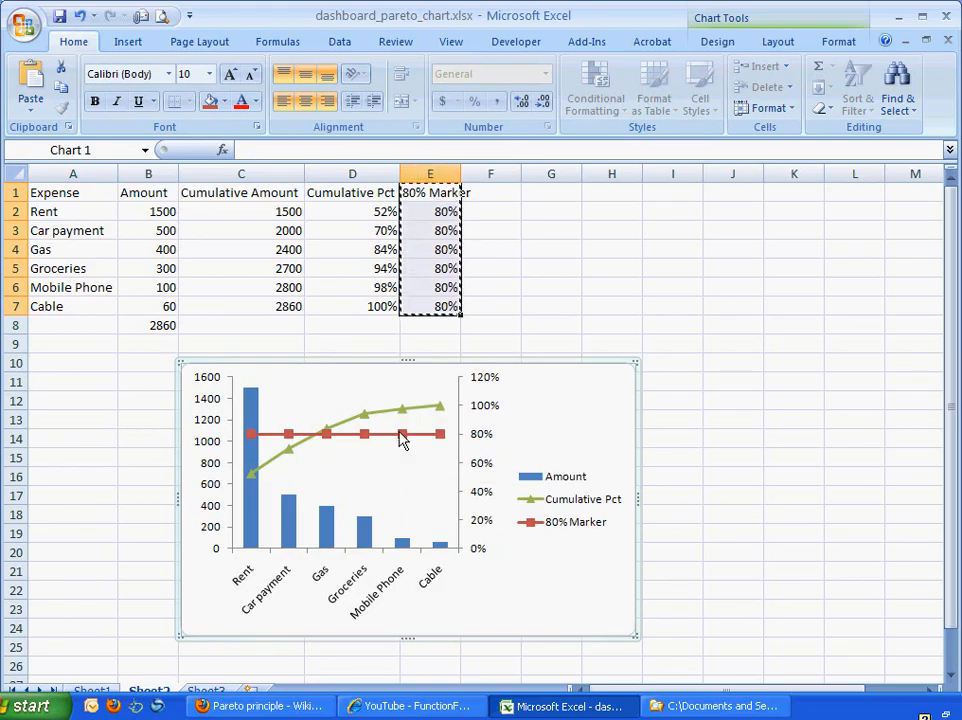
- Change the 80% Marker series chart type to a plain line without markers
right_click(400, 434)
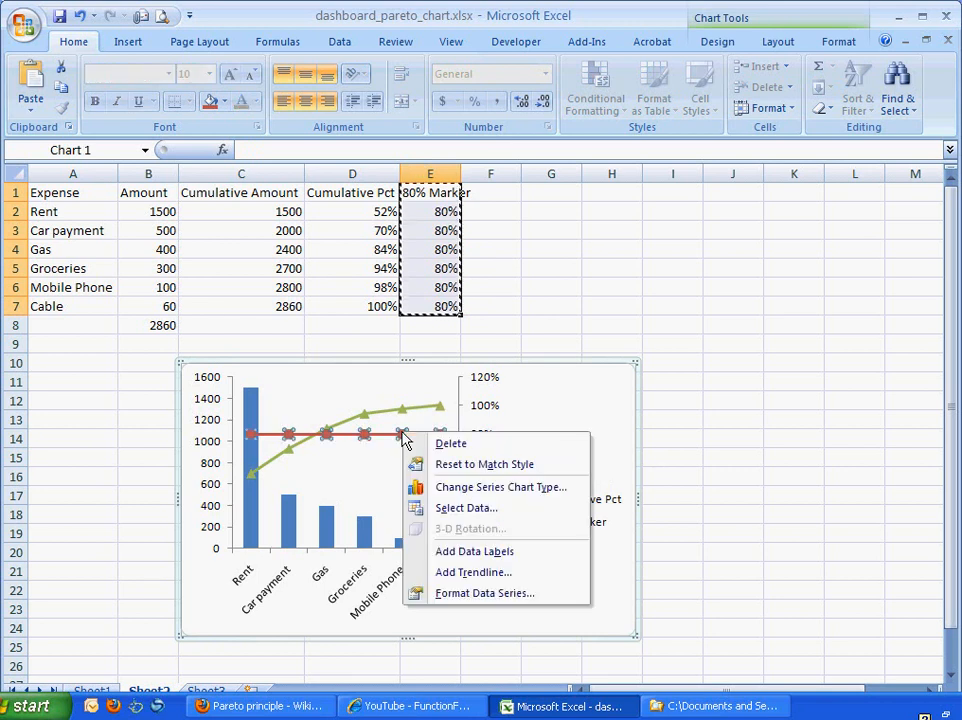
left_click(501, 487)
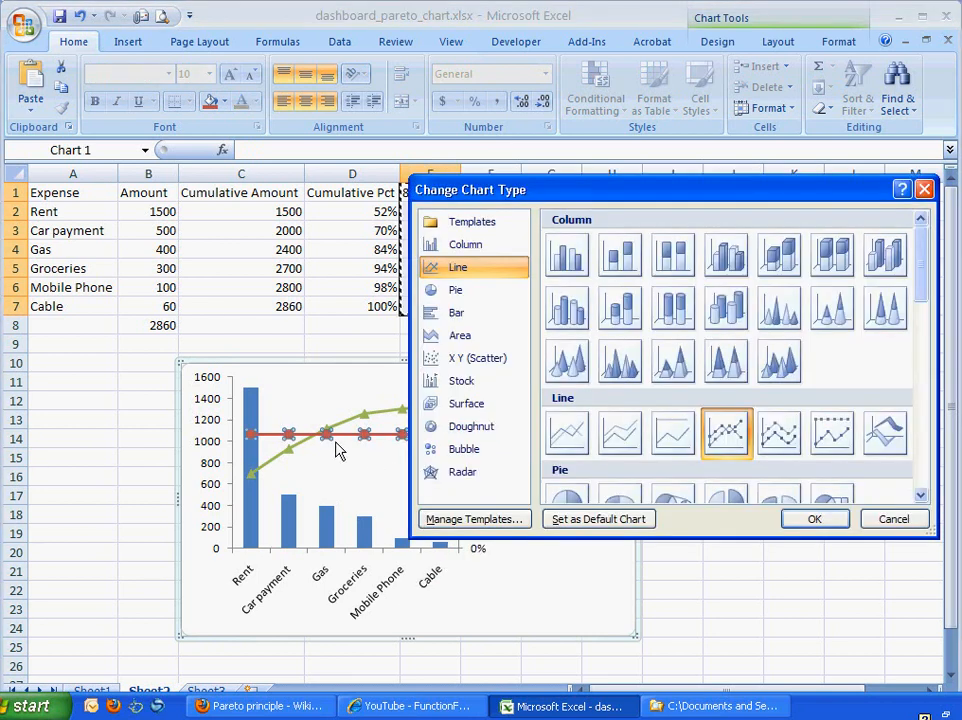
left_click(567, 432)
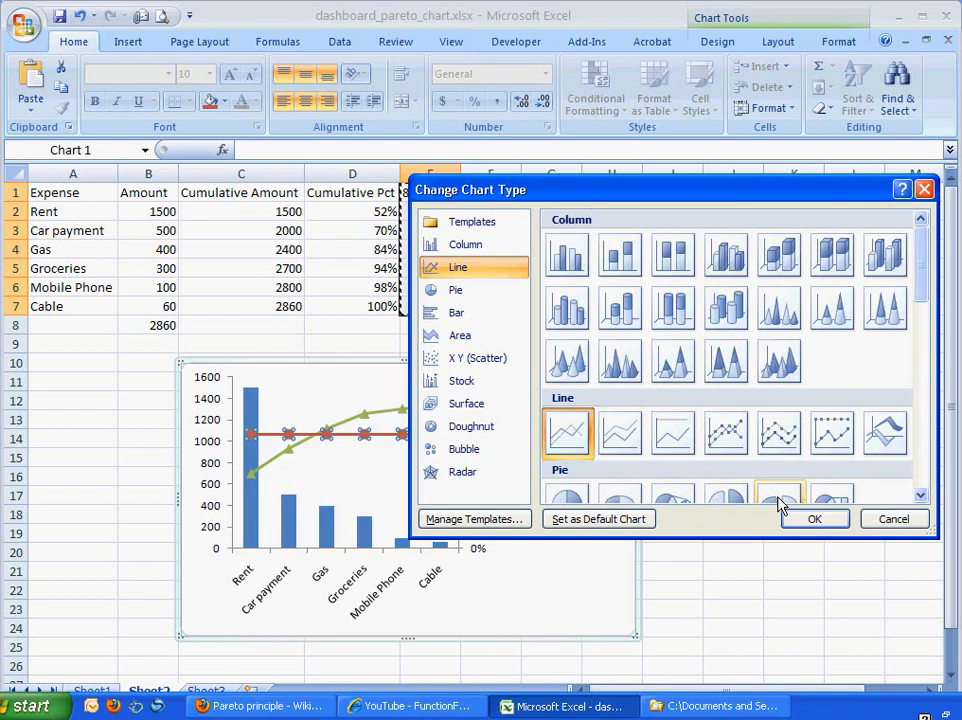
left_click(814, 518)
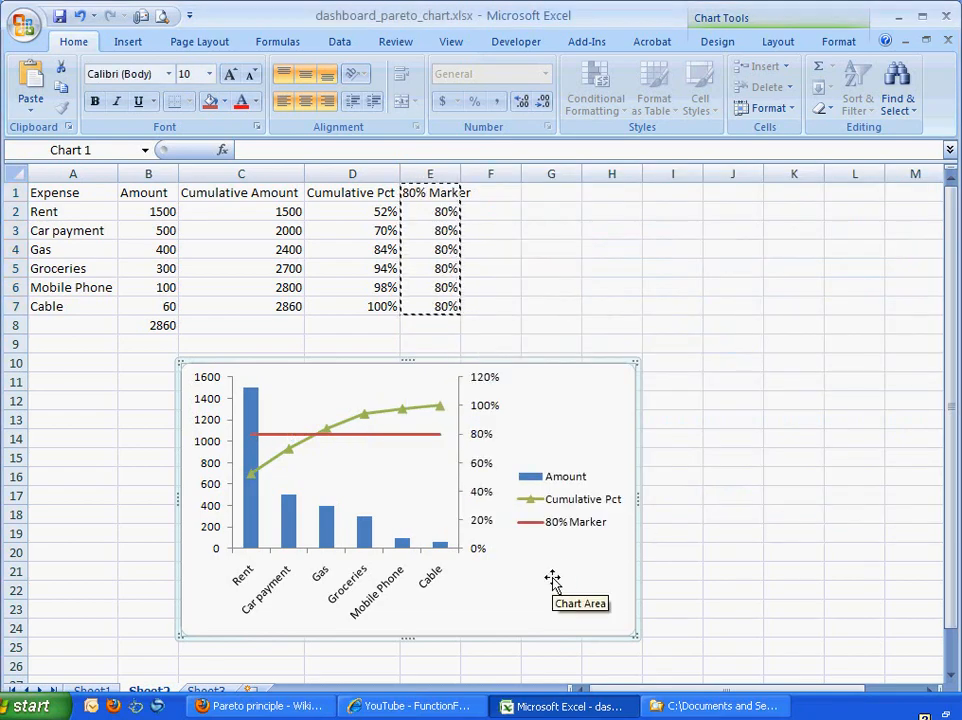
mouse_move(320, 455)
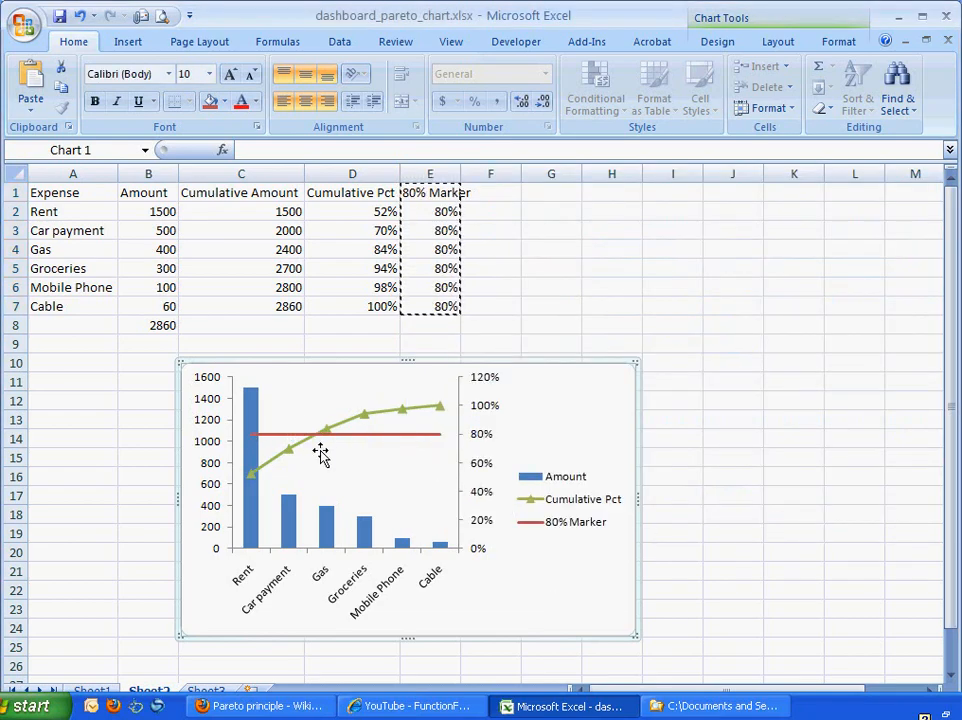
mouse_move(322, 440)
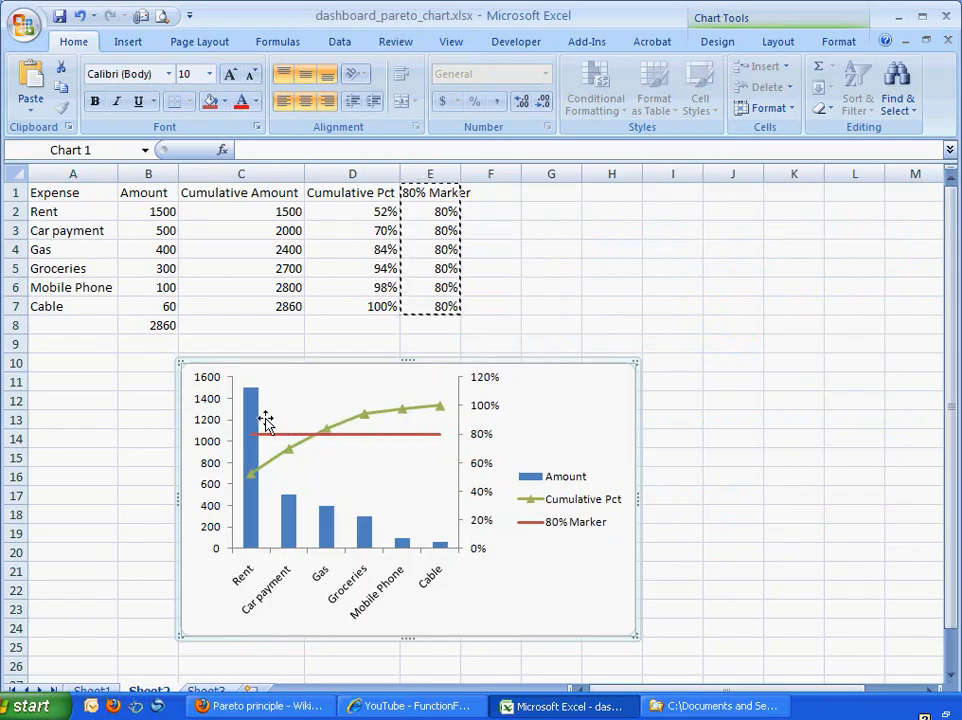
mouse_move(290, 452)
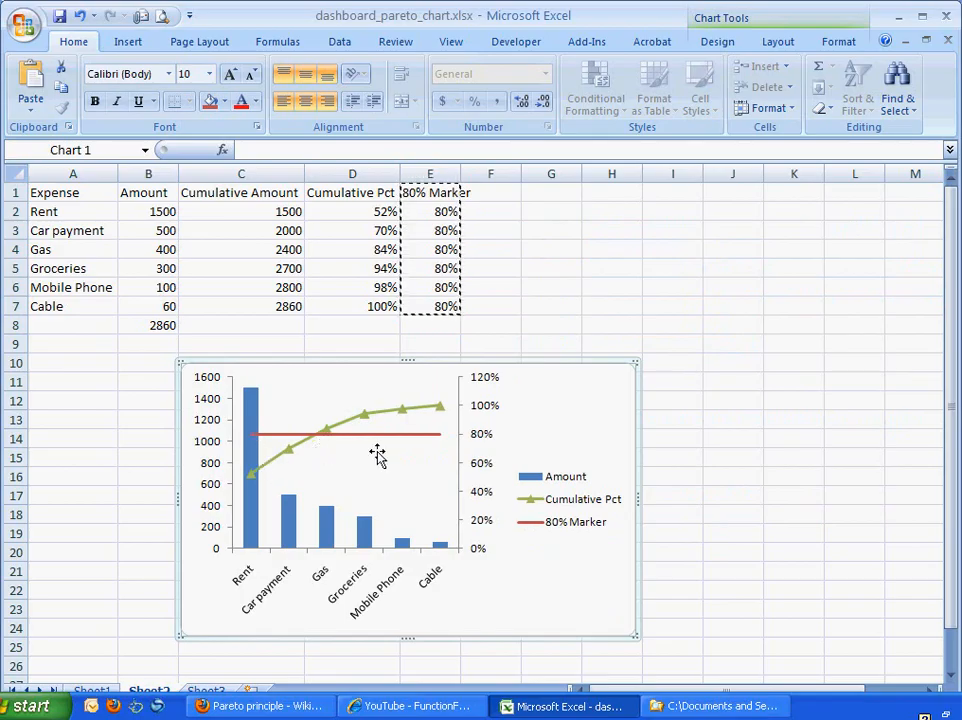
left_click(672, 419)
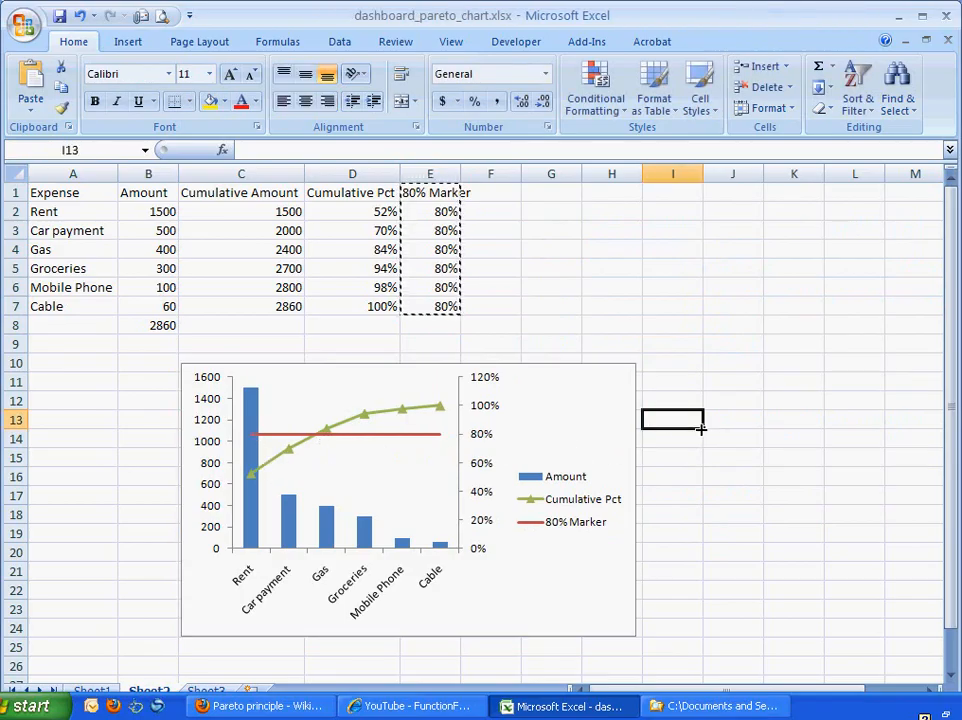